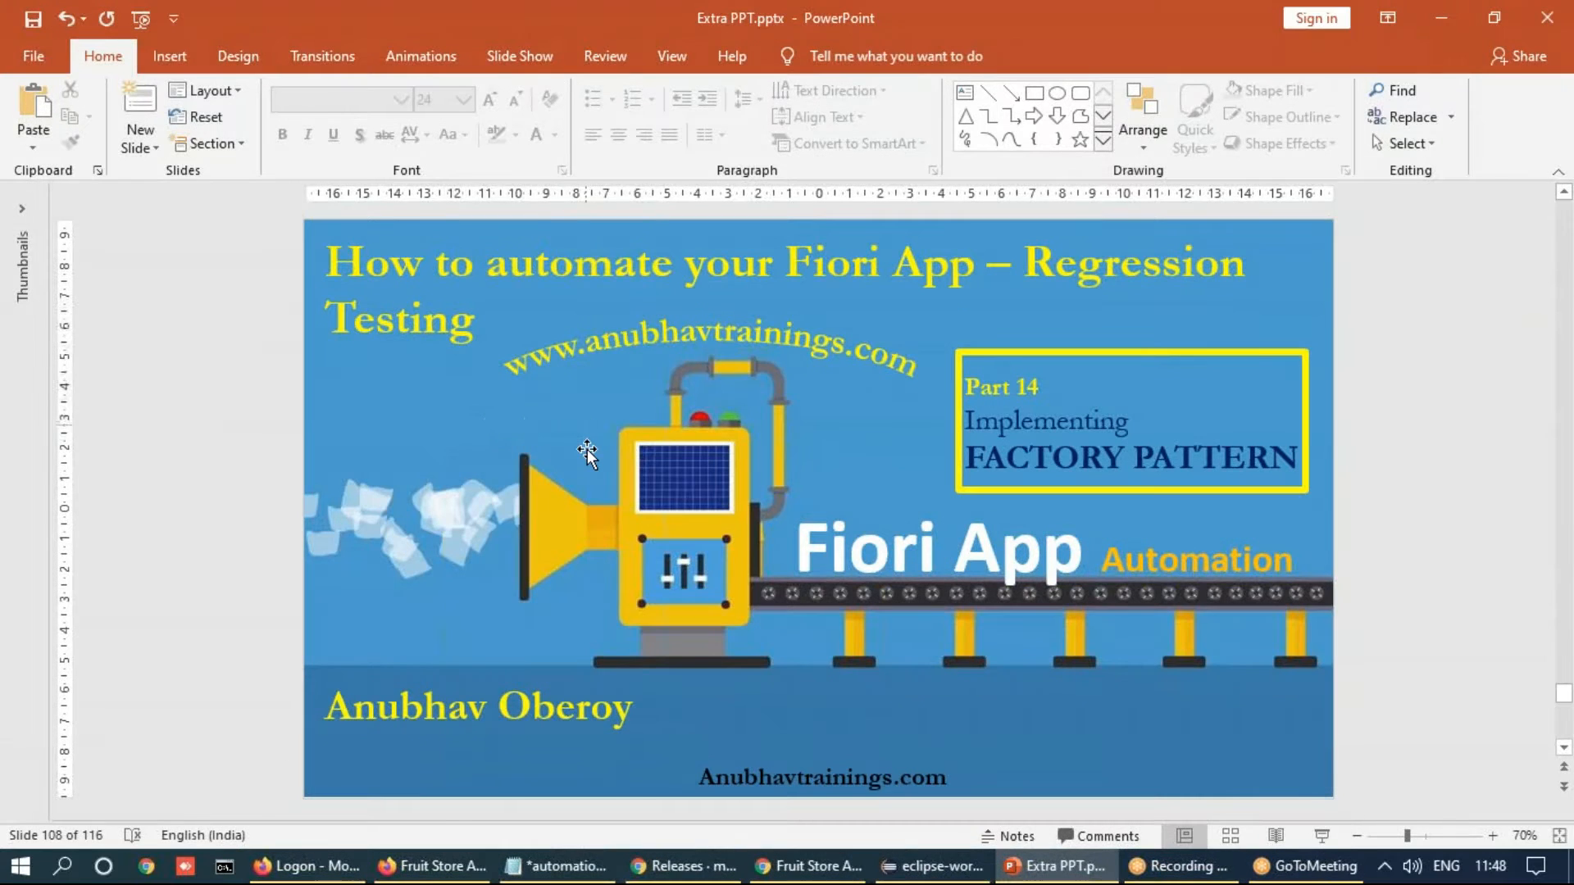
# Bring the Eclipse workspace to the front from the taskbar, leaving the PowerPoint slide
pyautogui.click(932, 865)
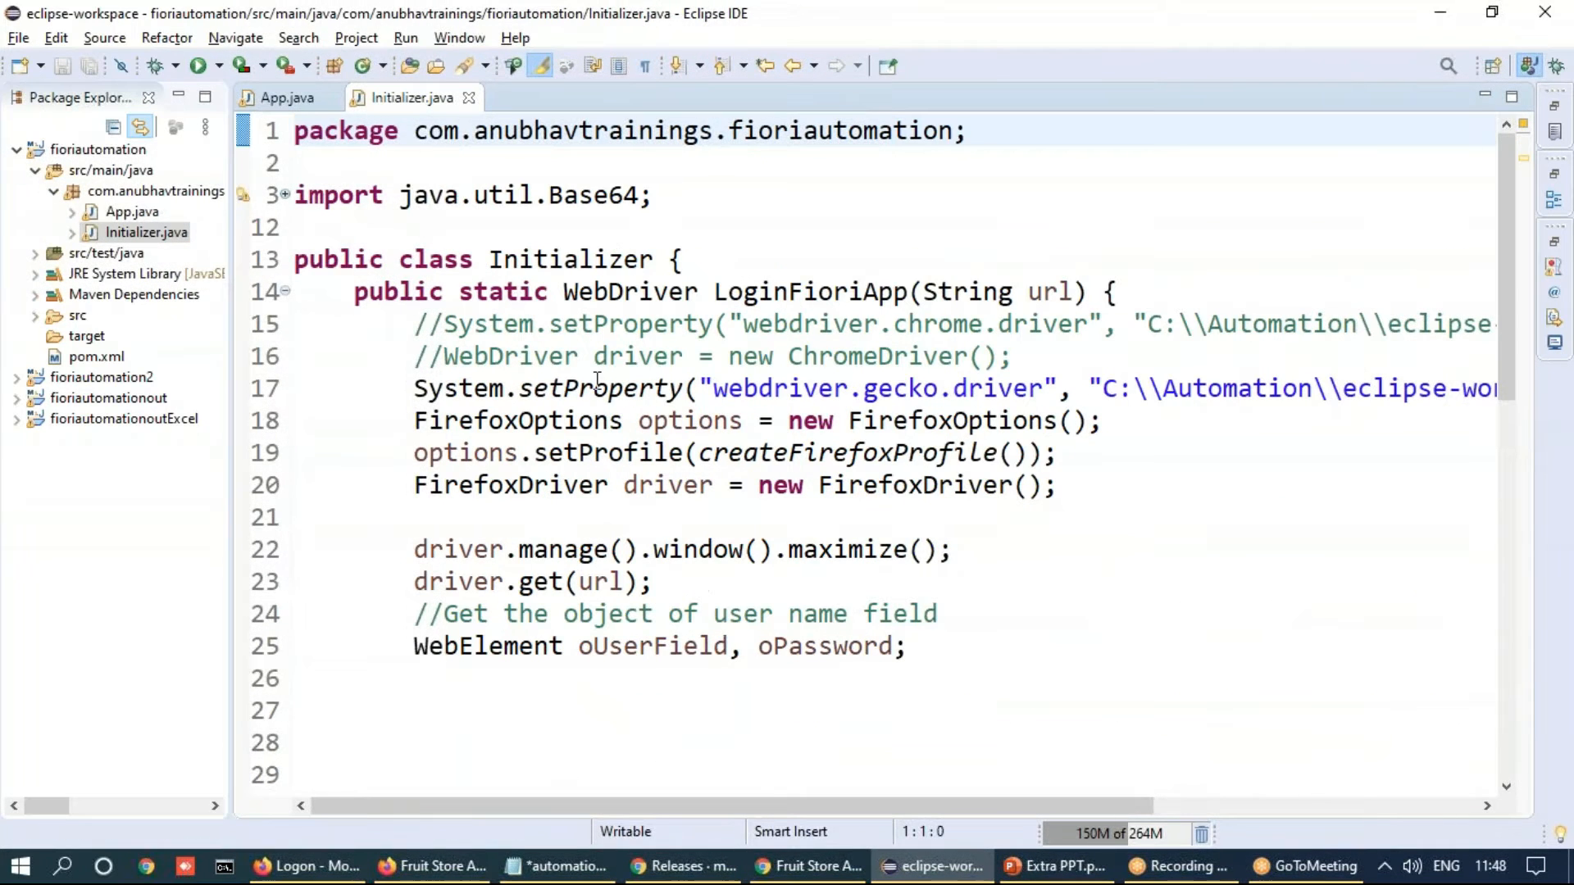
pyautogui.moveTo(527, 421); pyautogui.dragTo(1054, 486)
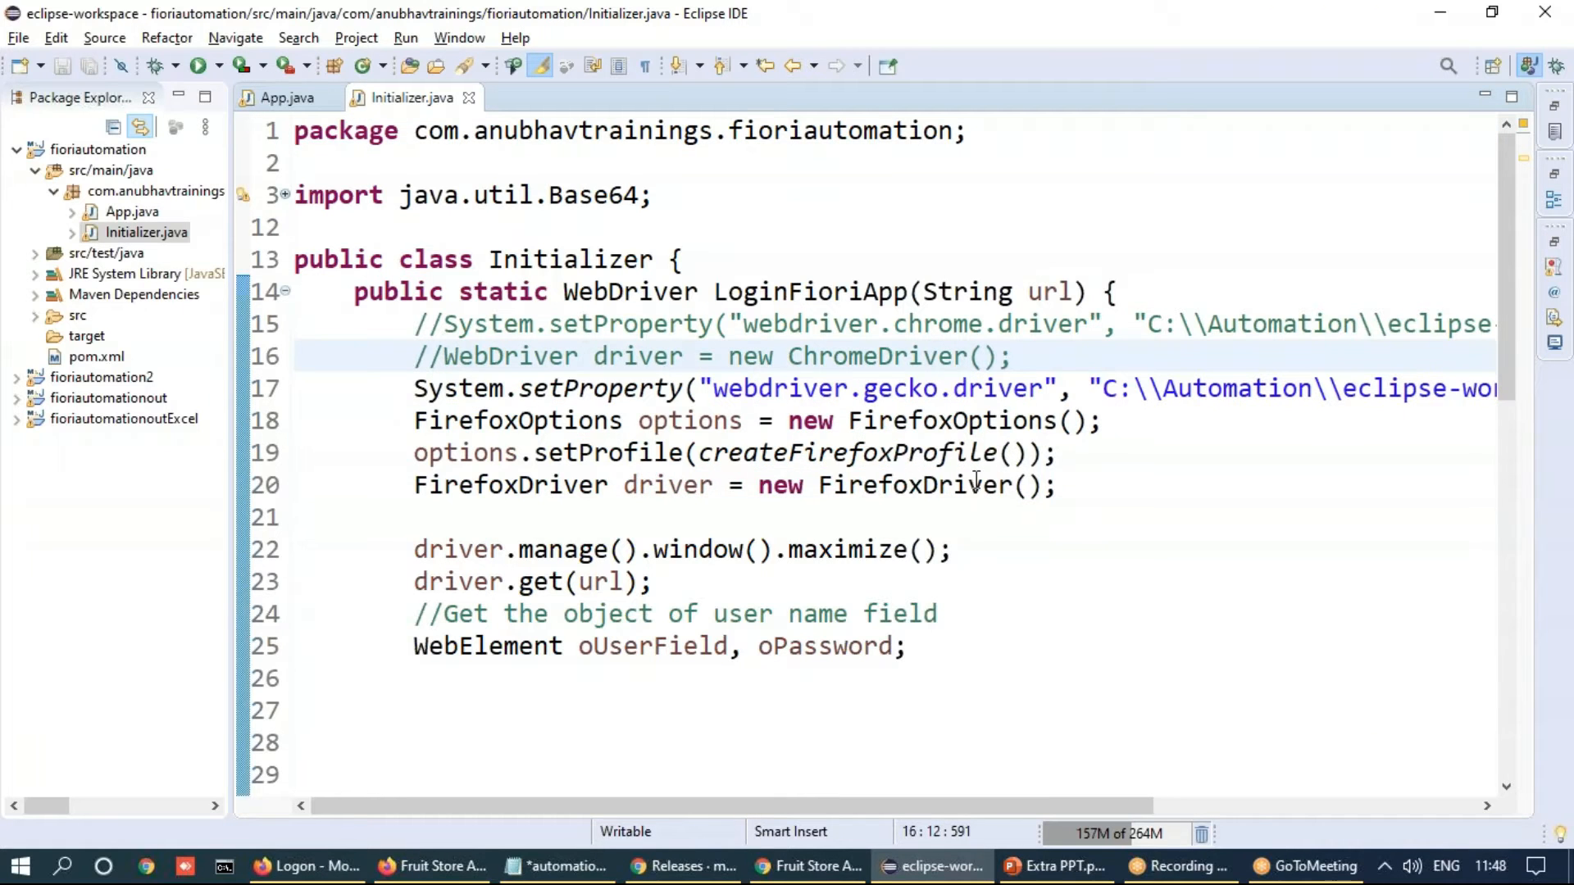
pyautogui.moveTo(415, 323); pyautogui.dragTo(1057, 485)
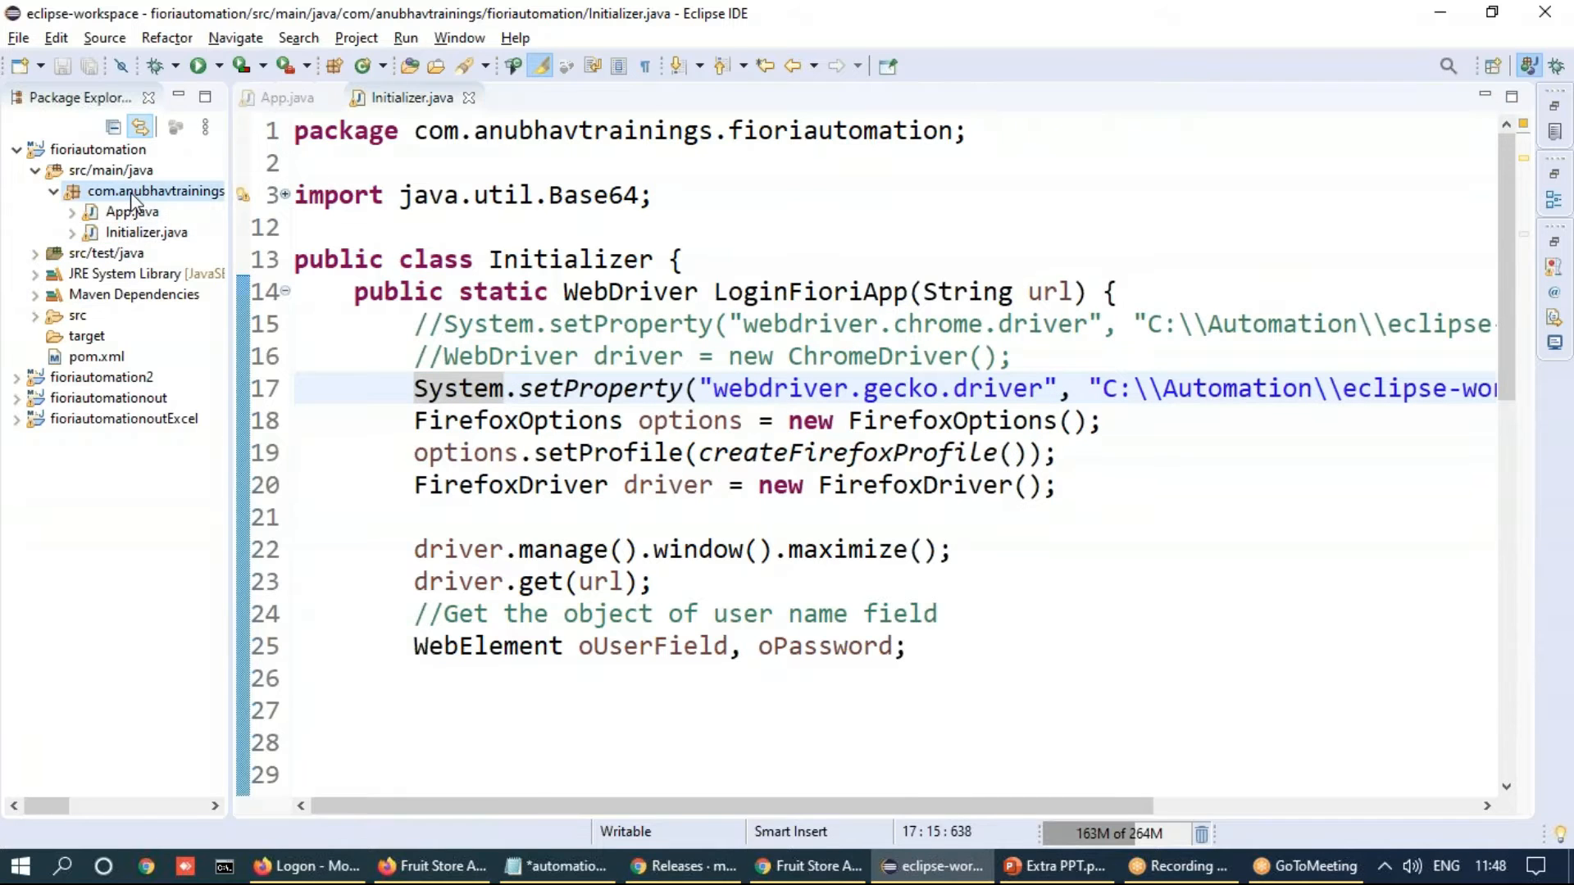
# Create a new class named BrowserFactory in the fioriautomation package
pyautogui.rightClick(156, 190)
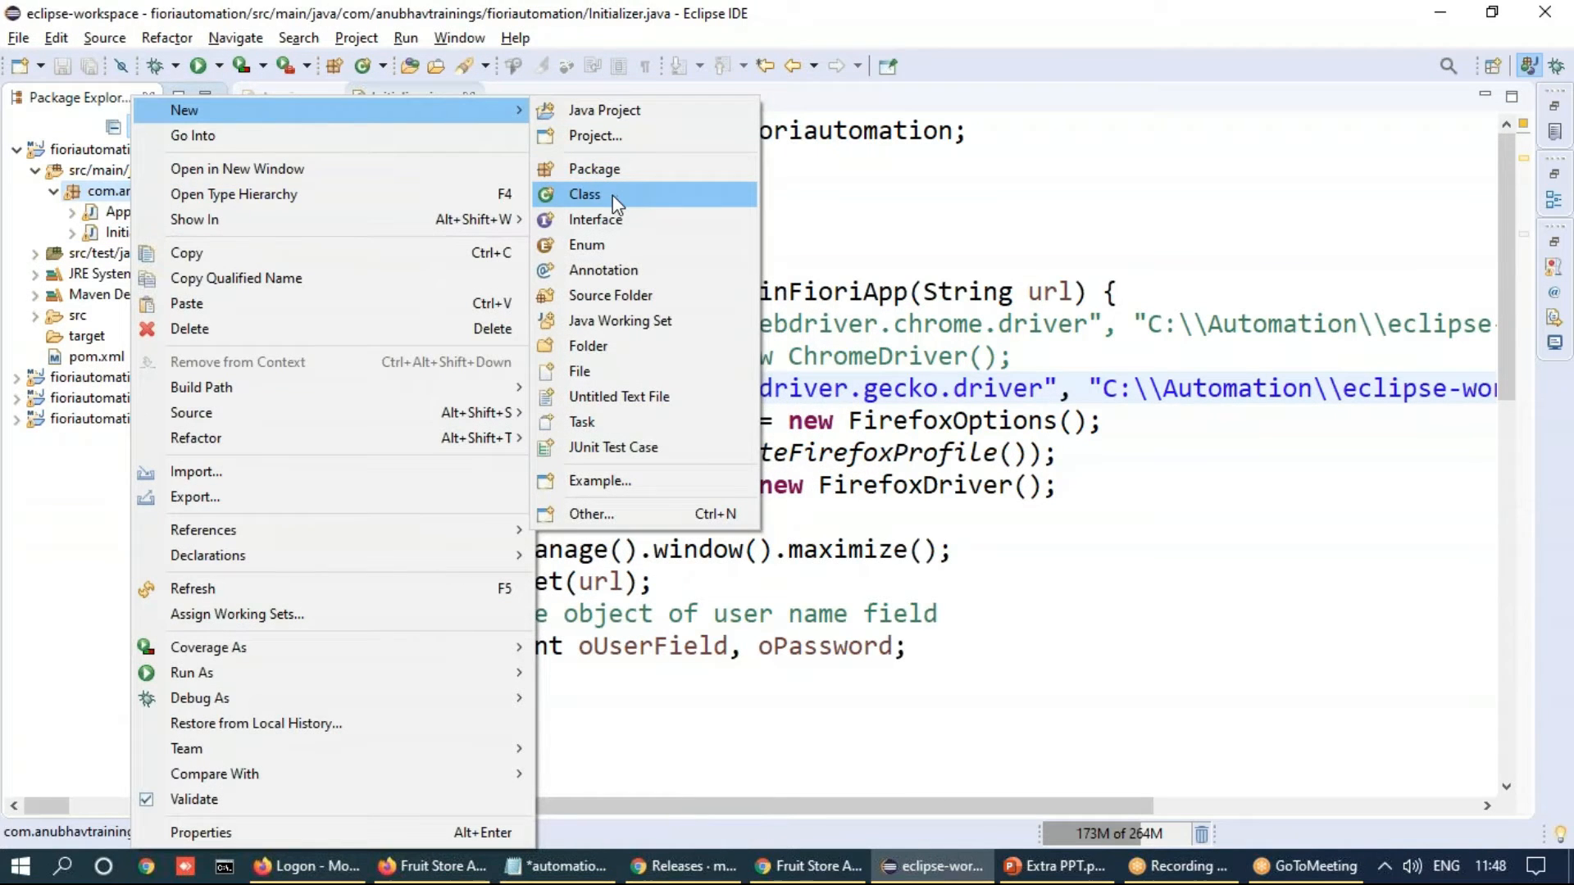
pyautogui.click(584, 193)
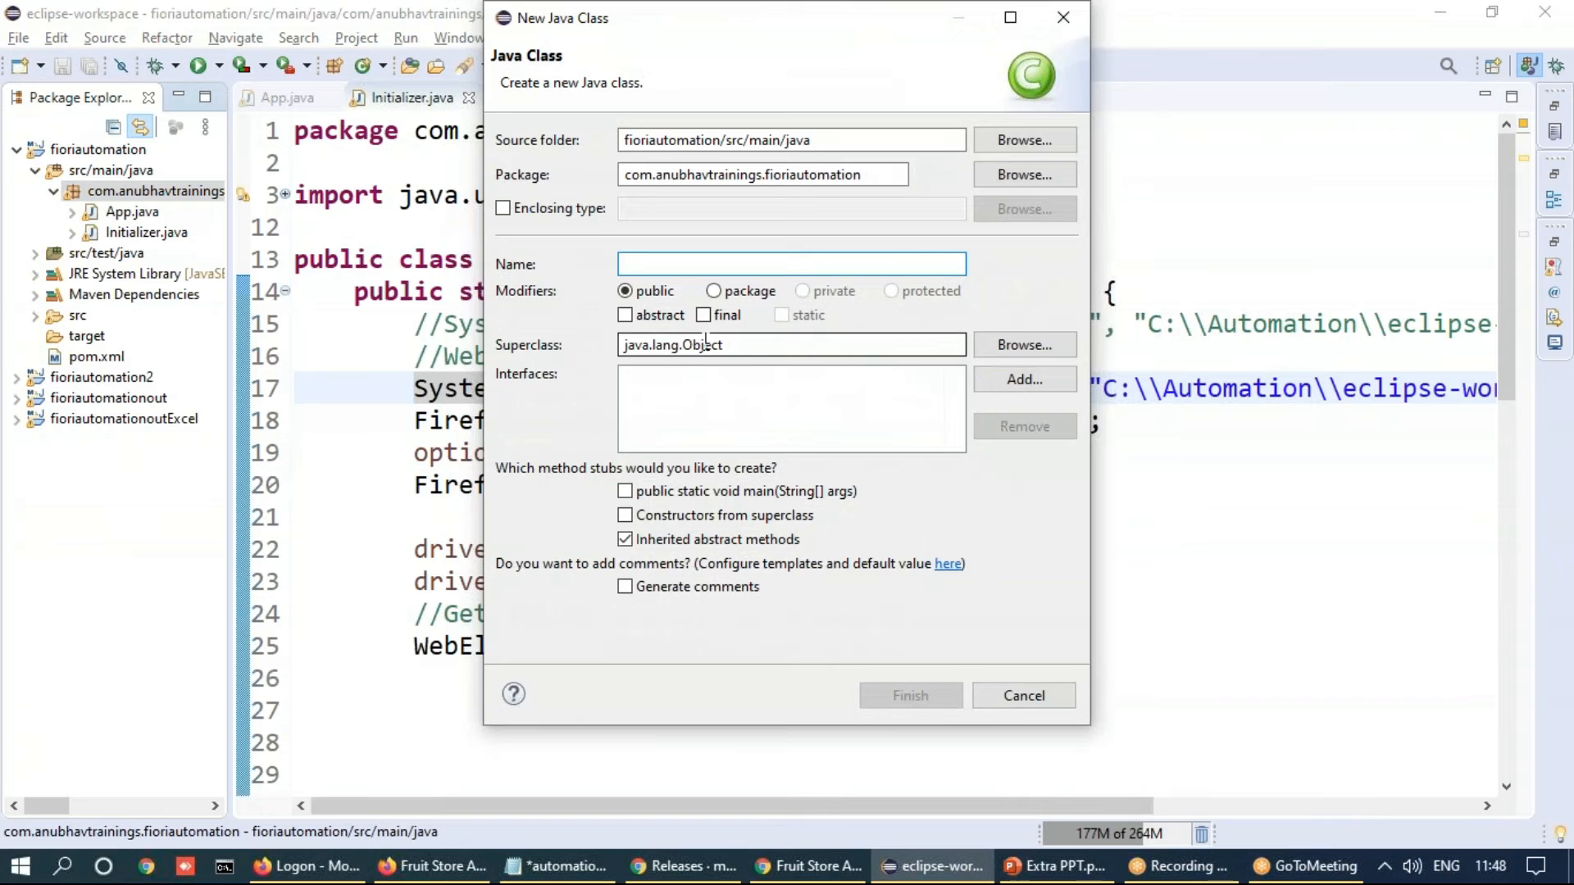
pyautogui.write('Browser')
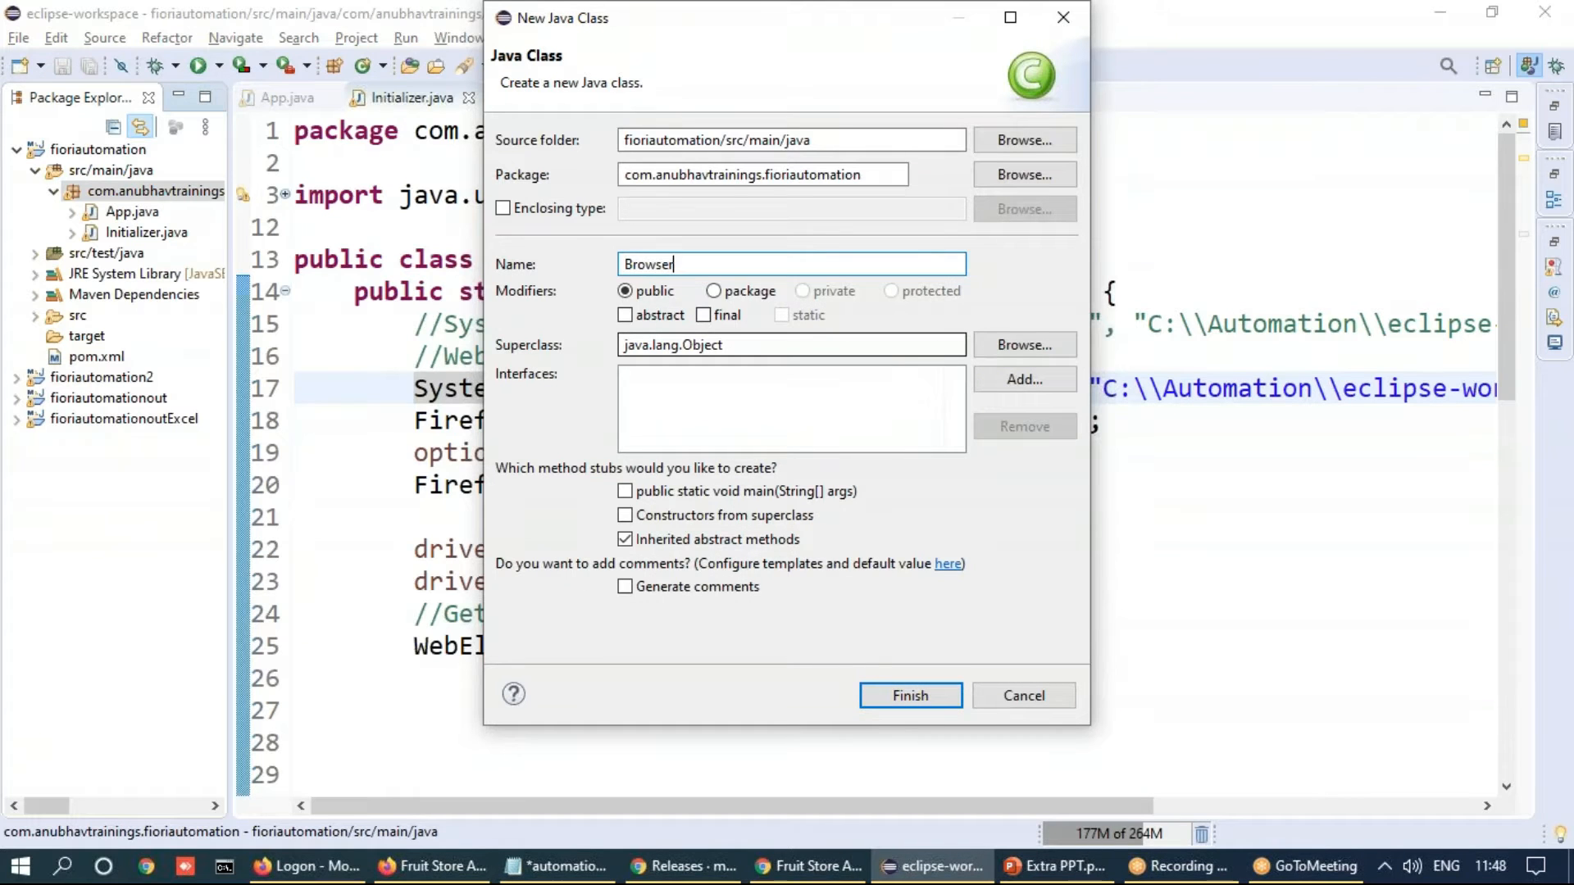
pyautogui.write('Facr')
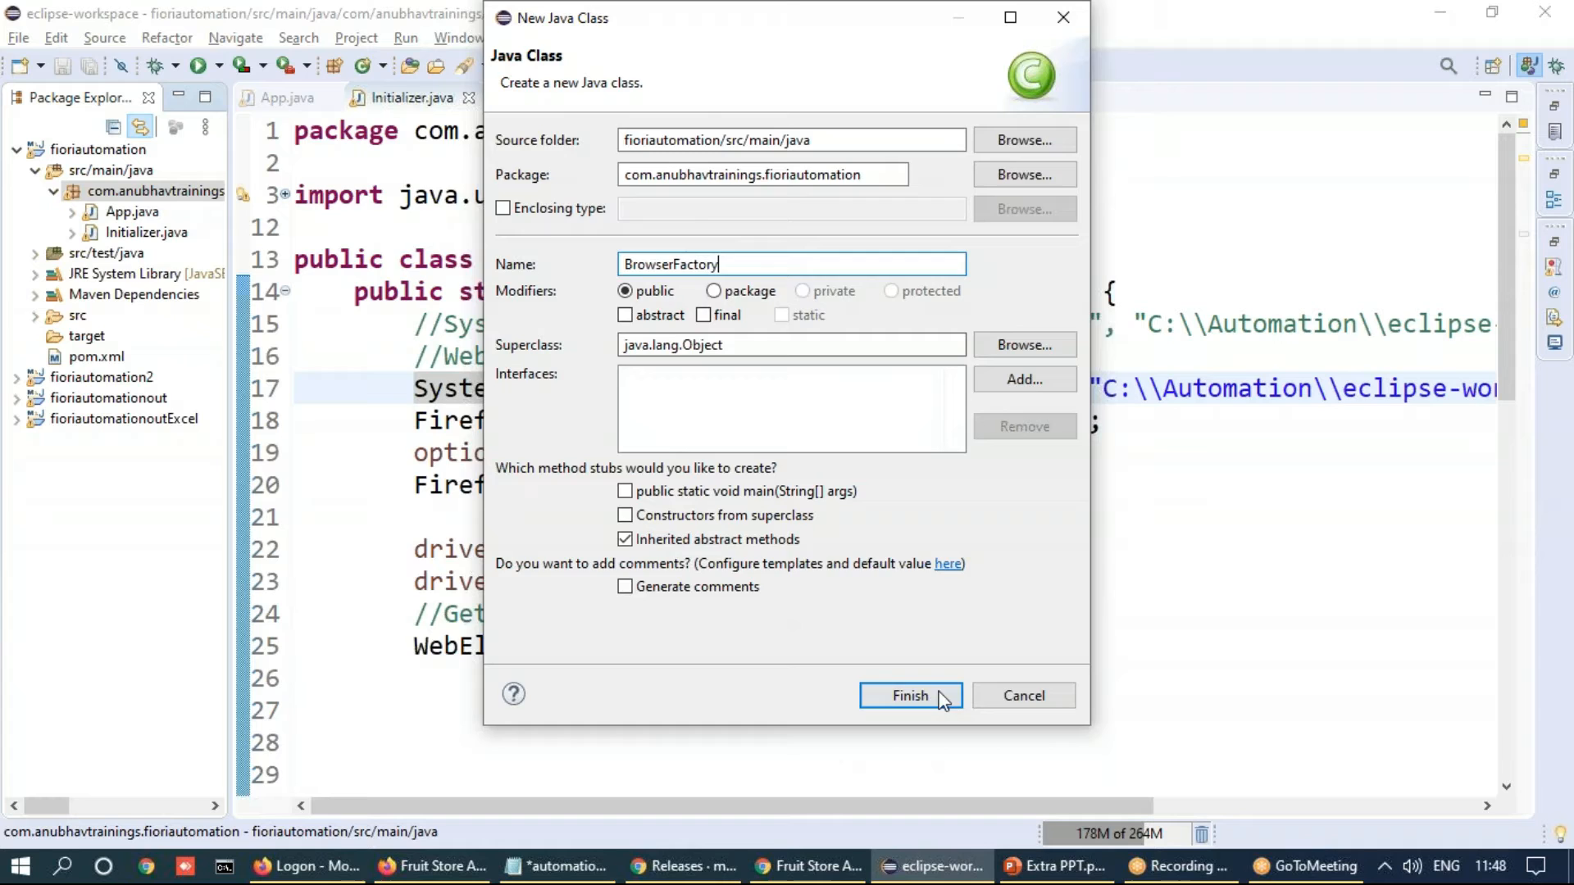
pyautogui.click(910, 695)
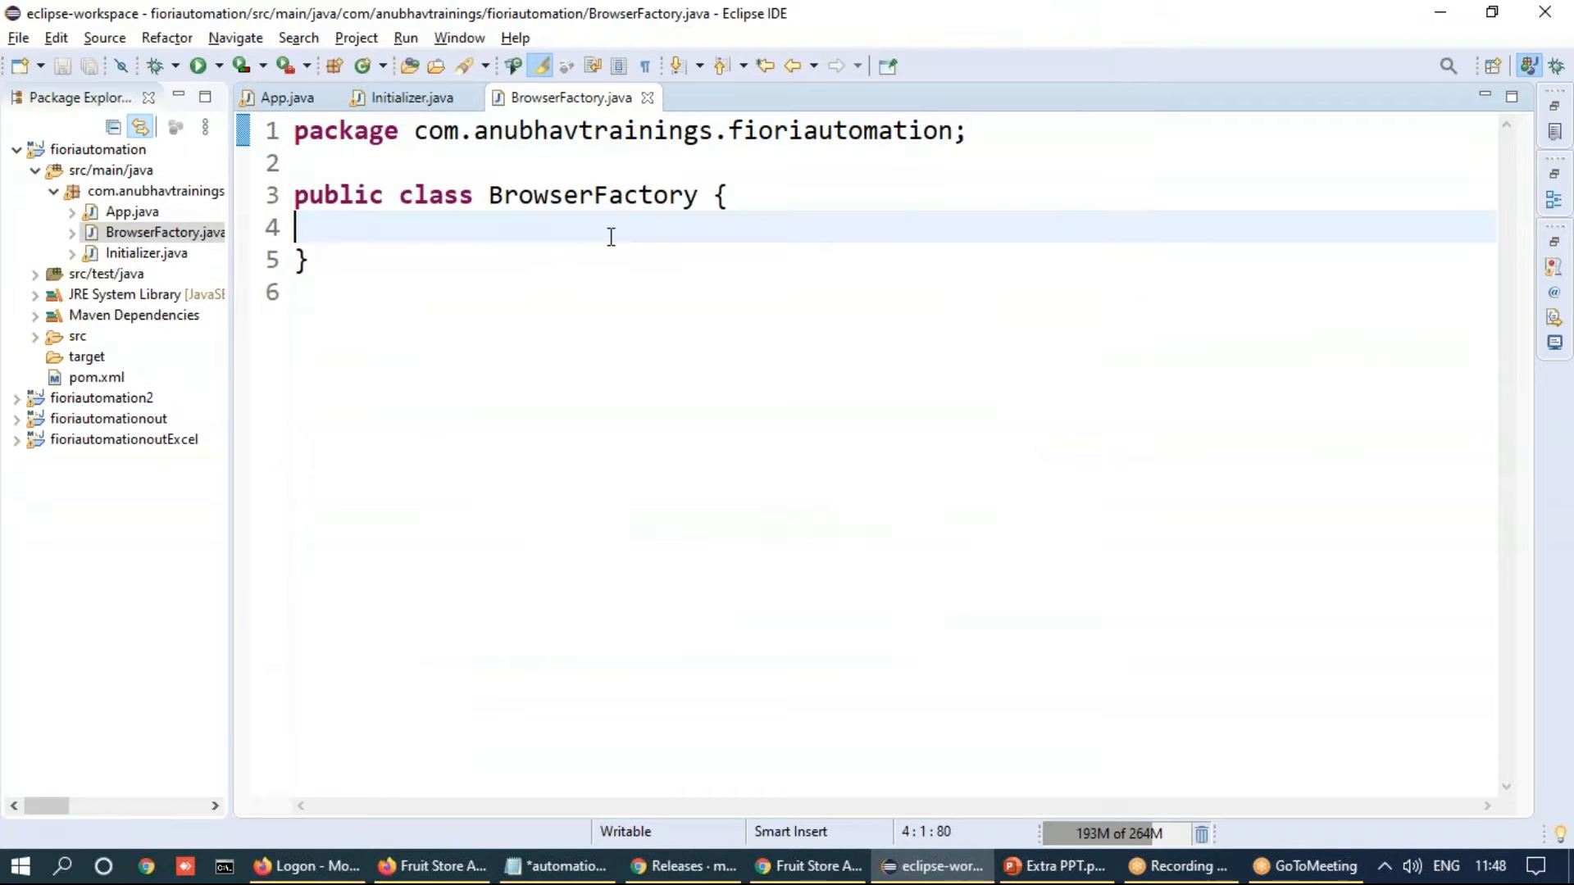
# Reuse the LoginFioriApp signature as static getBrowserInstance(String browserName) in BrowserFactory
pyautogui.click(406, 97)
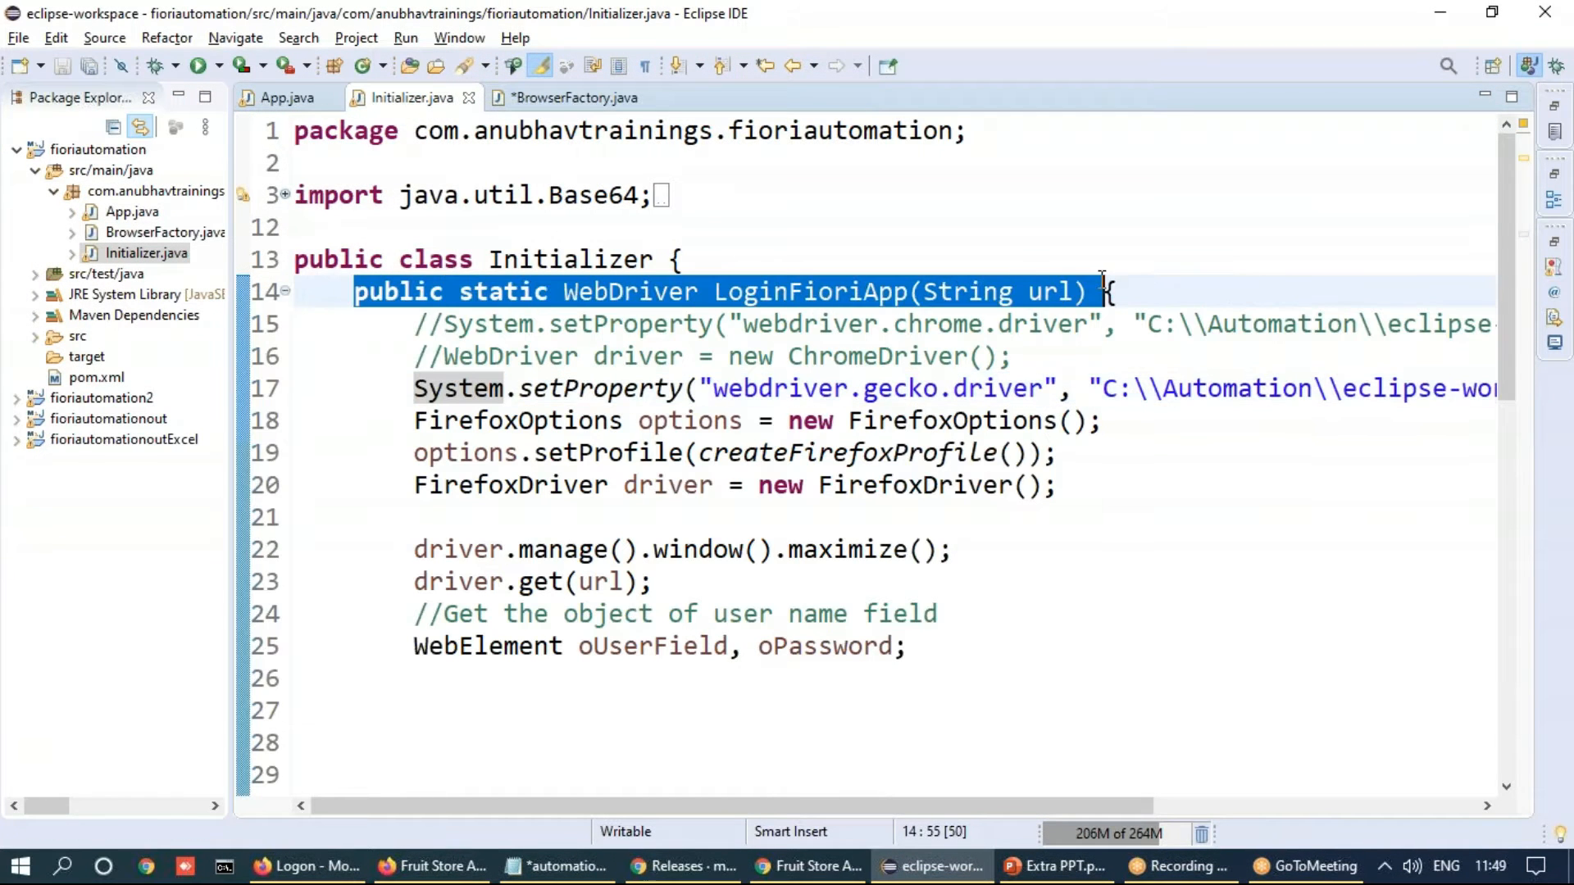
pyautogui.click(572, 97)
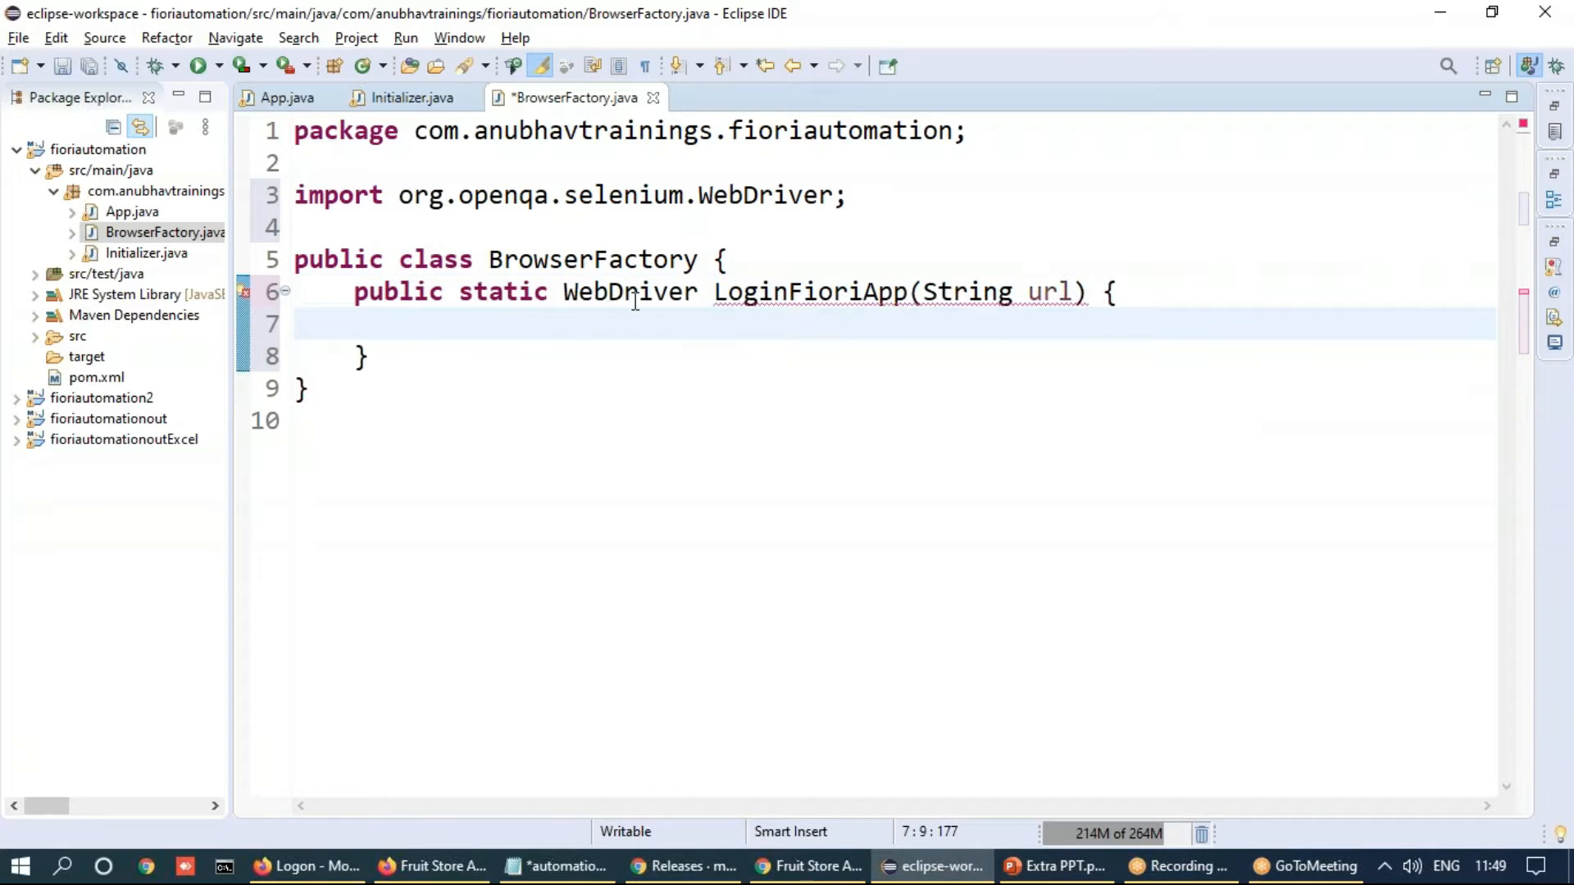
pyautogui.doubleClick(808, 291)
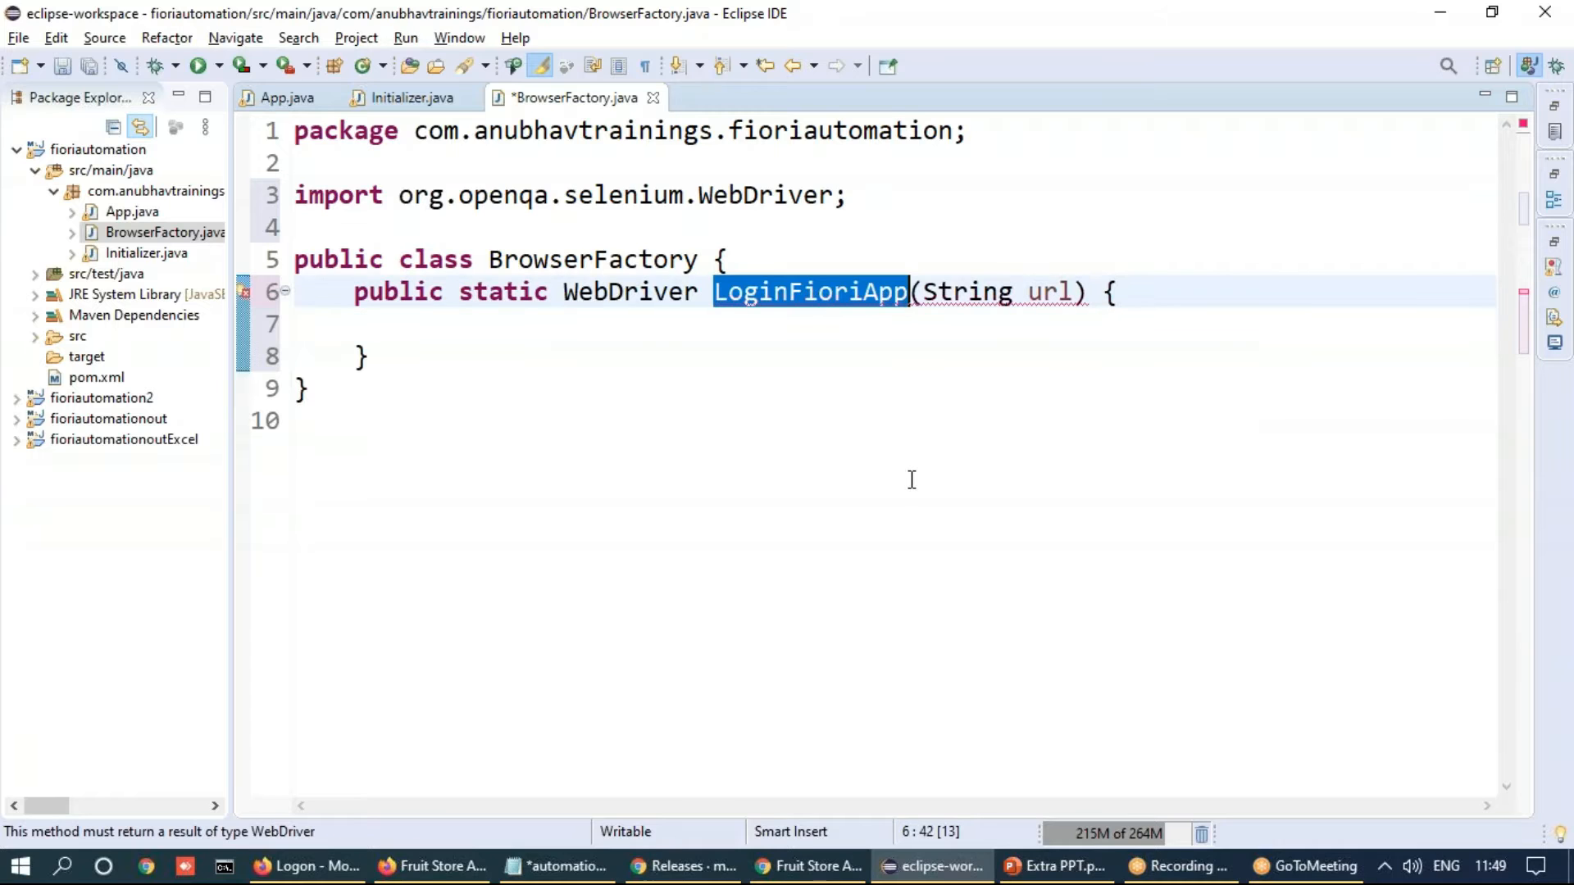
pyautogui.write('getBrowserInsatanc')
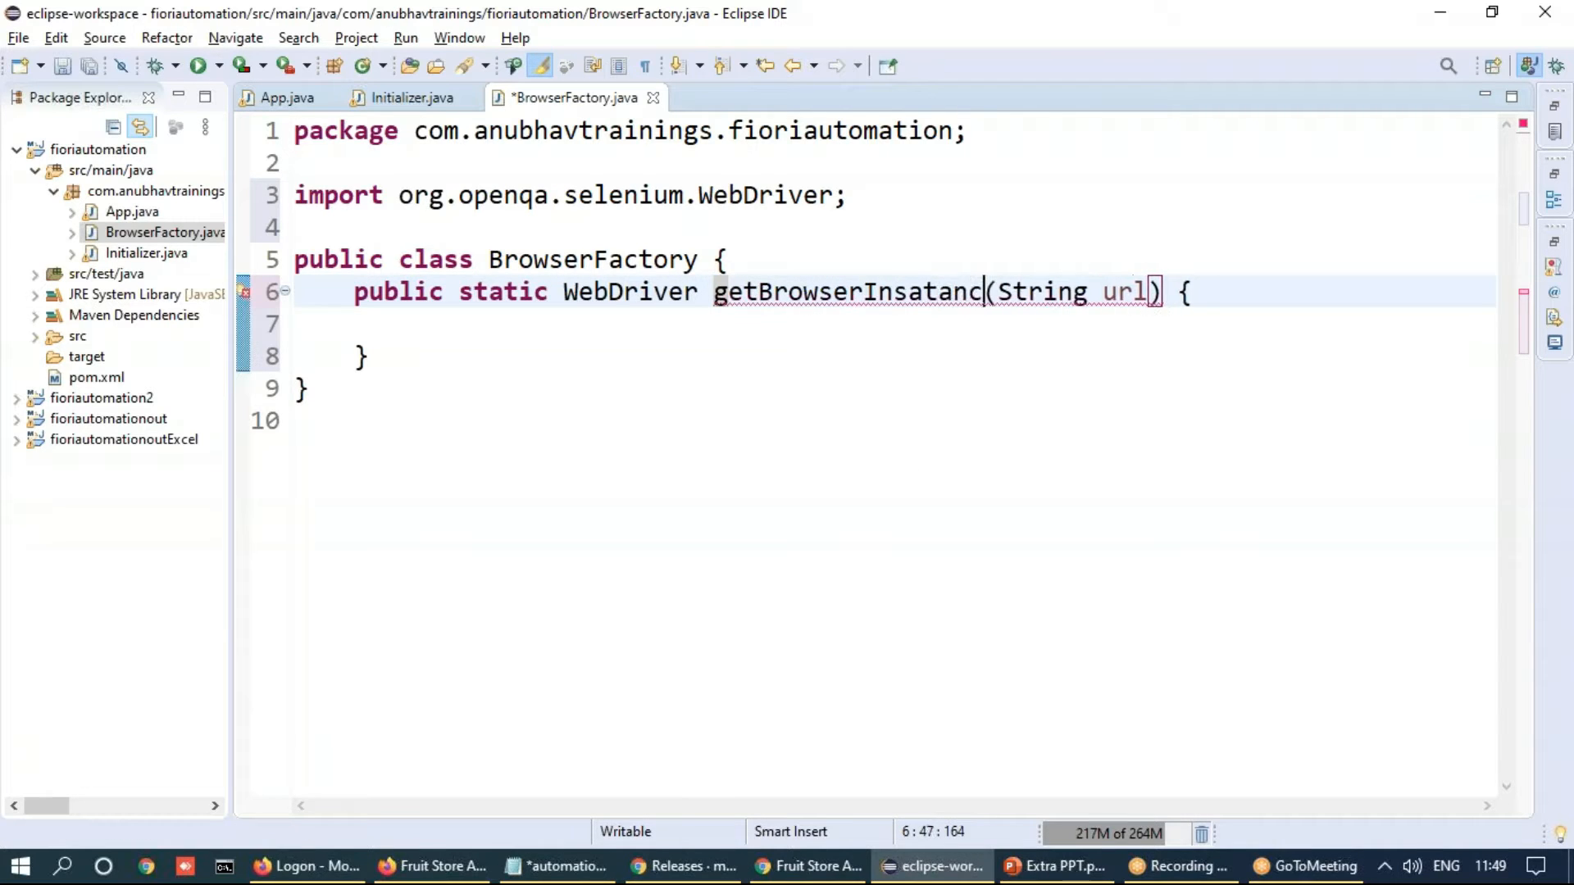
pyautogui.press('Backspace')
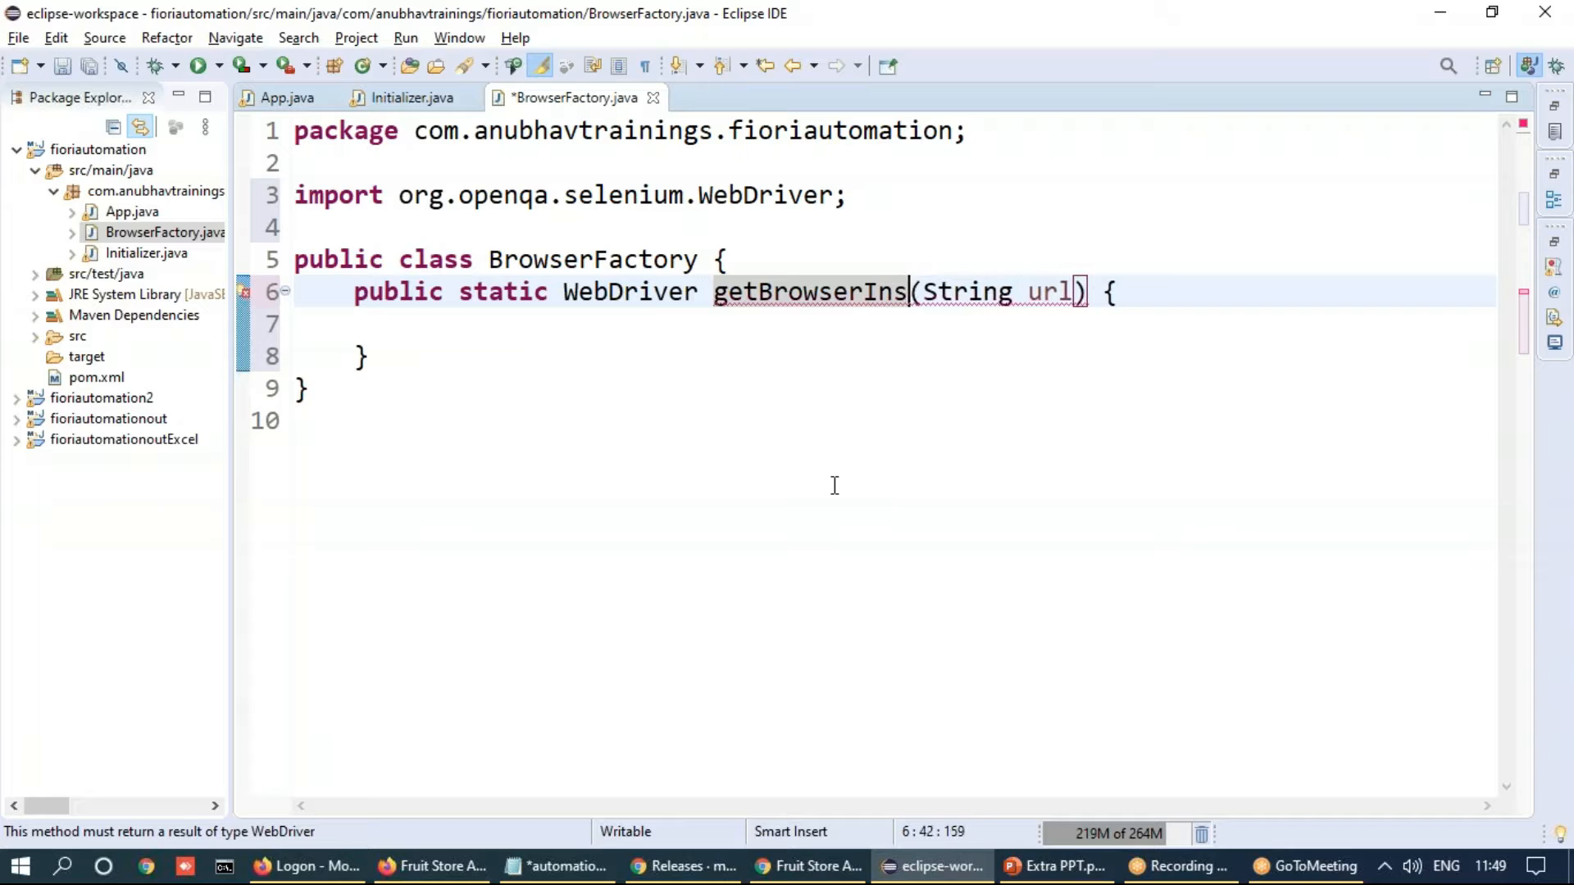
pyautogui.write('tance')
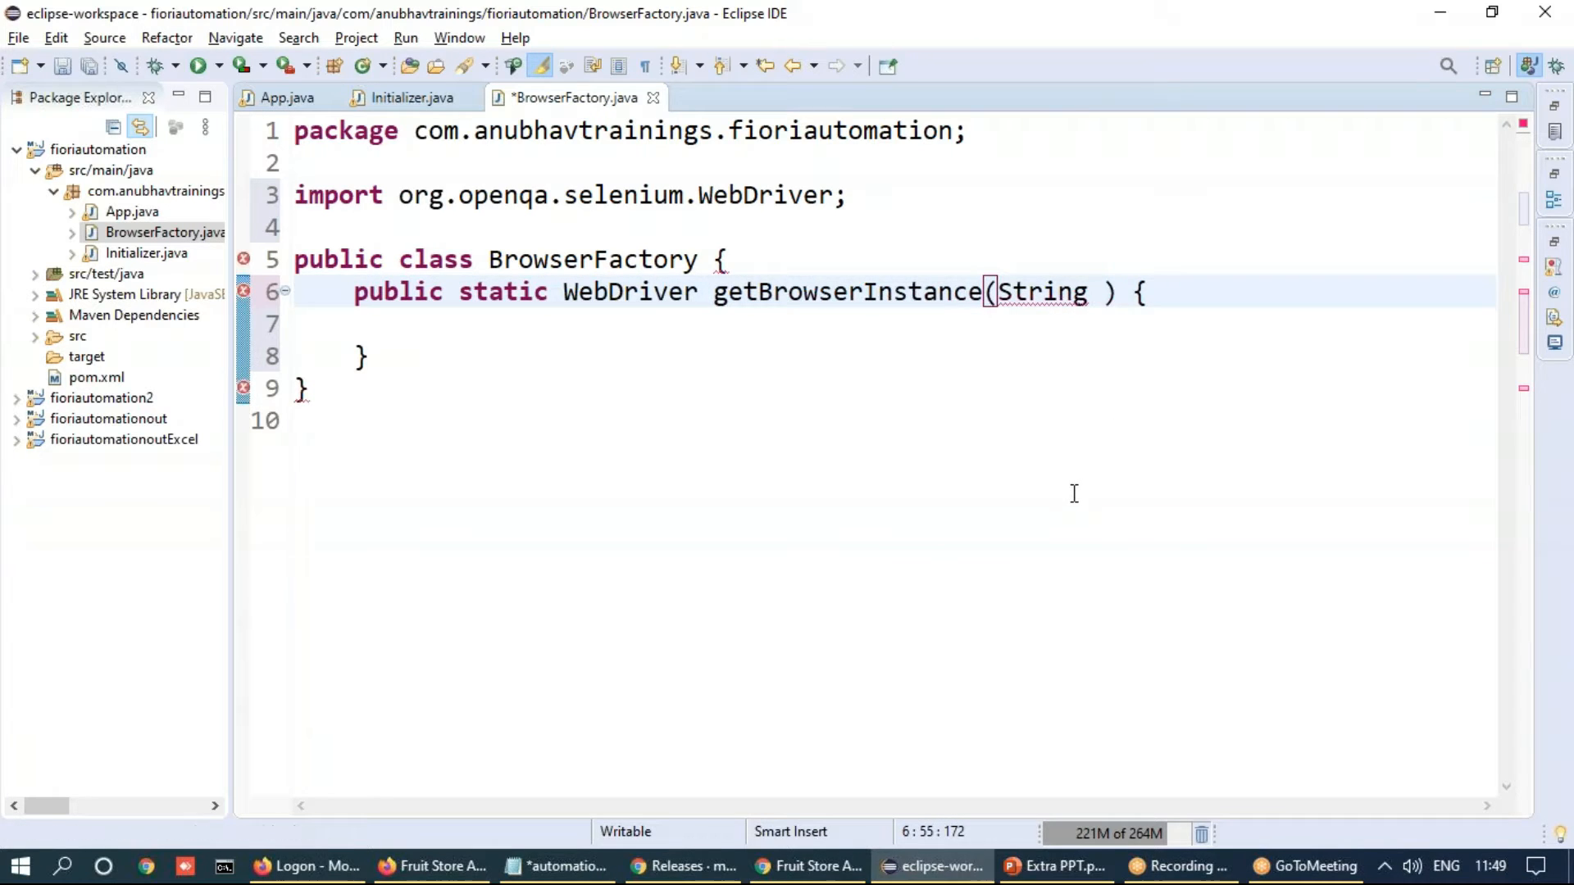
pyautogui.write('browse')
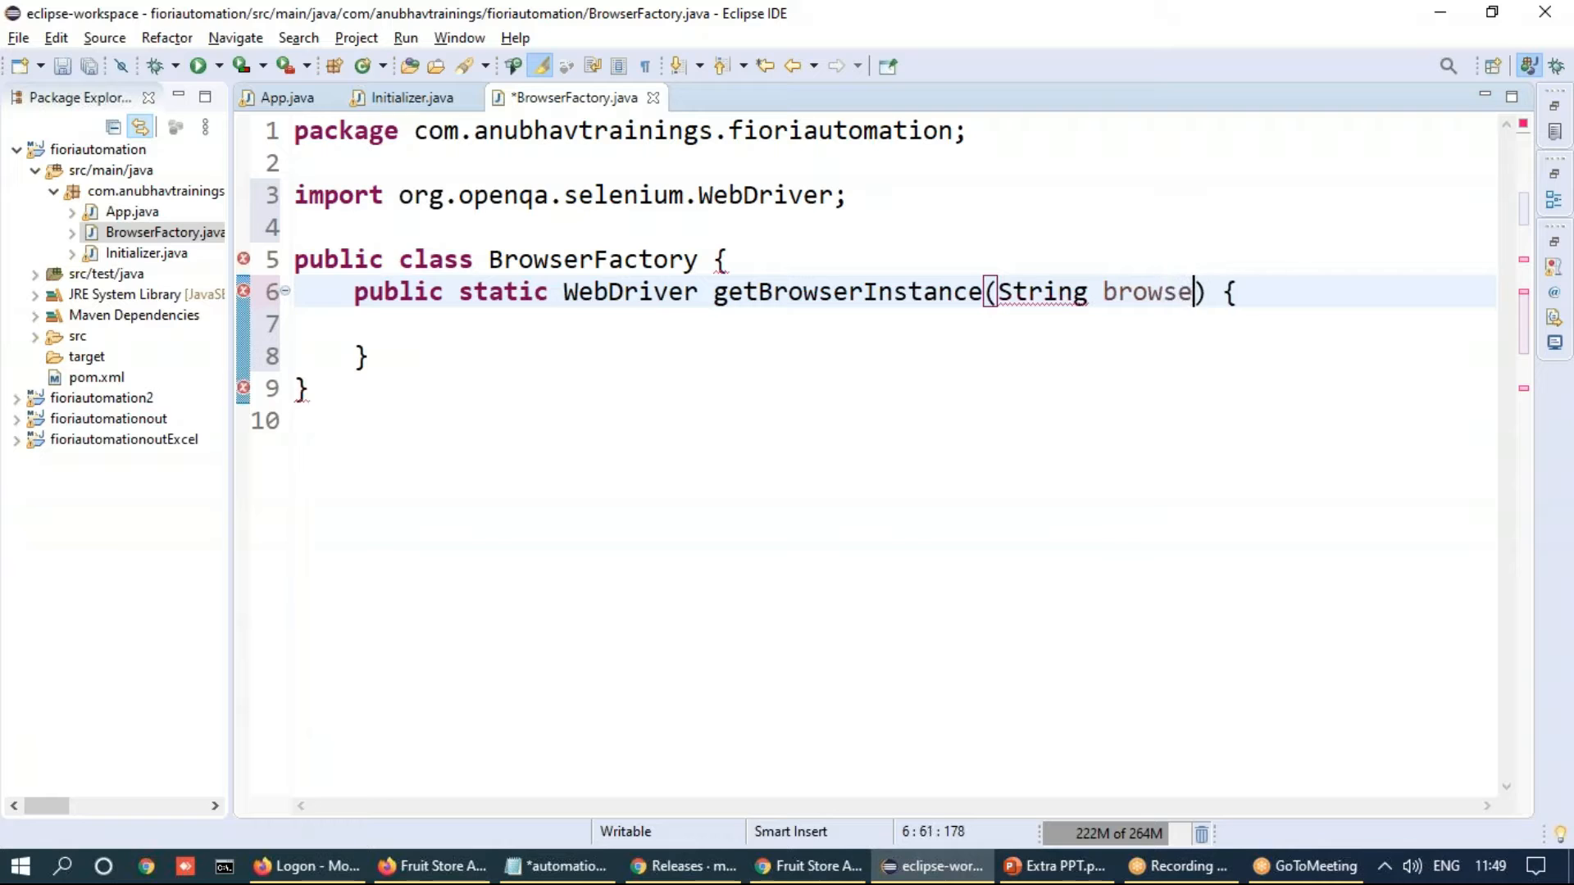
pyautogui.write('Name')
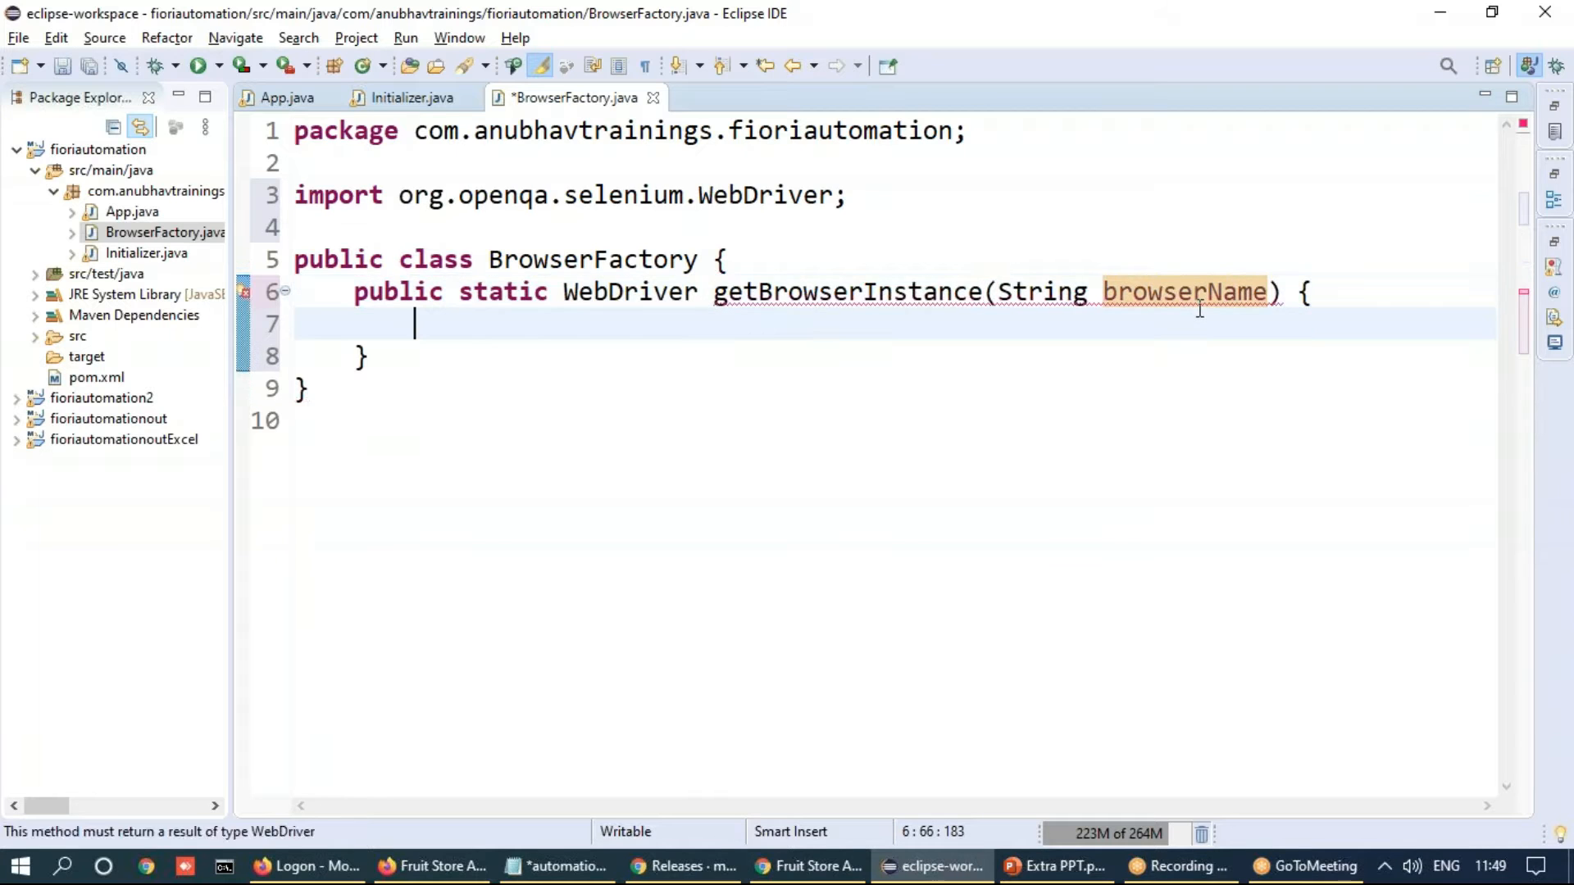
# Add an if/else block checking whether browserName equals "firefox"
pyautogui.write('if')
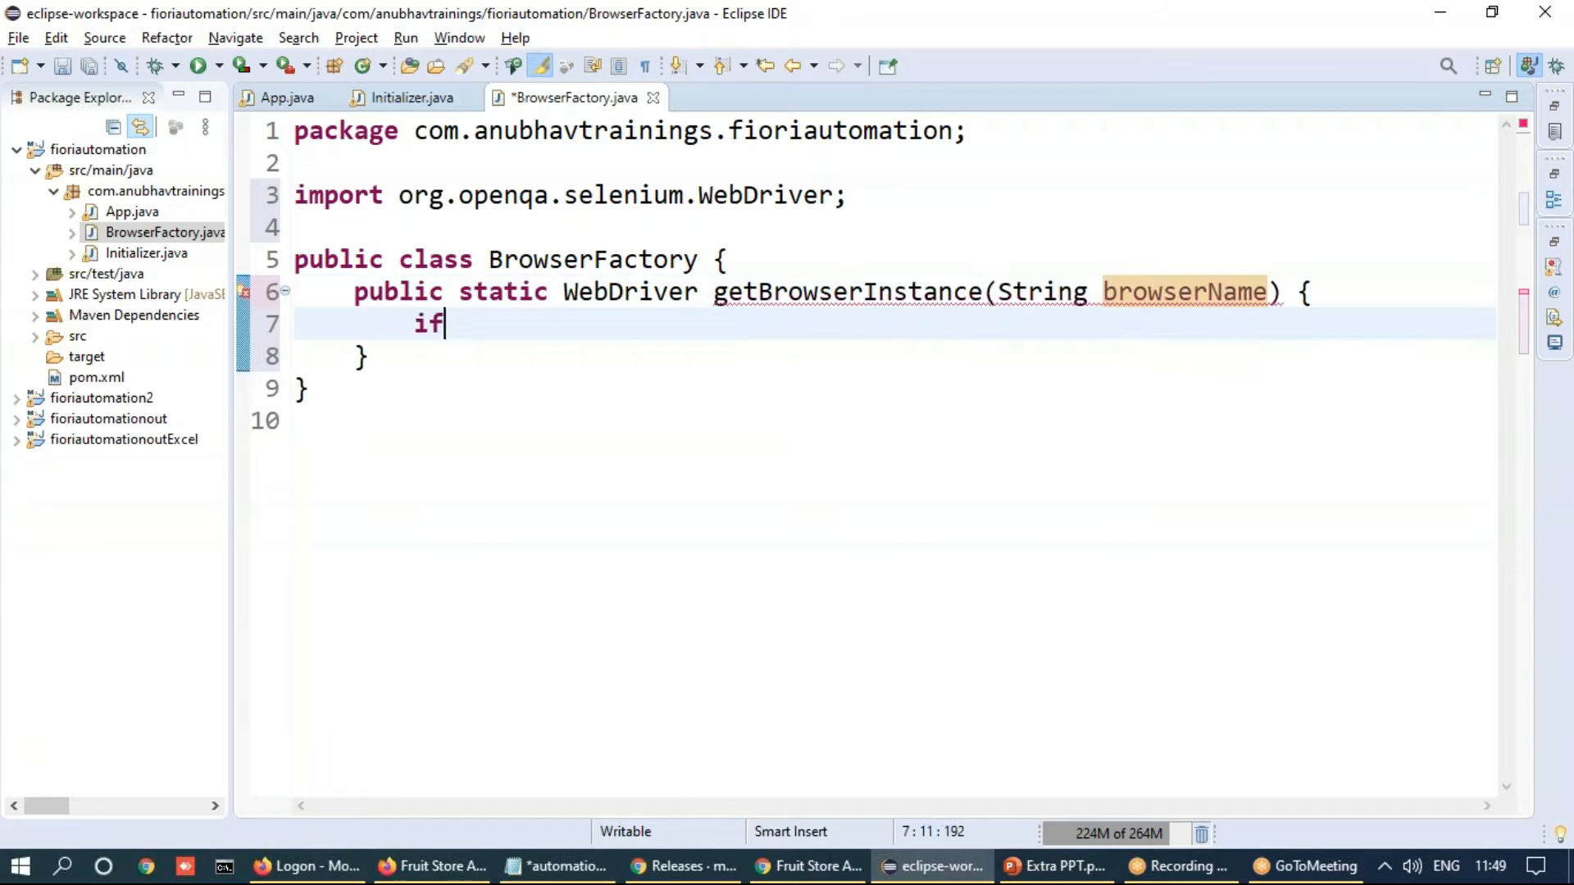
pyautogui.write('(browserName ===')
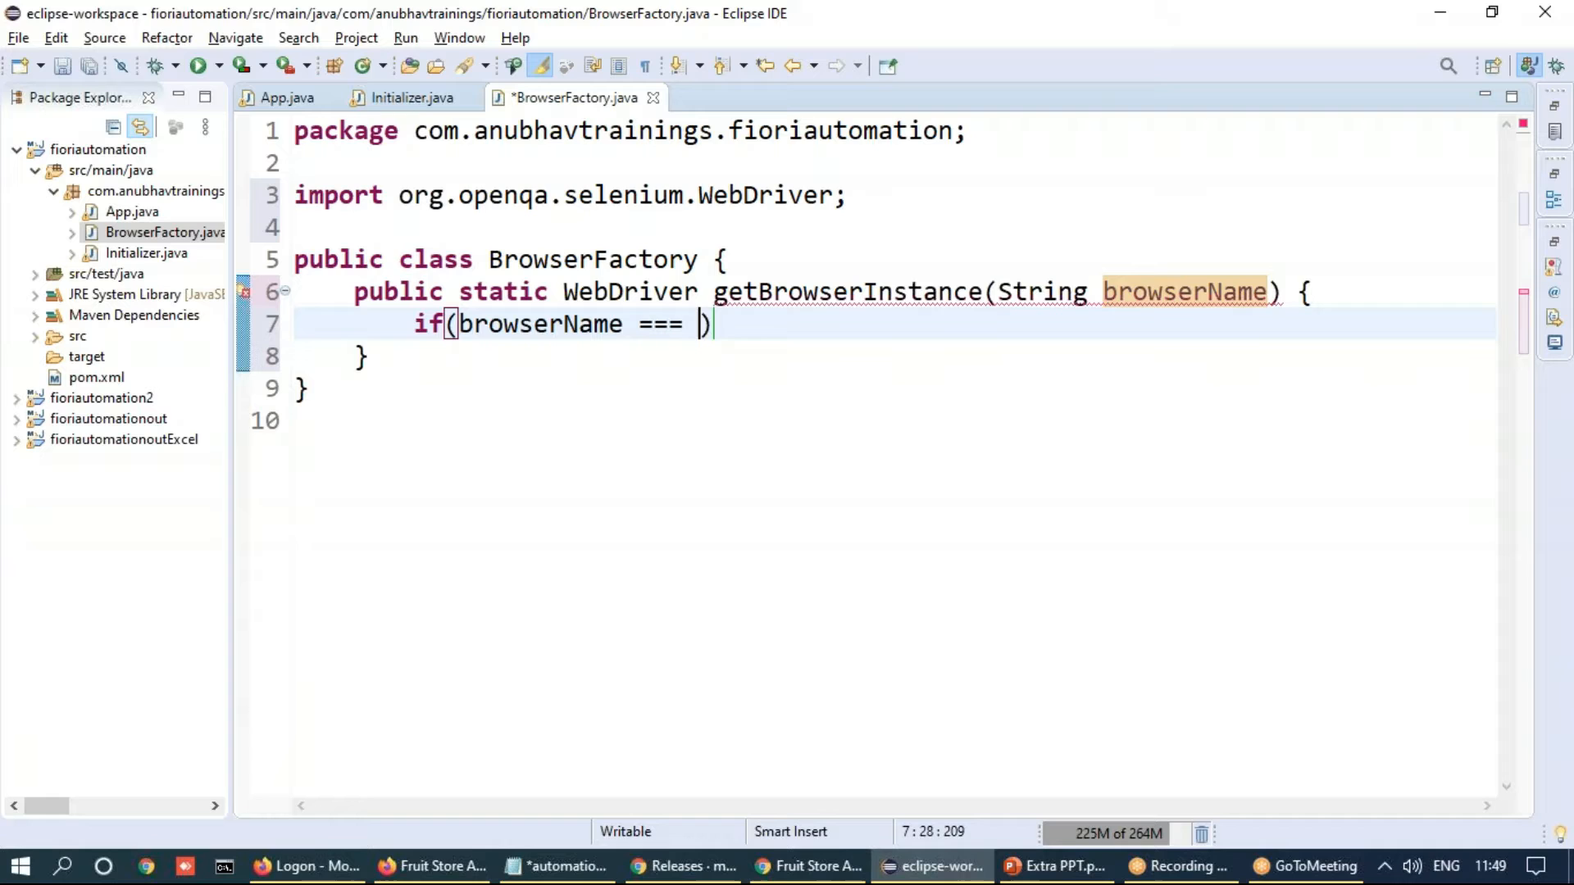
pyautogui.write('"fire"')
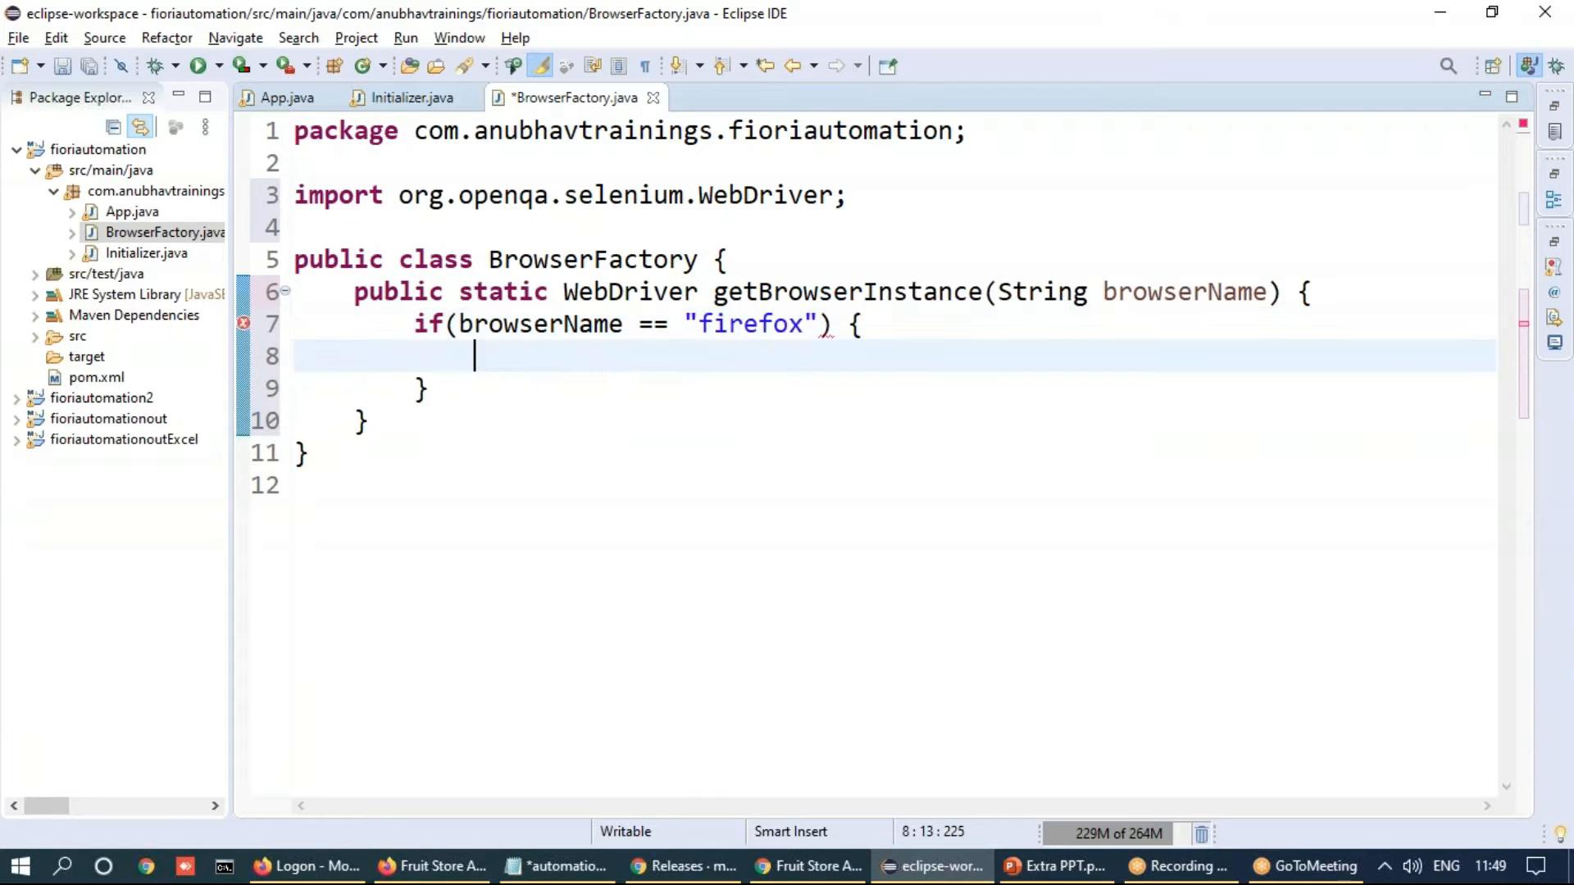
pyautogui.write('else {')
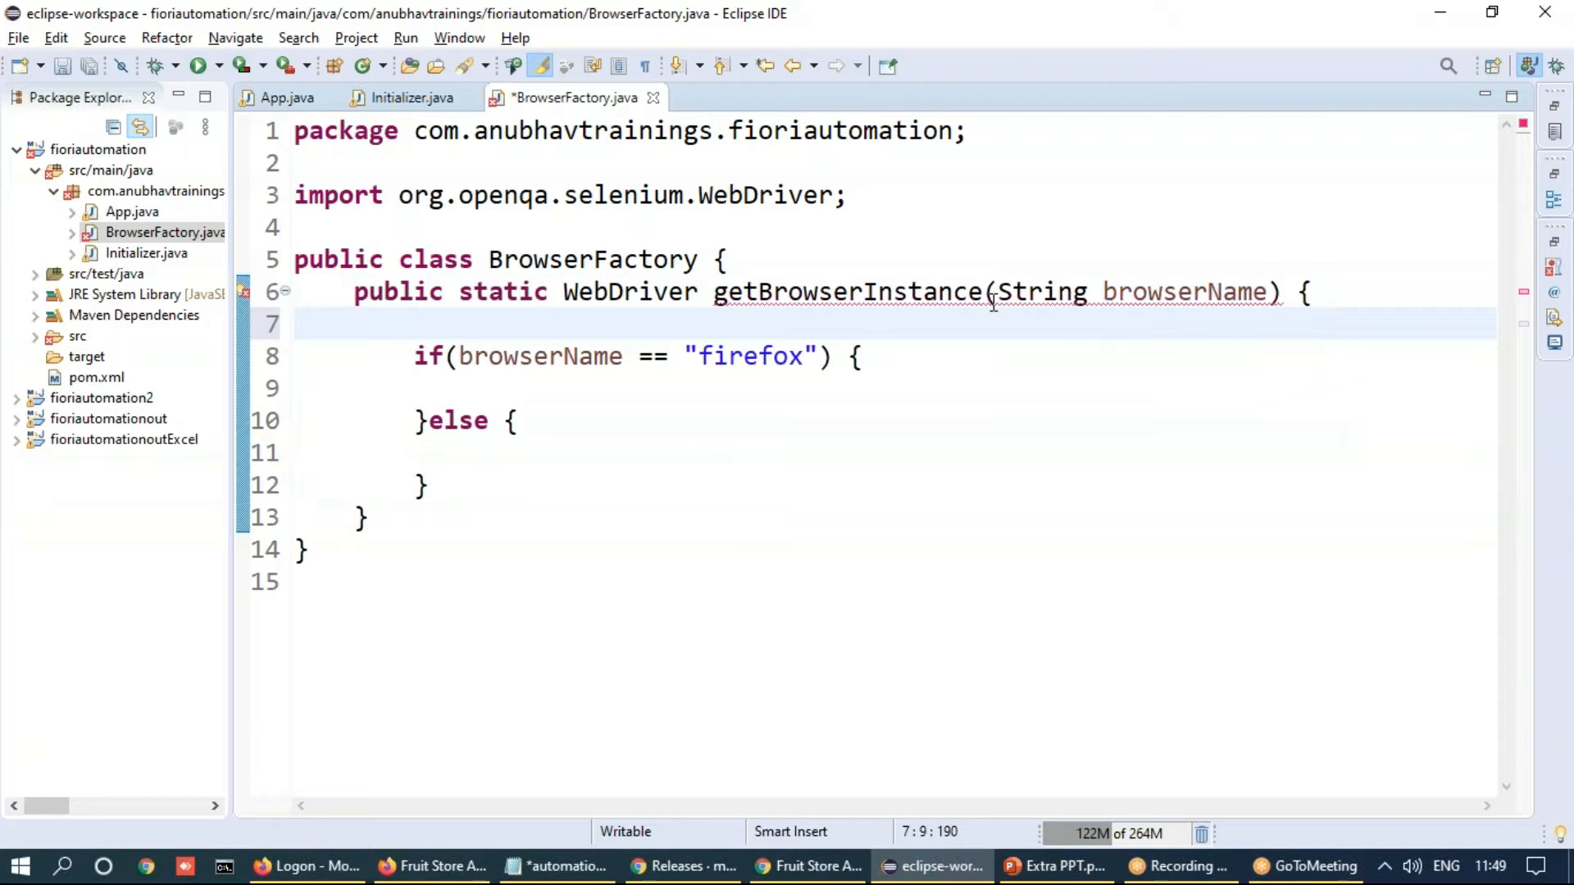
# Declare WebDriver driver = null before the if/else and return driver at the end
pyautogui.write('WebDriver driver = nui')
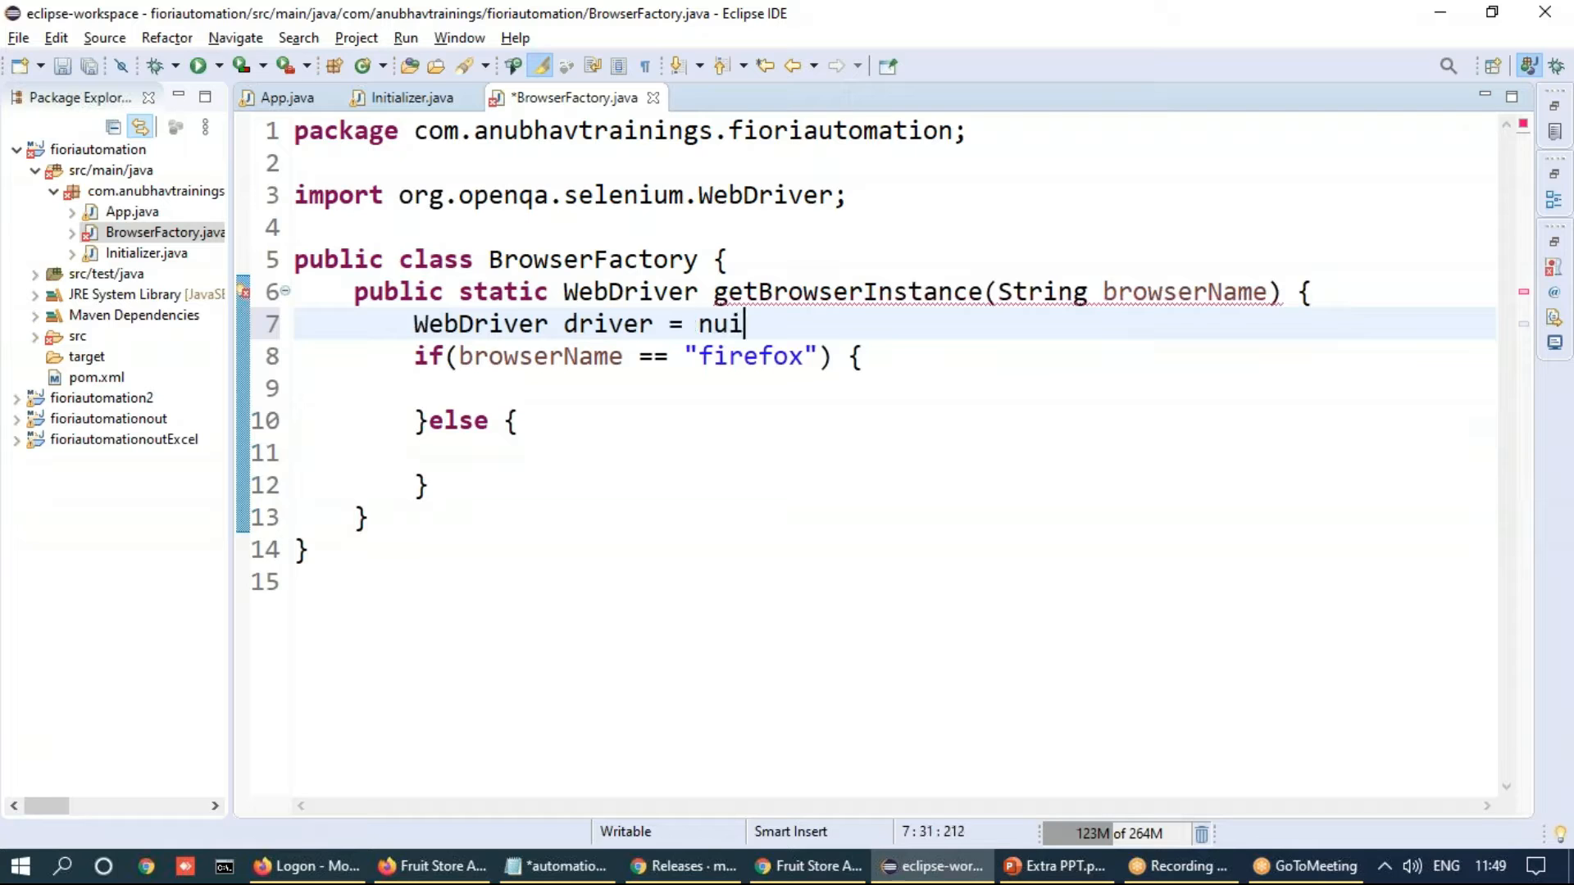
pyautogui.write('l;')
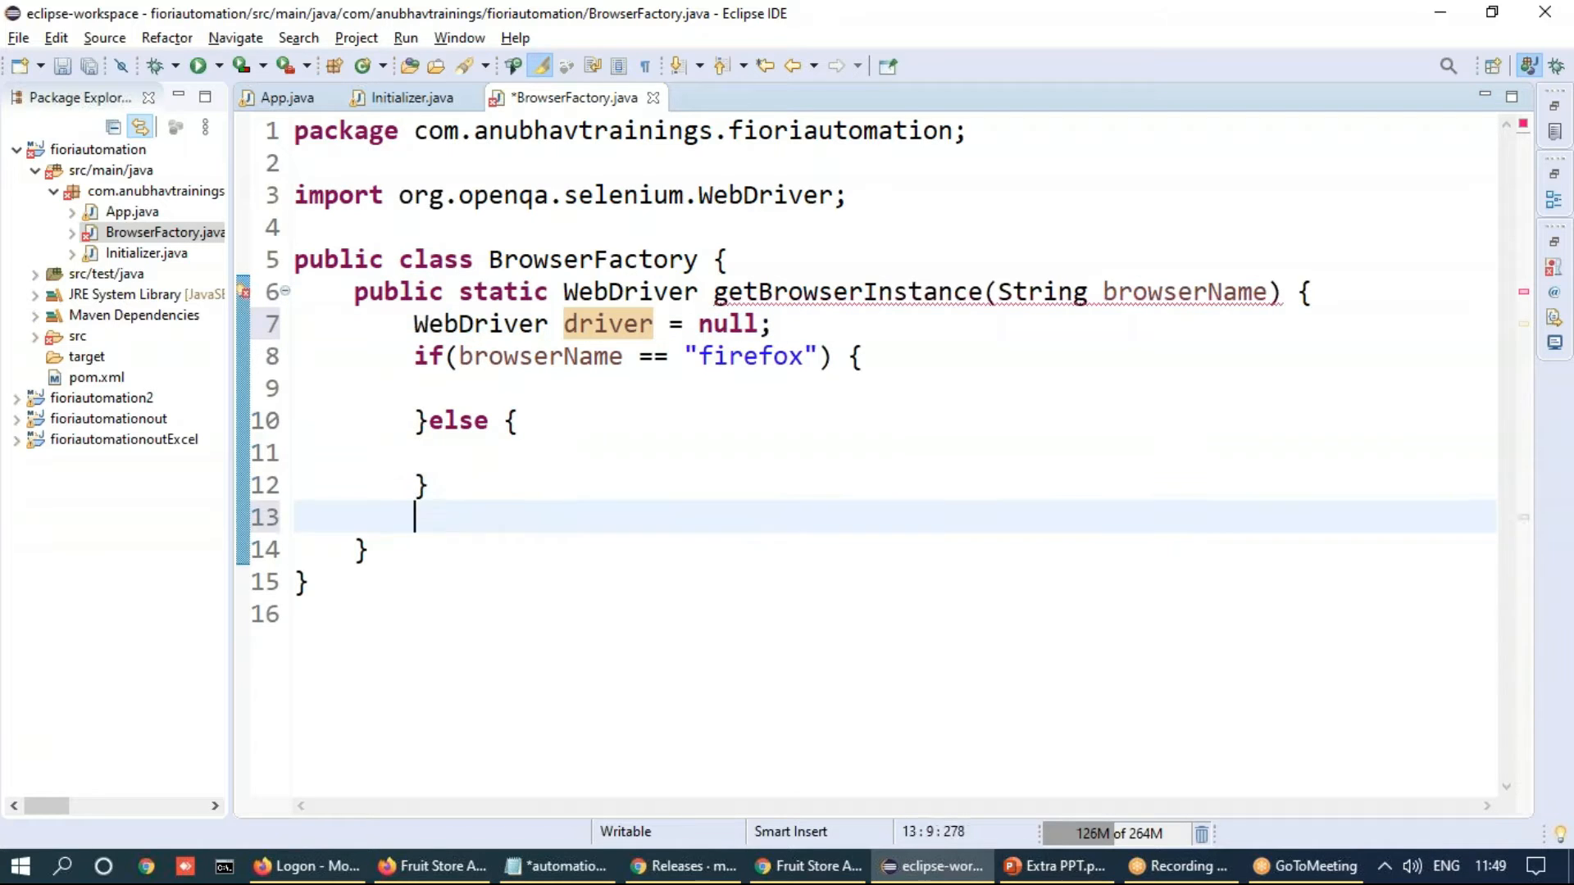
pyautogui.write('return')
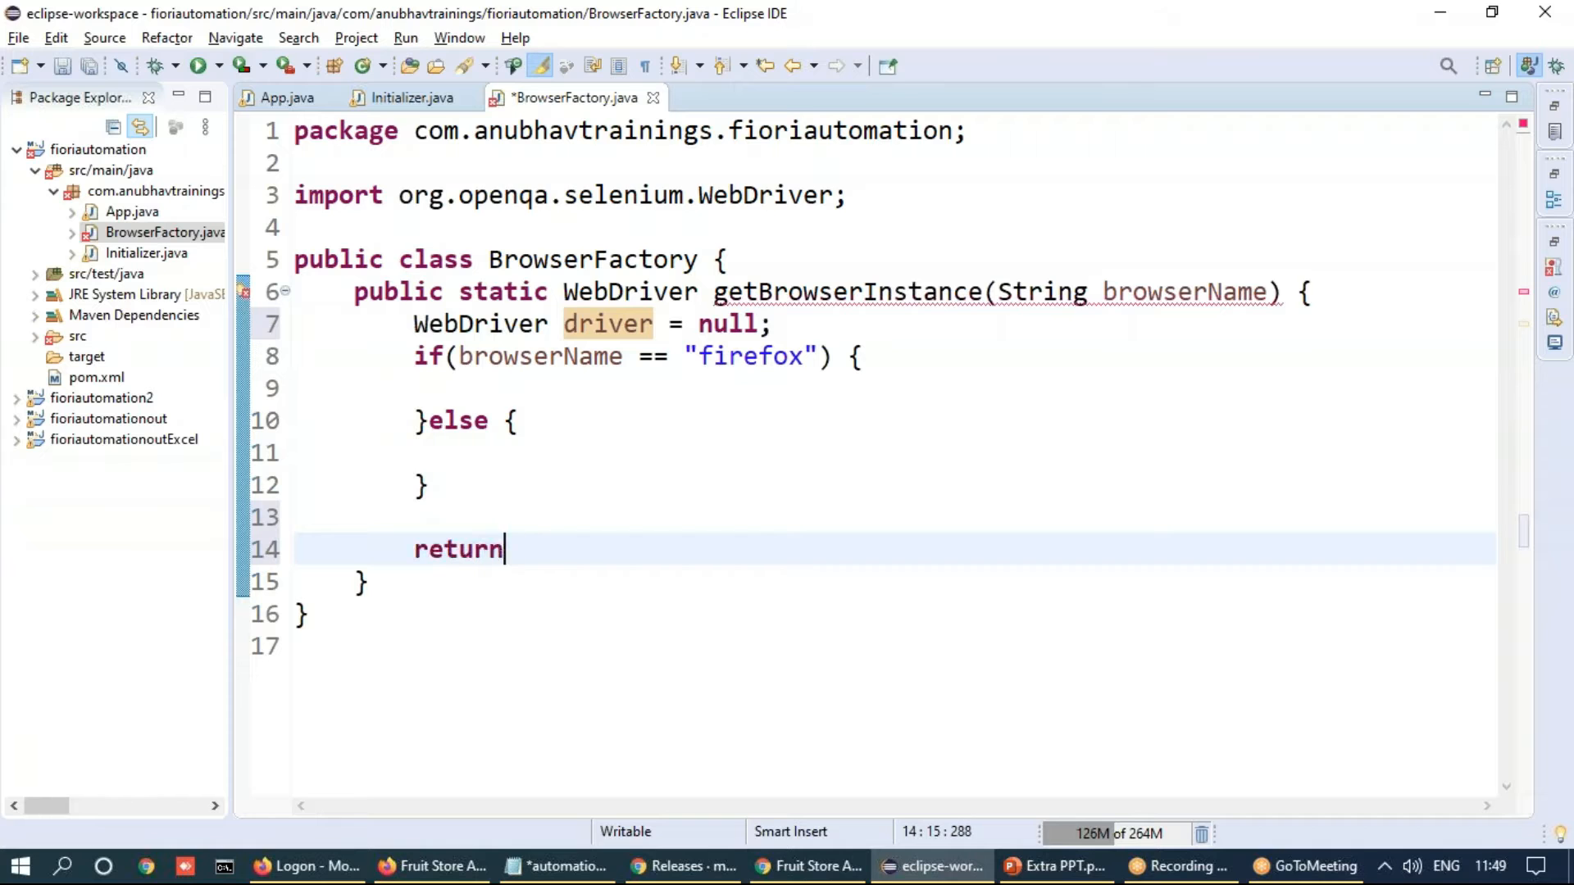
pyautogui.write('driver;')
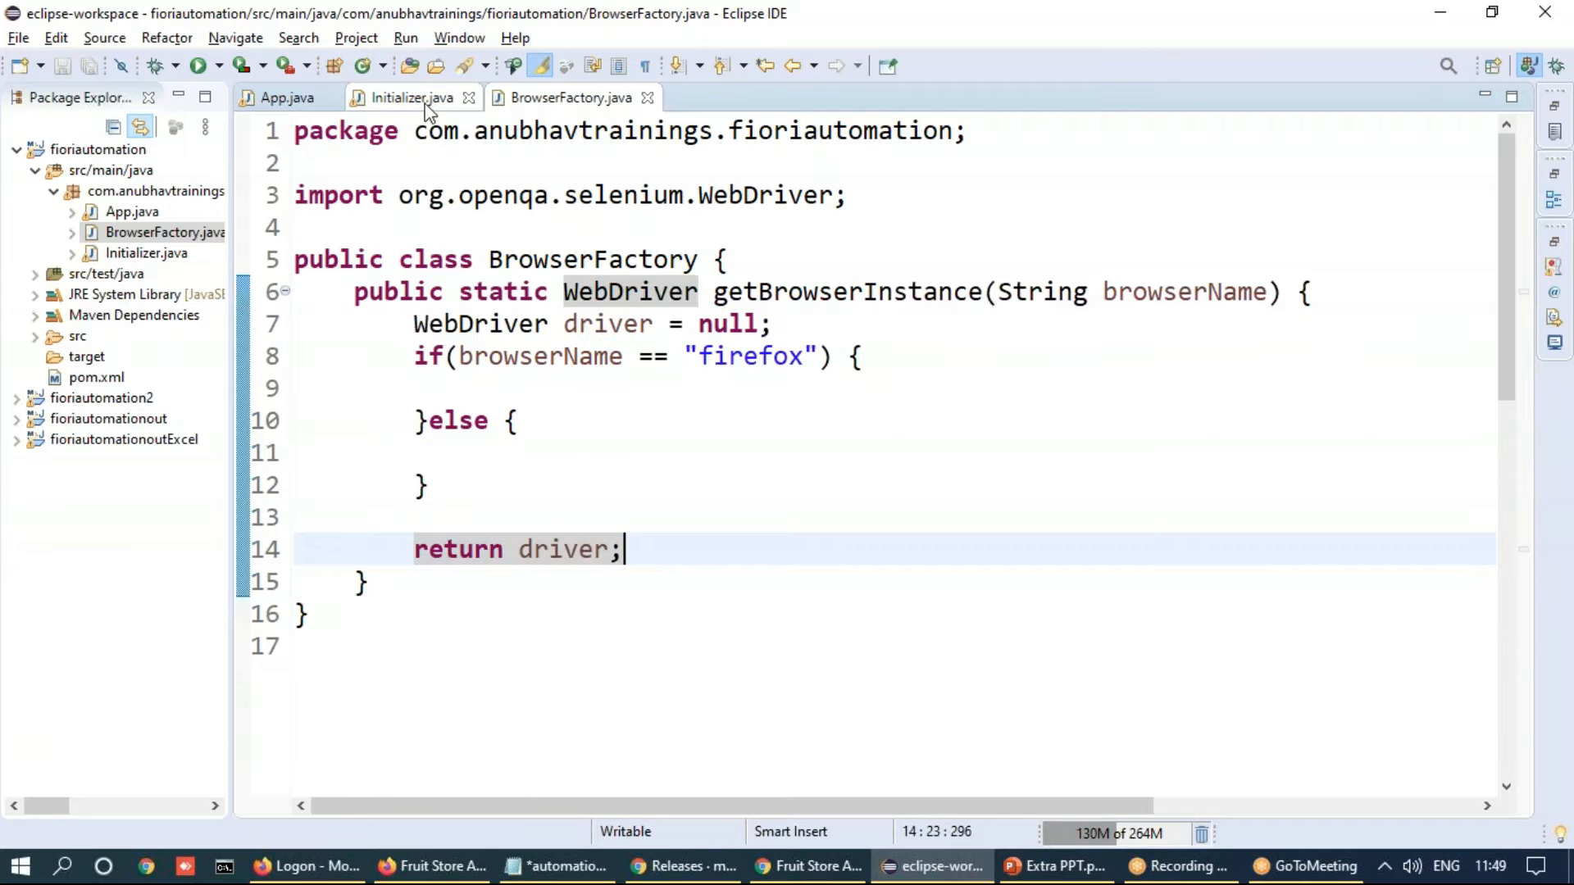
# Move the Firefox and Chrome driver setup and createFirefoxProfile from Initializer into BrowserFactory's branches
pyautogui.click(410, 96)
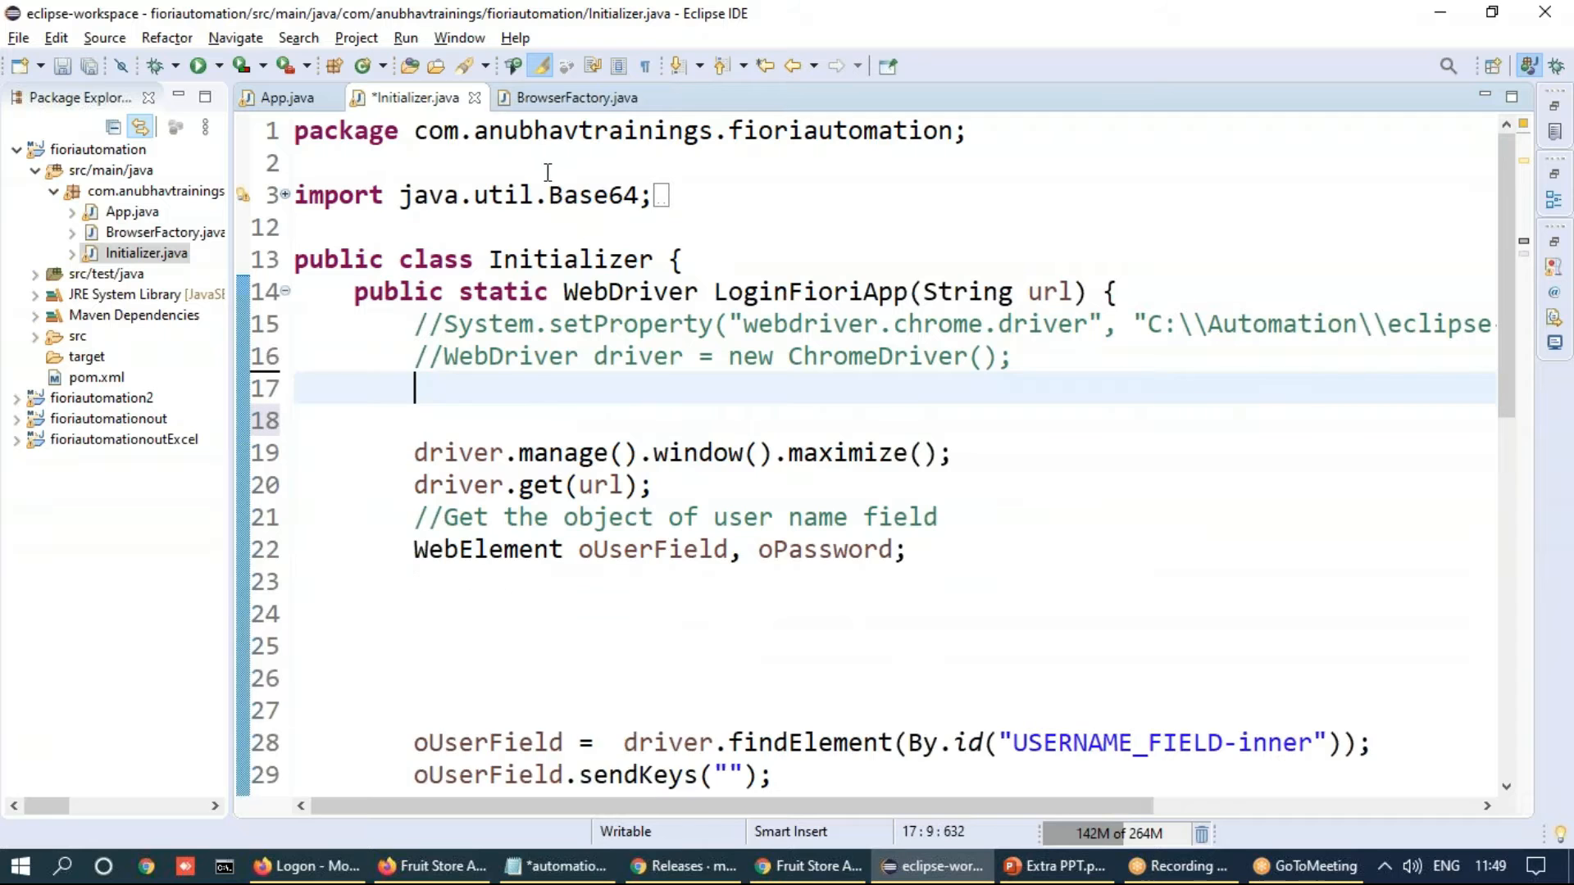
pyautogui.click(570, 97)
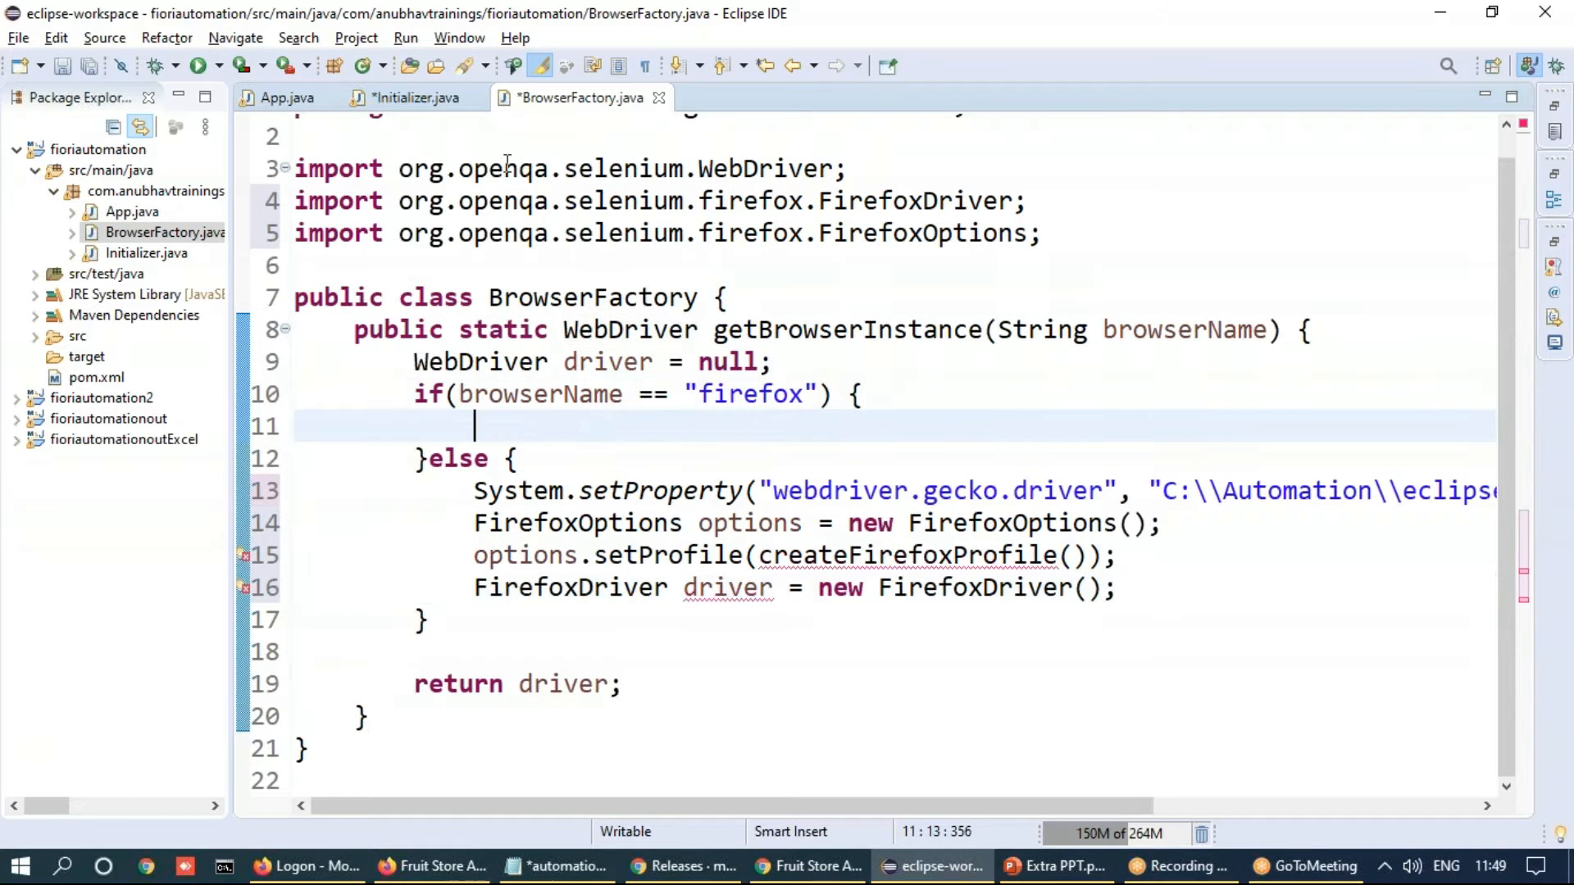
pyautogui.click(410, 97)
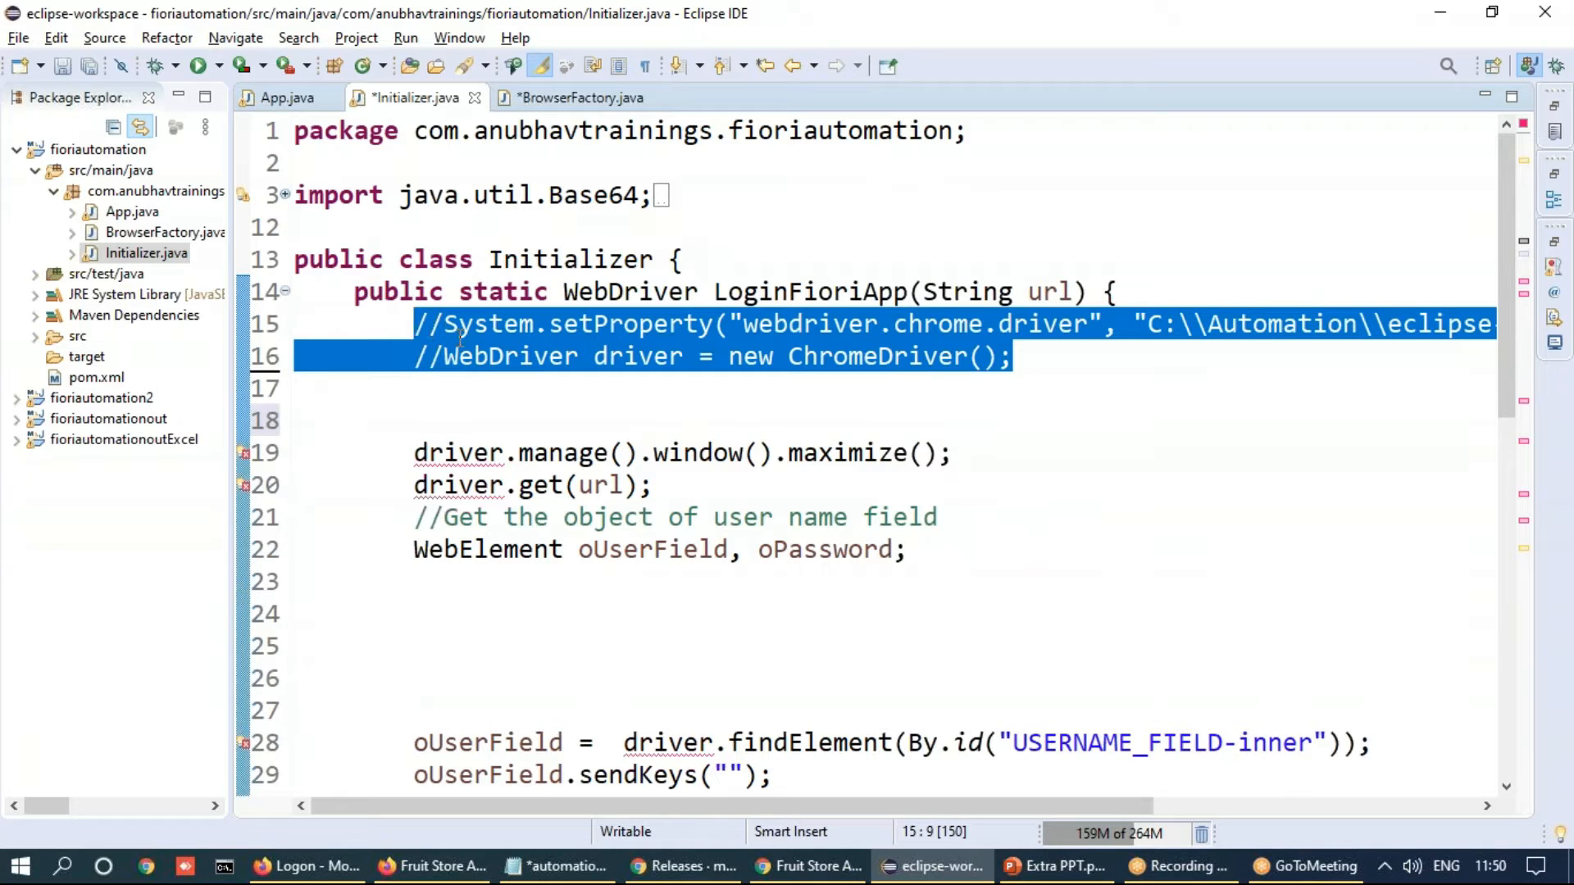
pyautogui.click(576, 97)
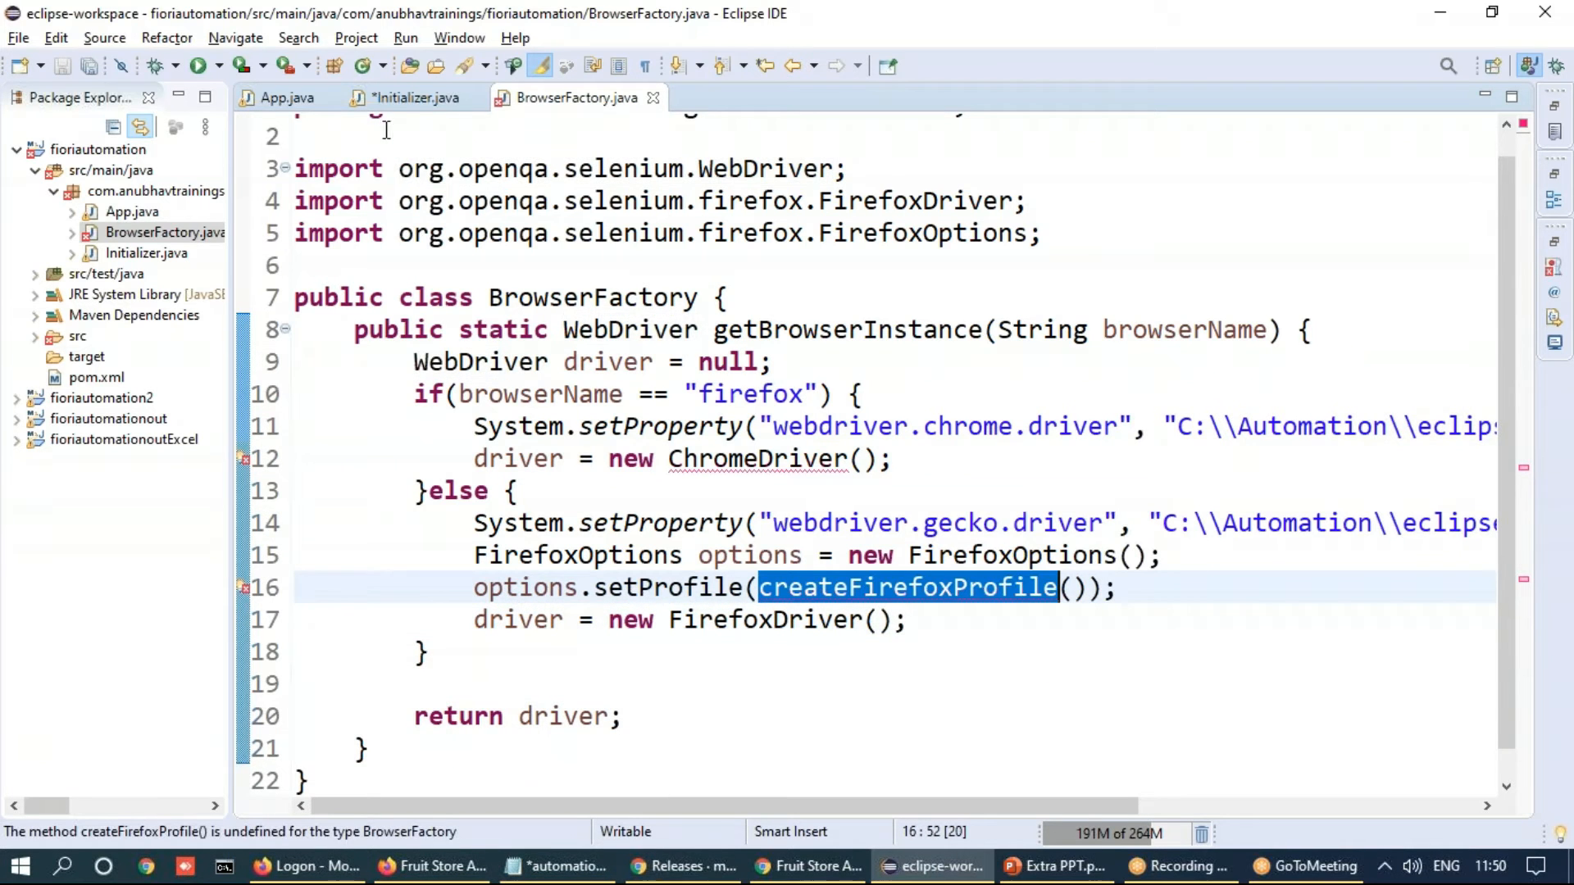
pyautogui.click(413, 97)
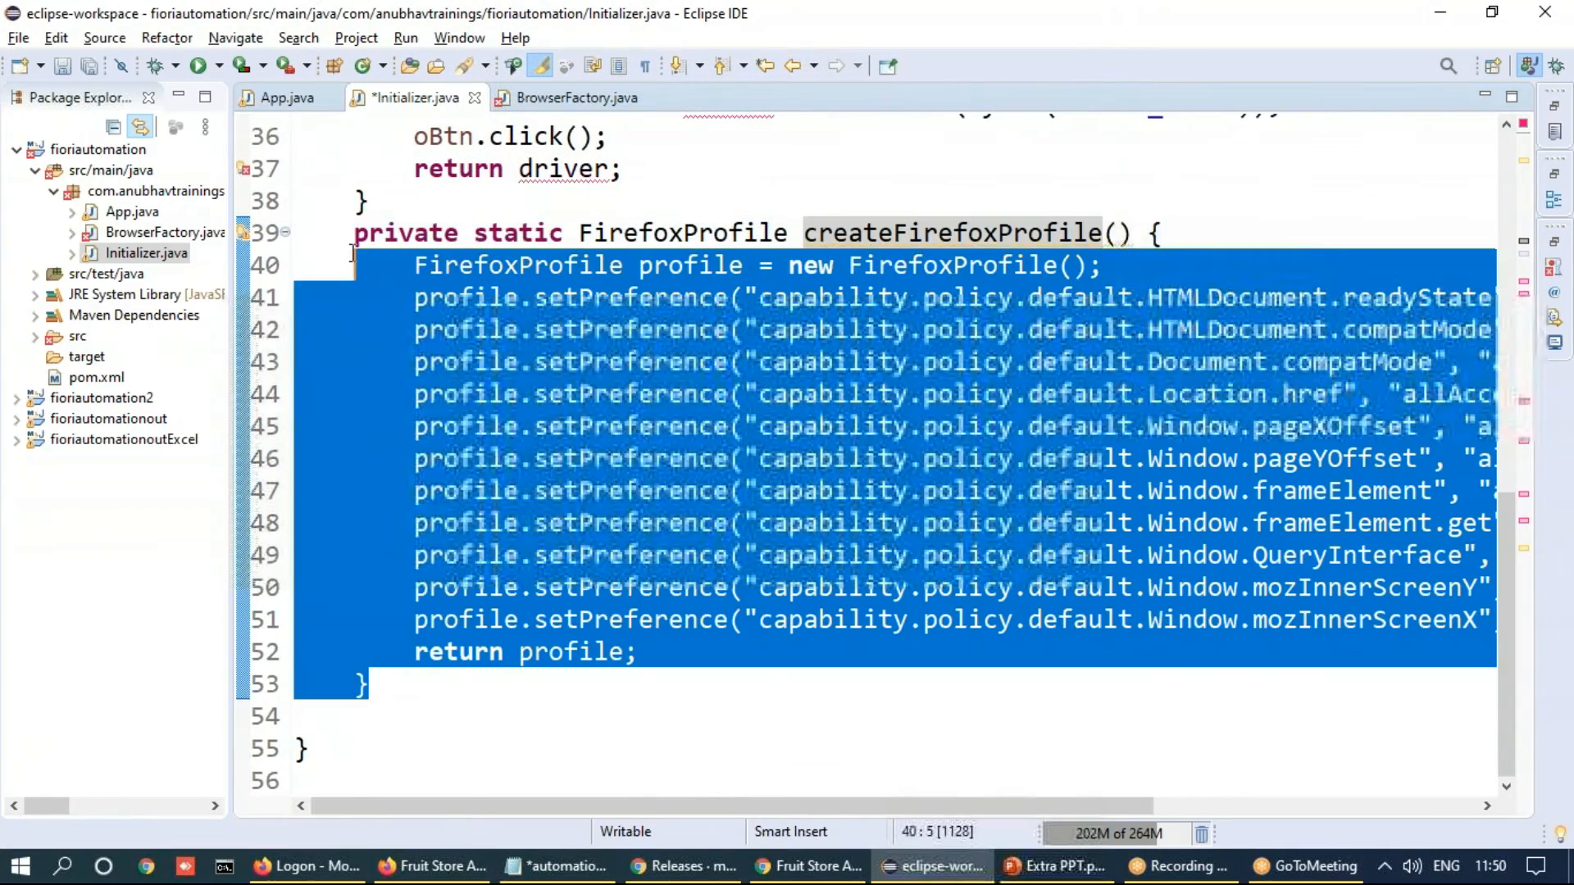
pyautogui.click(1053, 865)
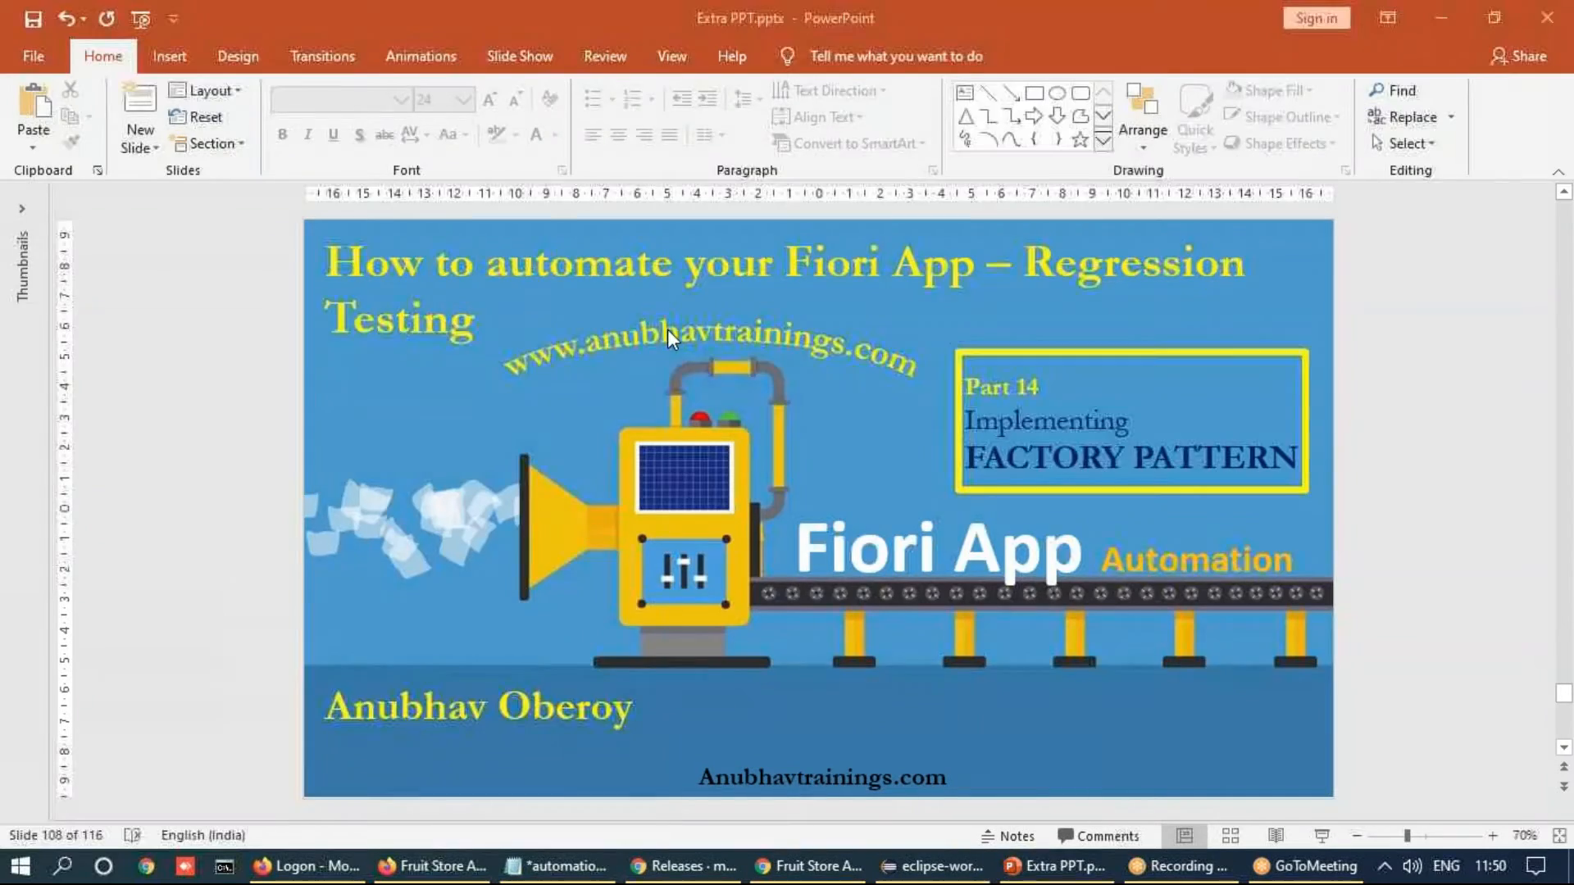
pyautogui.click(932, 865)
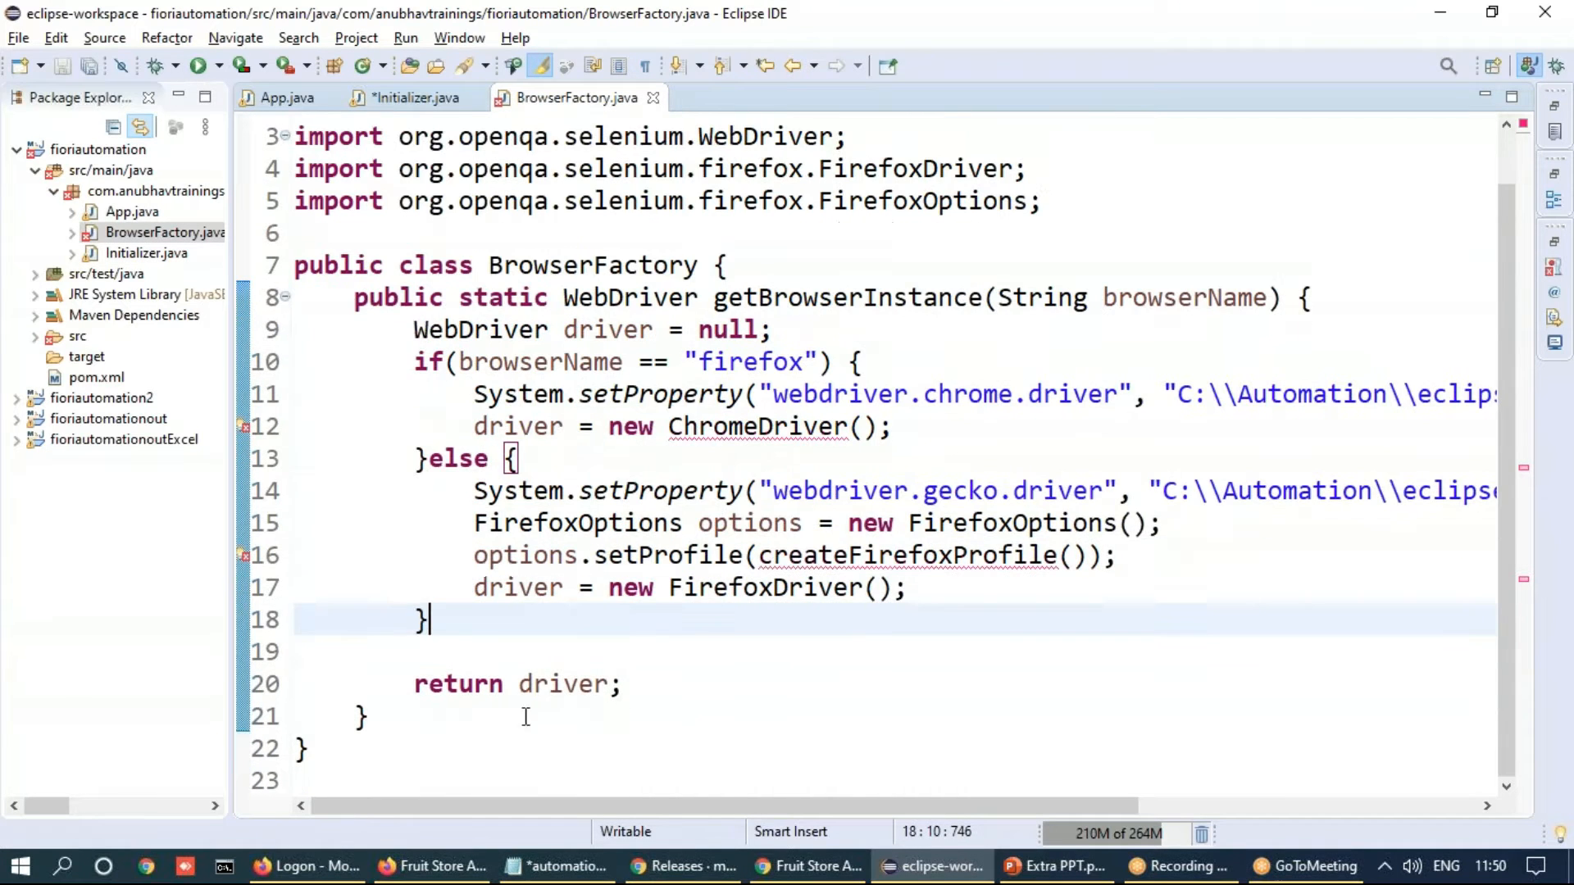
# Quick-fix the unresolved ChromeDriver by importing it from the selenium chrome package
pyautogui.scroll(-3)
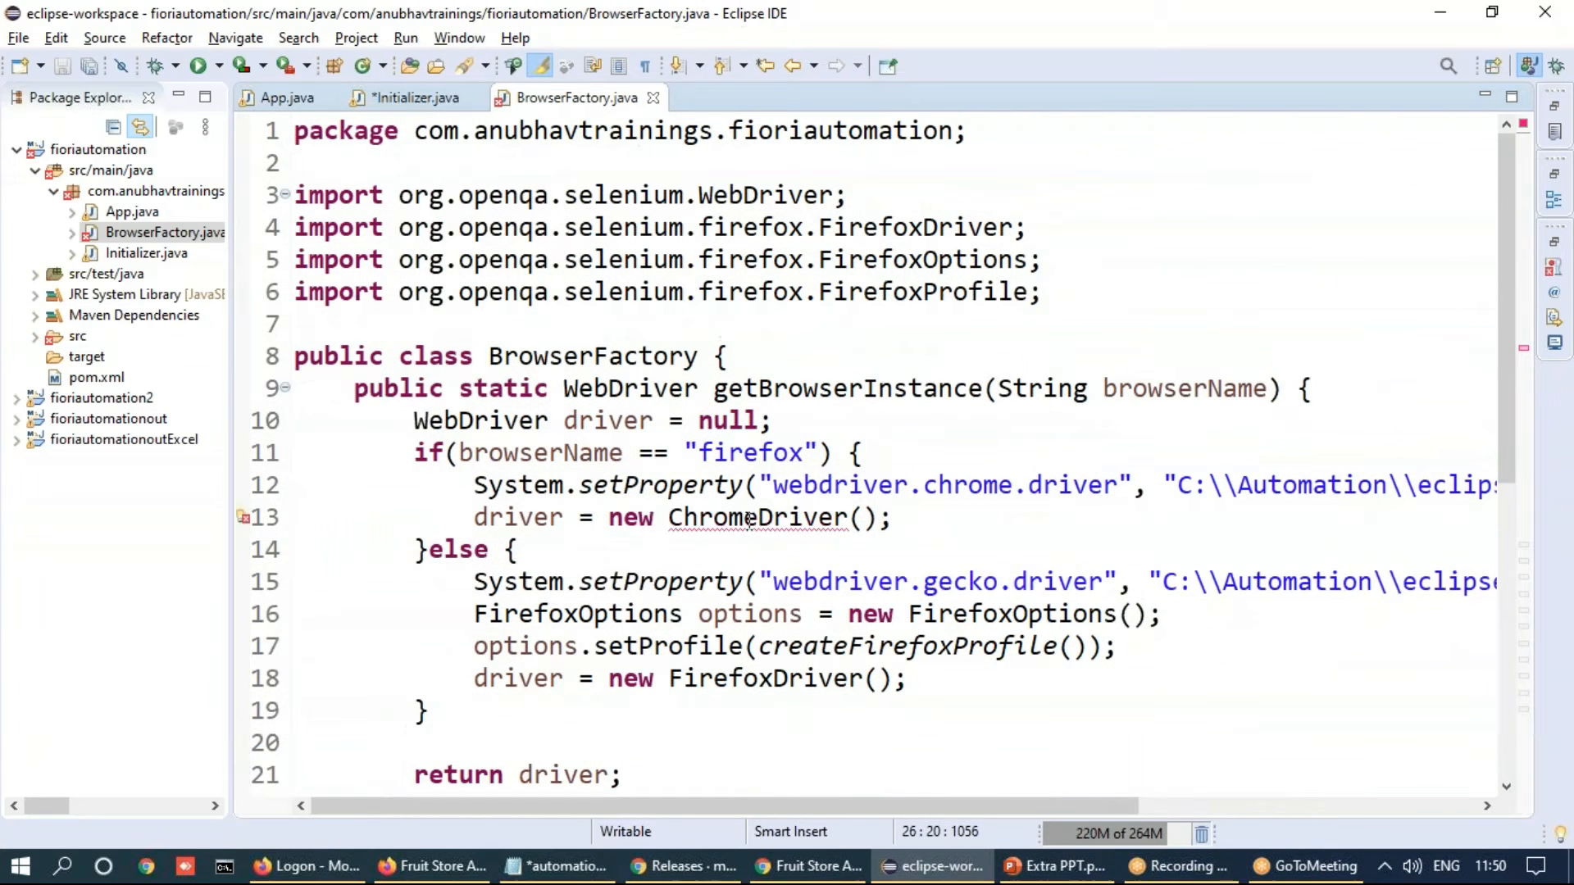
pyautogui.click(747, 517)
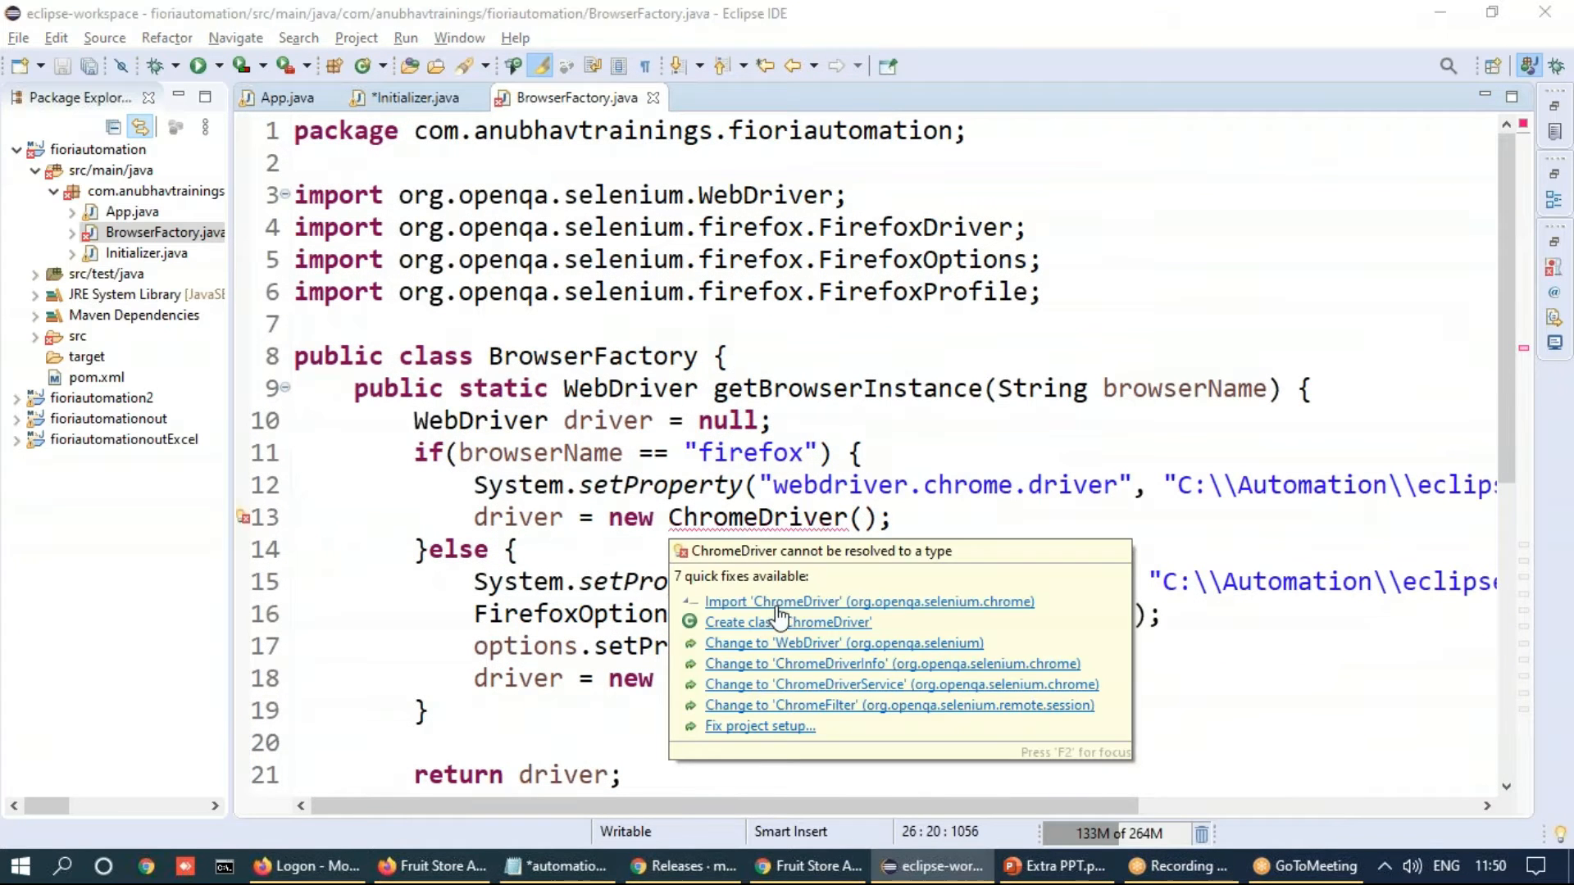
pyautogui.click(867, 601)
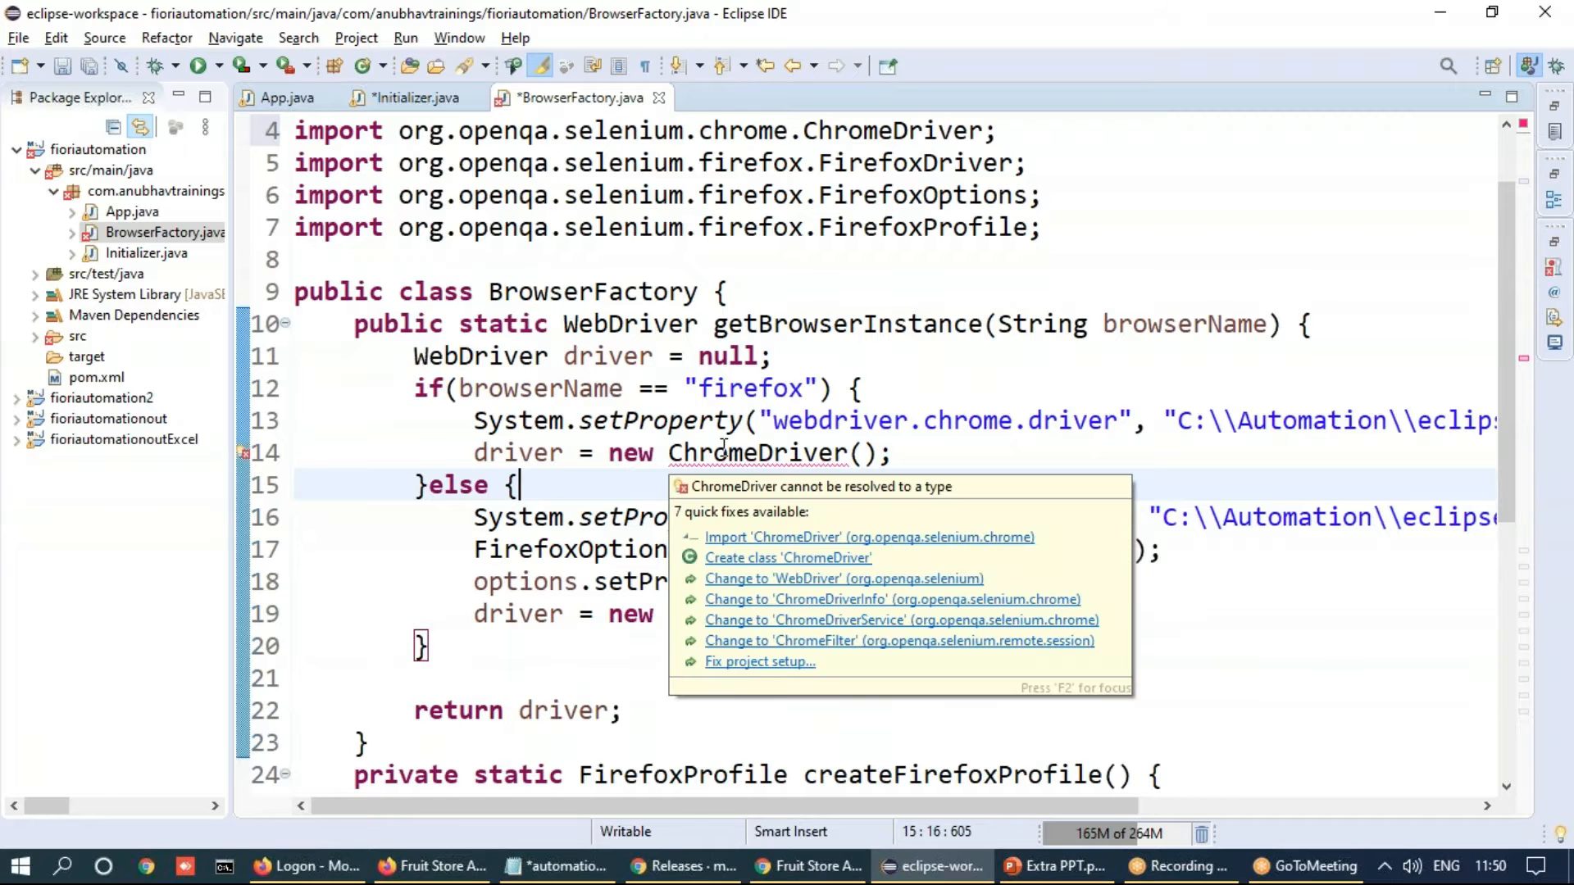
pyautogui.click(780, 488)
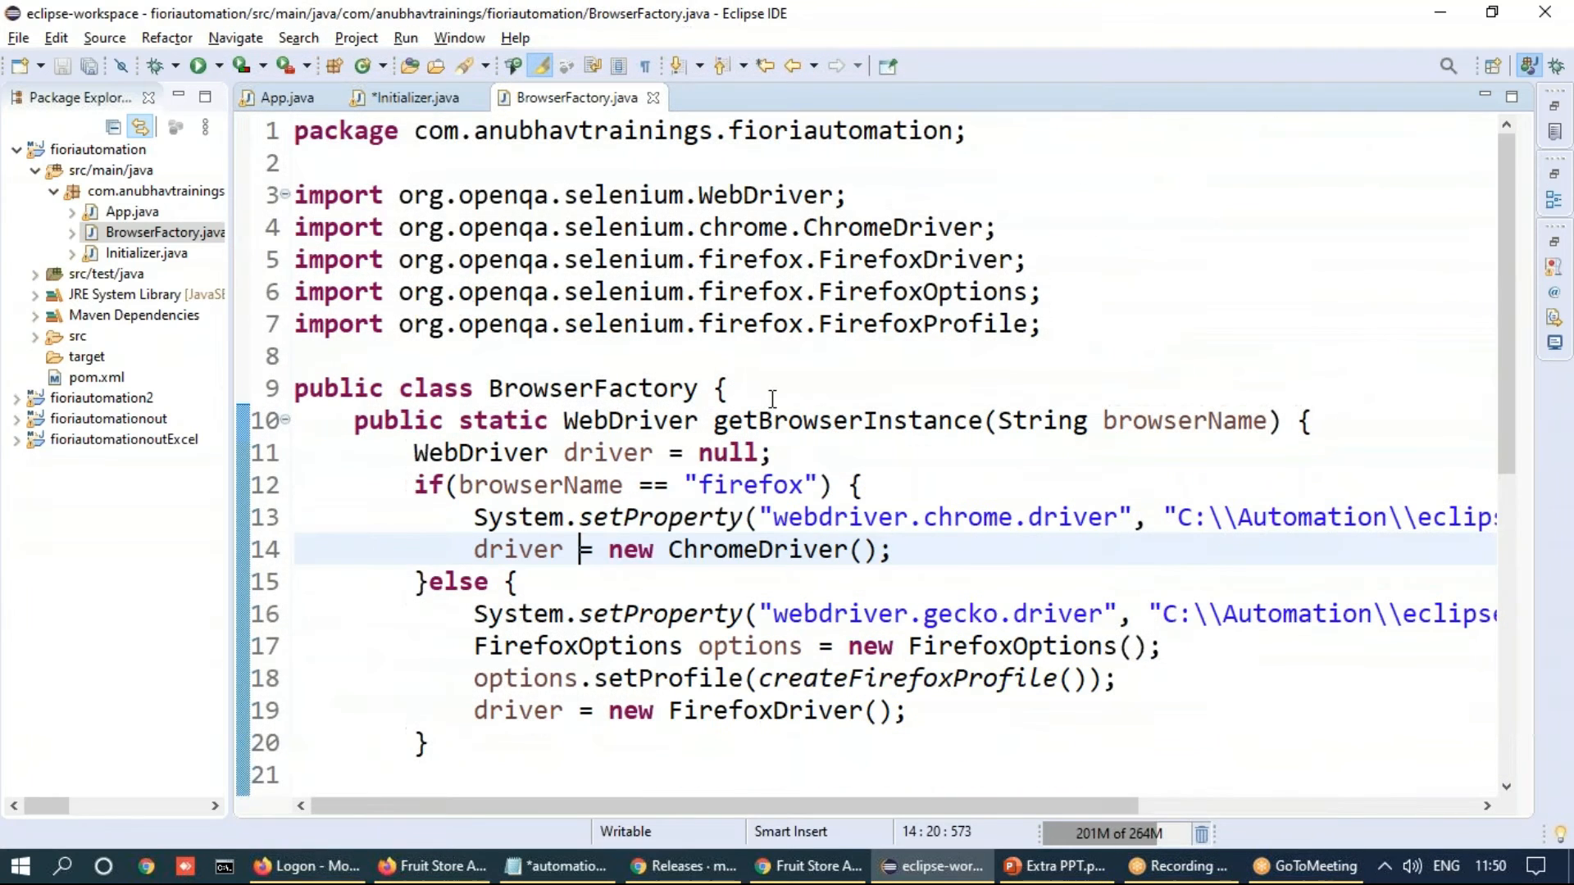
pyautogui.doubleClick(592, 389)
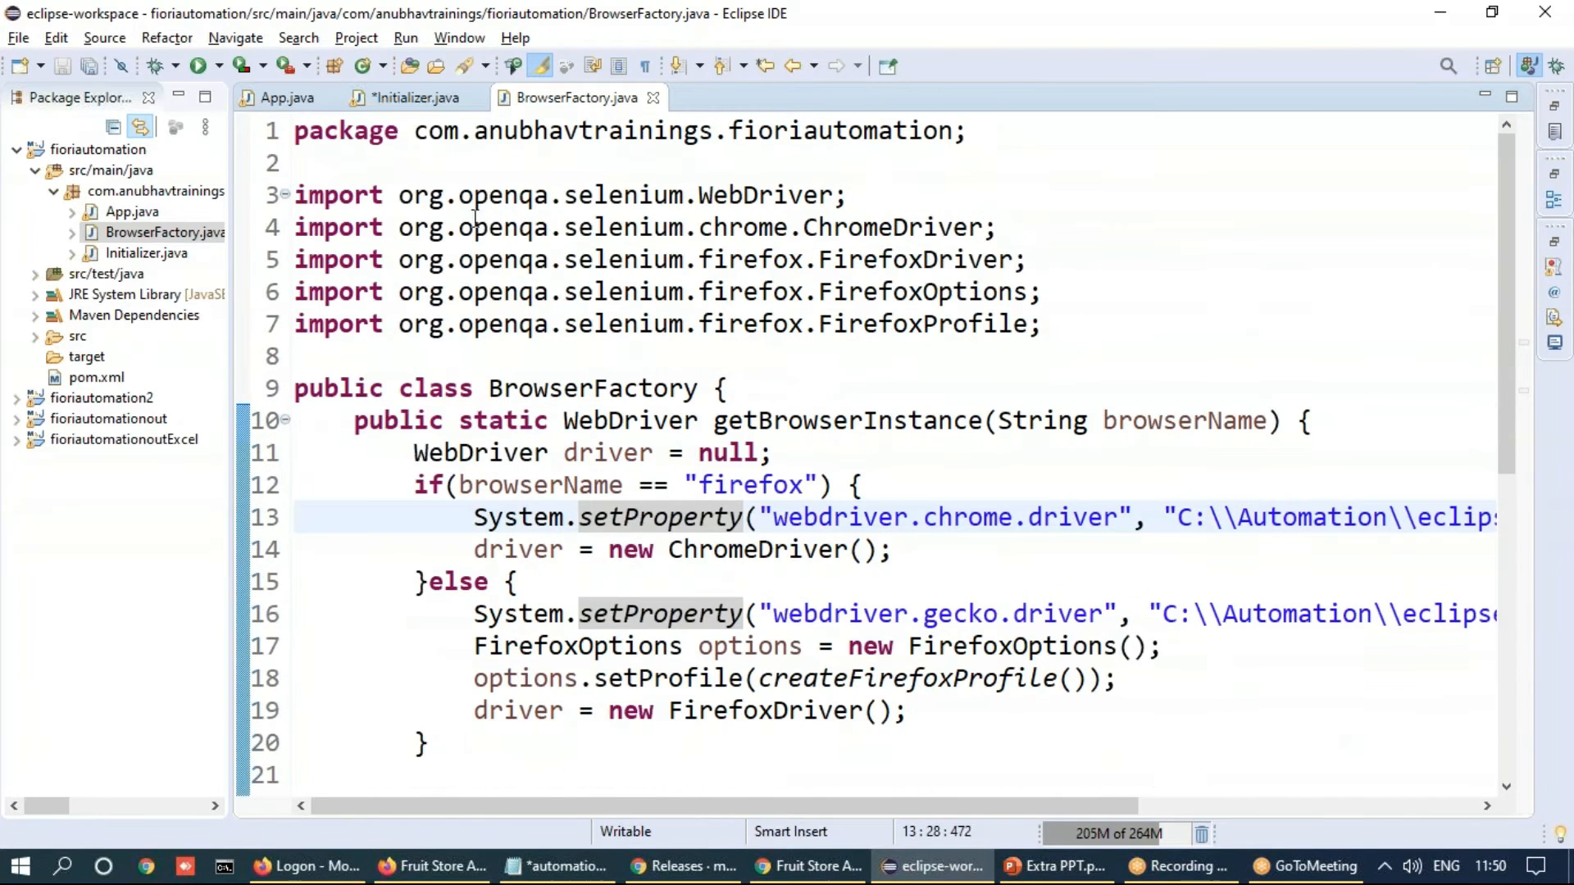
# Write WebDriver driver = BrowserFactory.getBrowserInstance('chrome') in Initializer's login method
pyautogui.click(411, 97)
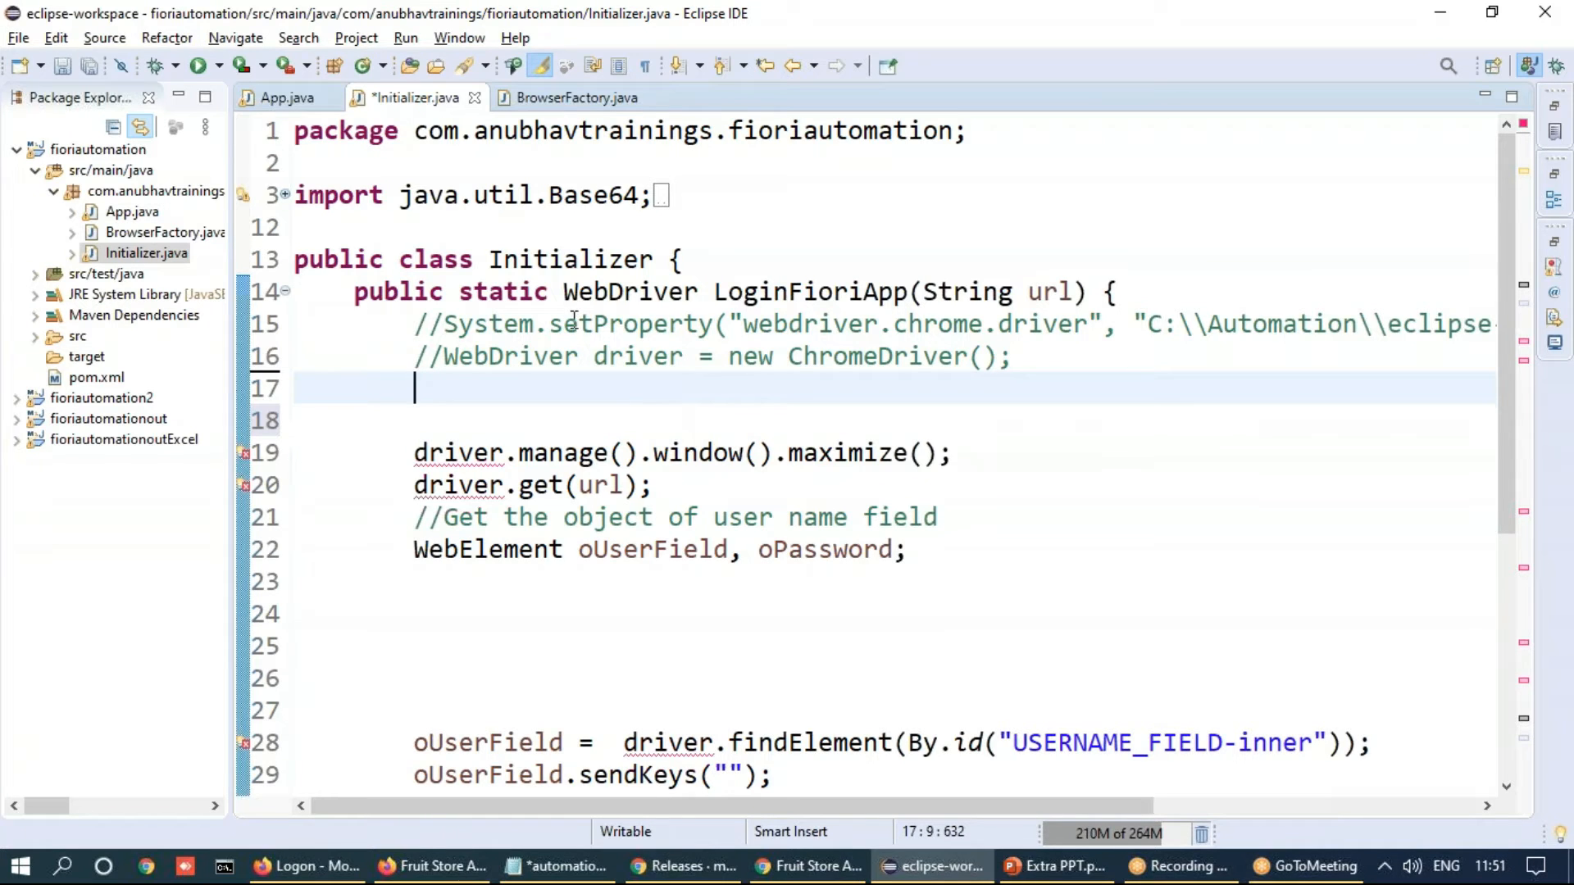
pyautogui.write('BrowserFactory')
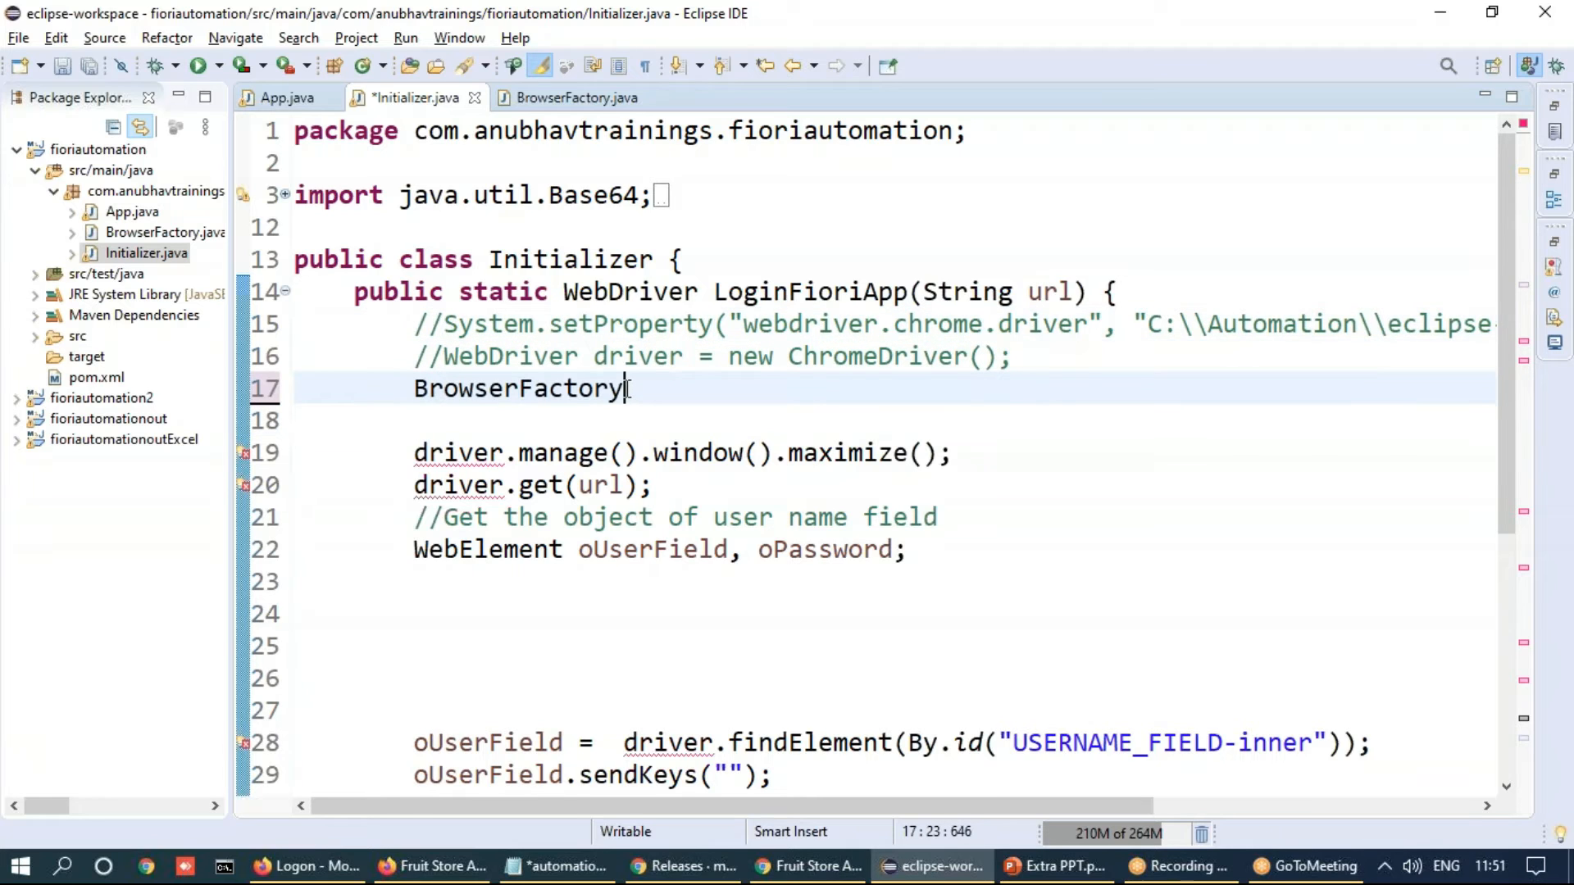
pyautogui.write(".getBrowserInstance('');")
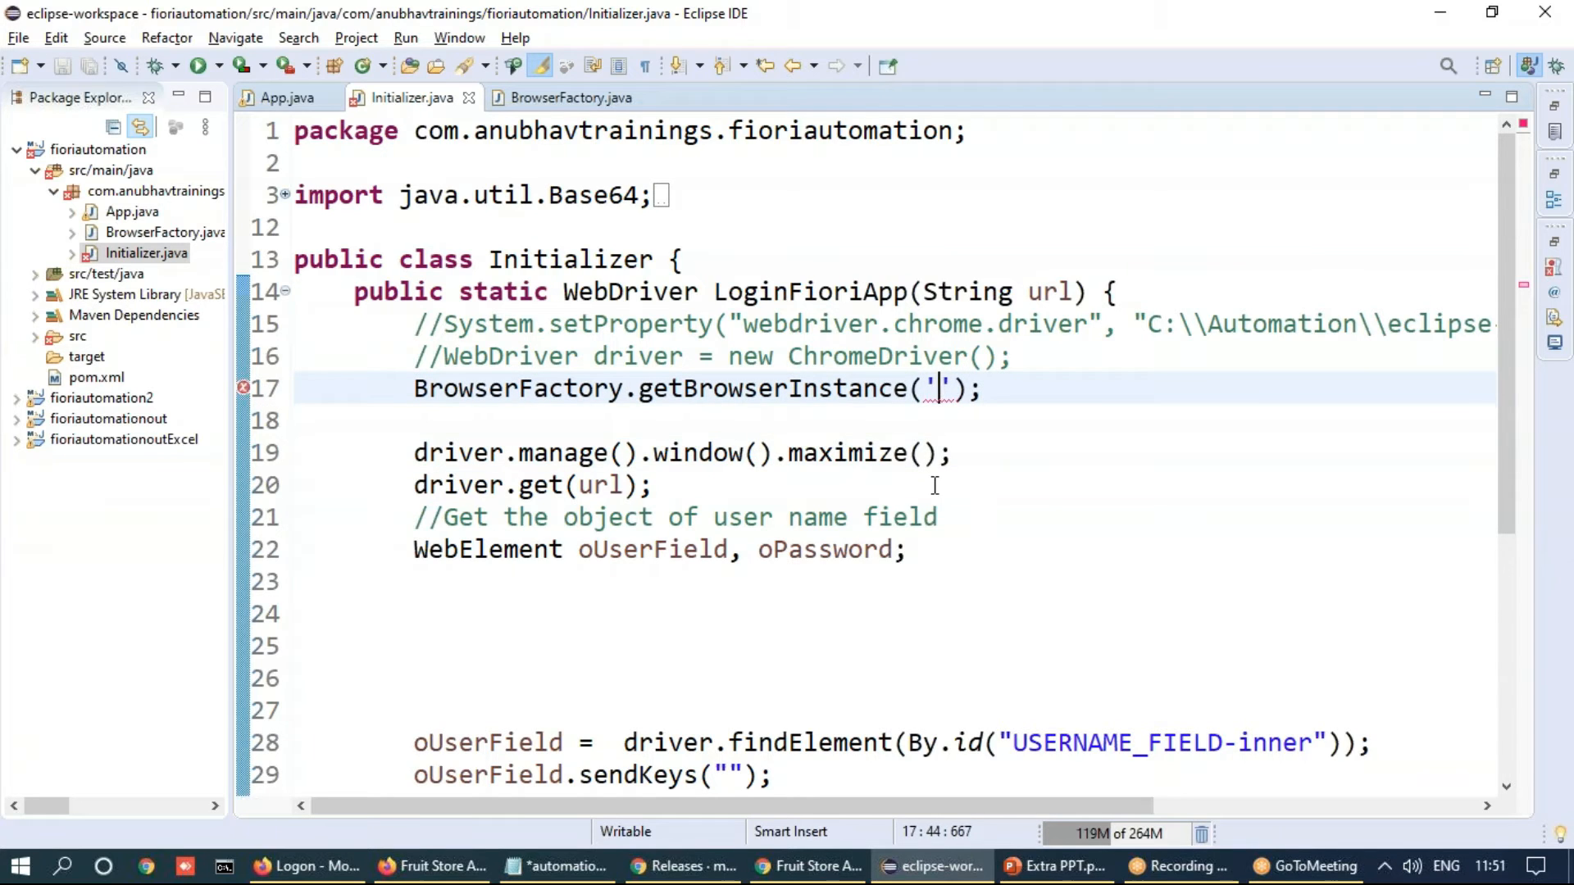
pyautogui.moveTo(897, 475)
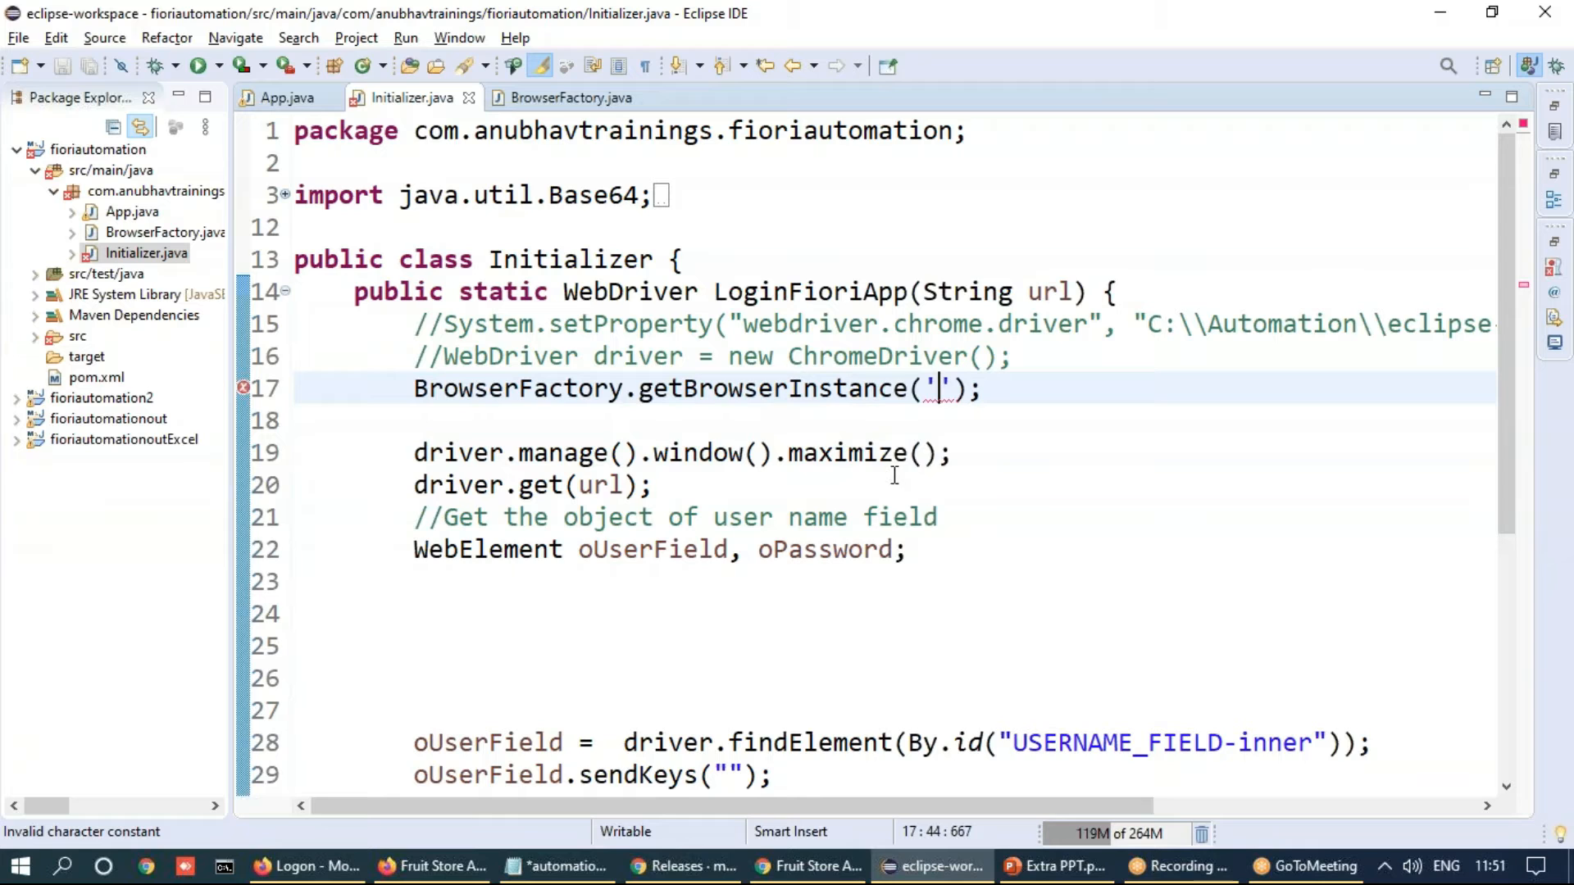
pyautogui.write('chrome')
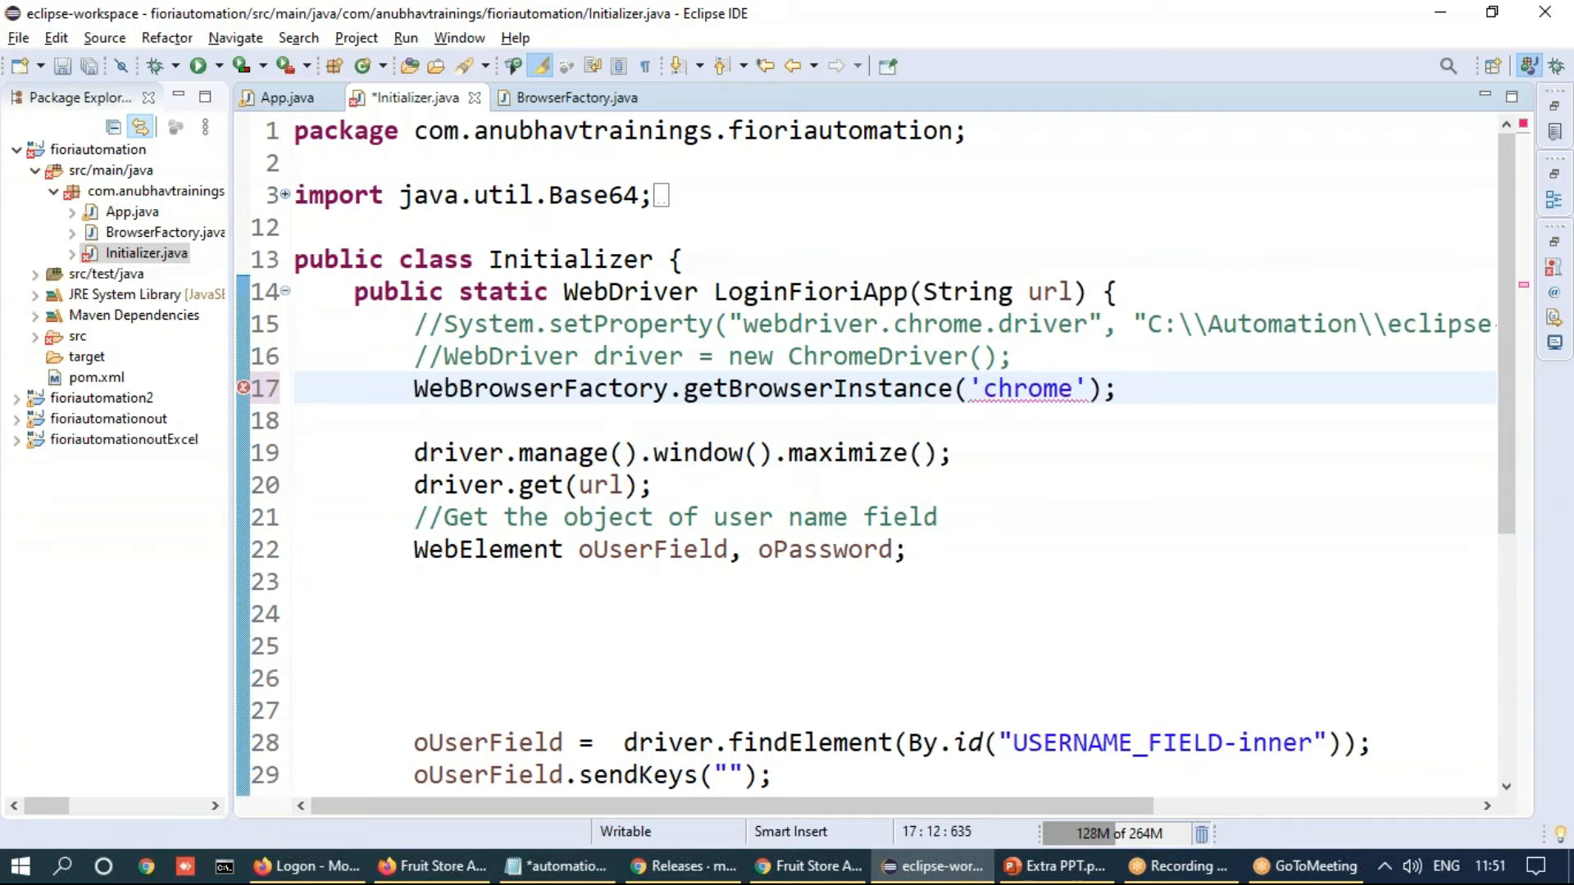
pyautogui.write('WebDriver driver =')
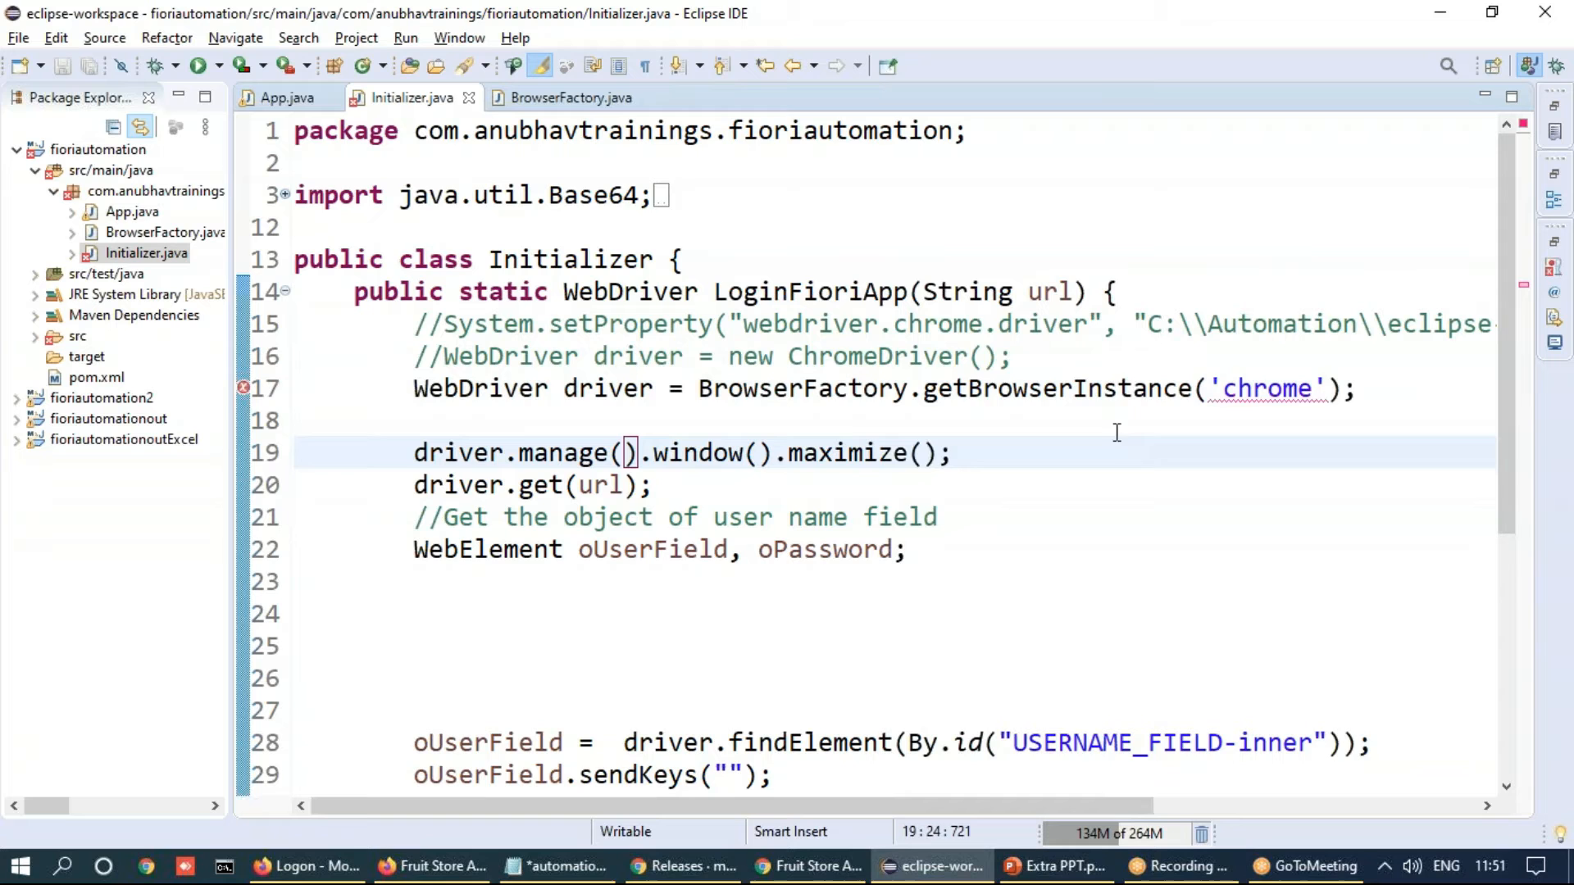
pyautogui.click(1013, 388)
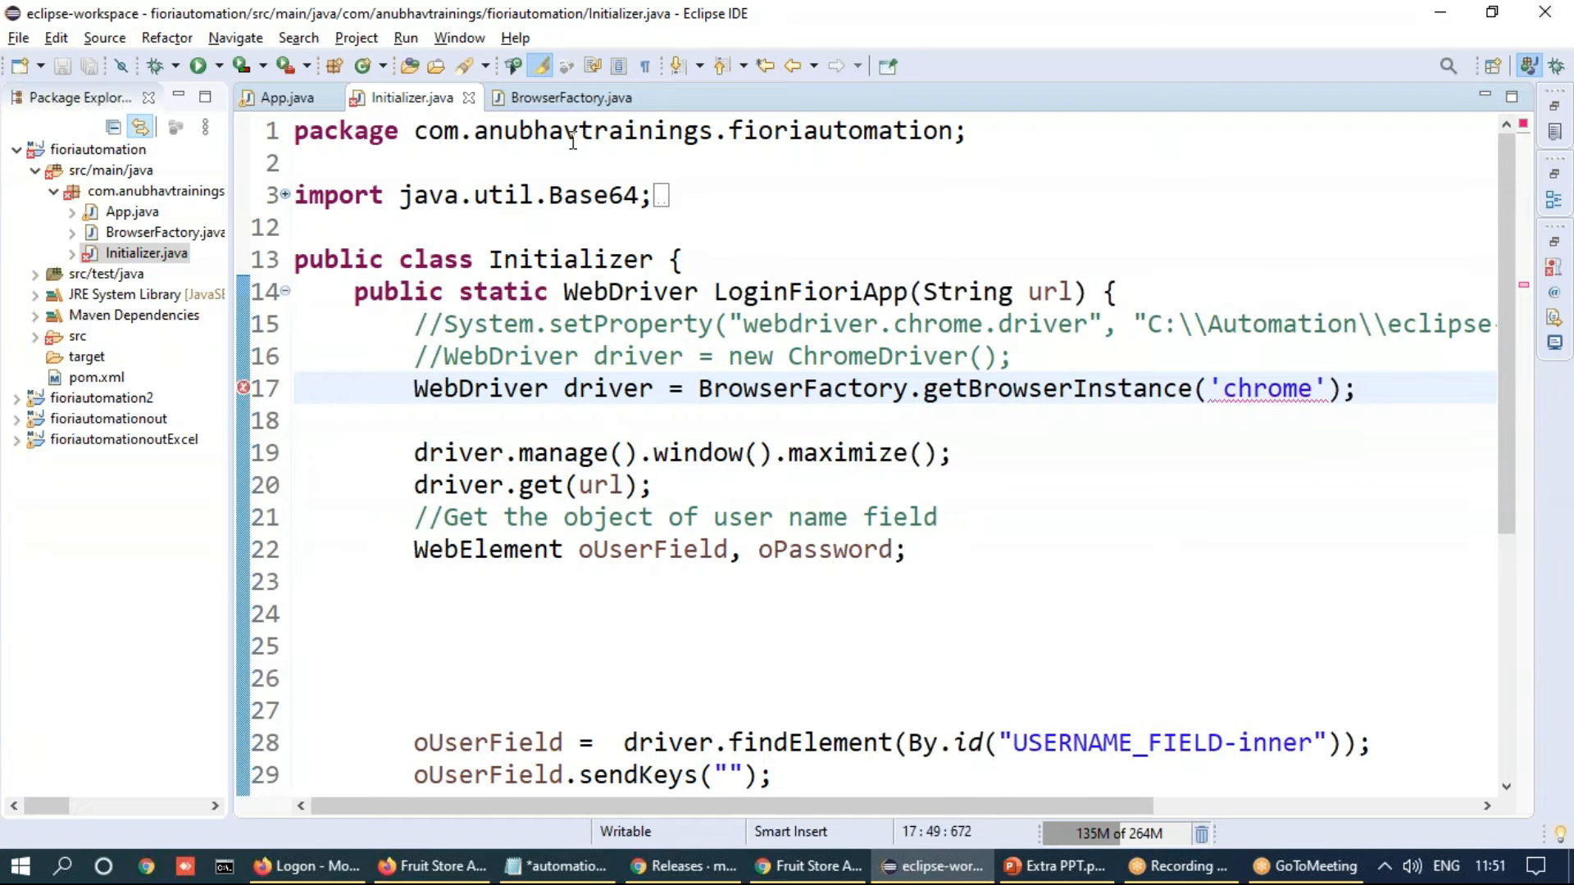
# Check the factory method, then correct the quotes around chrome to double quotes
pyautogui.click(570, 97)
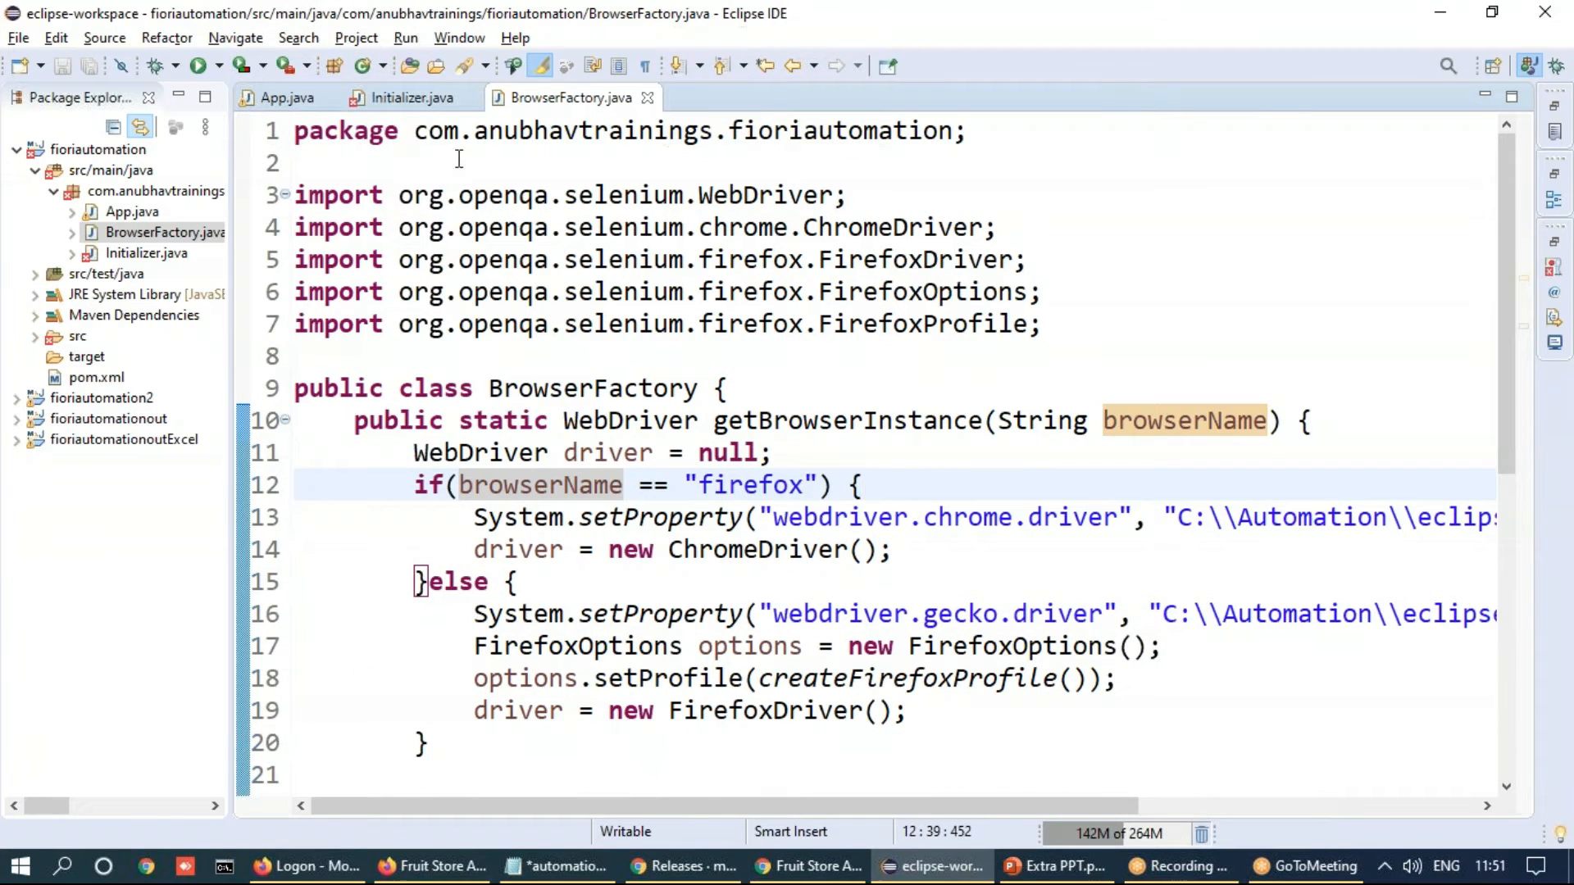
pyautogui.click(407, 97)
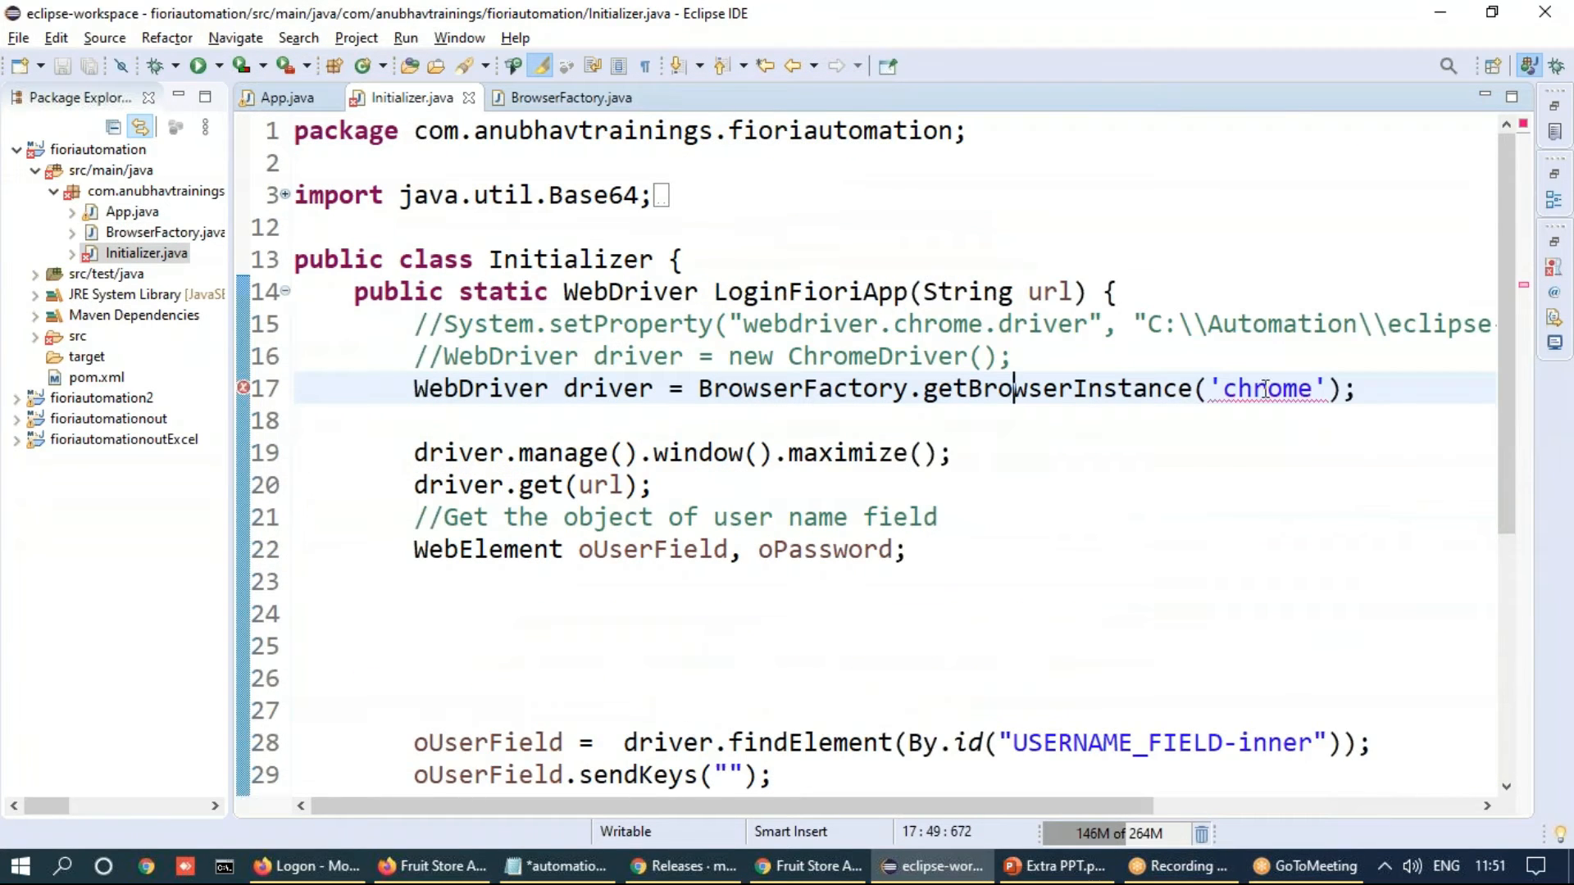
pyautogui.click(1226, 388)
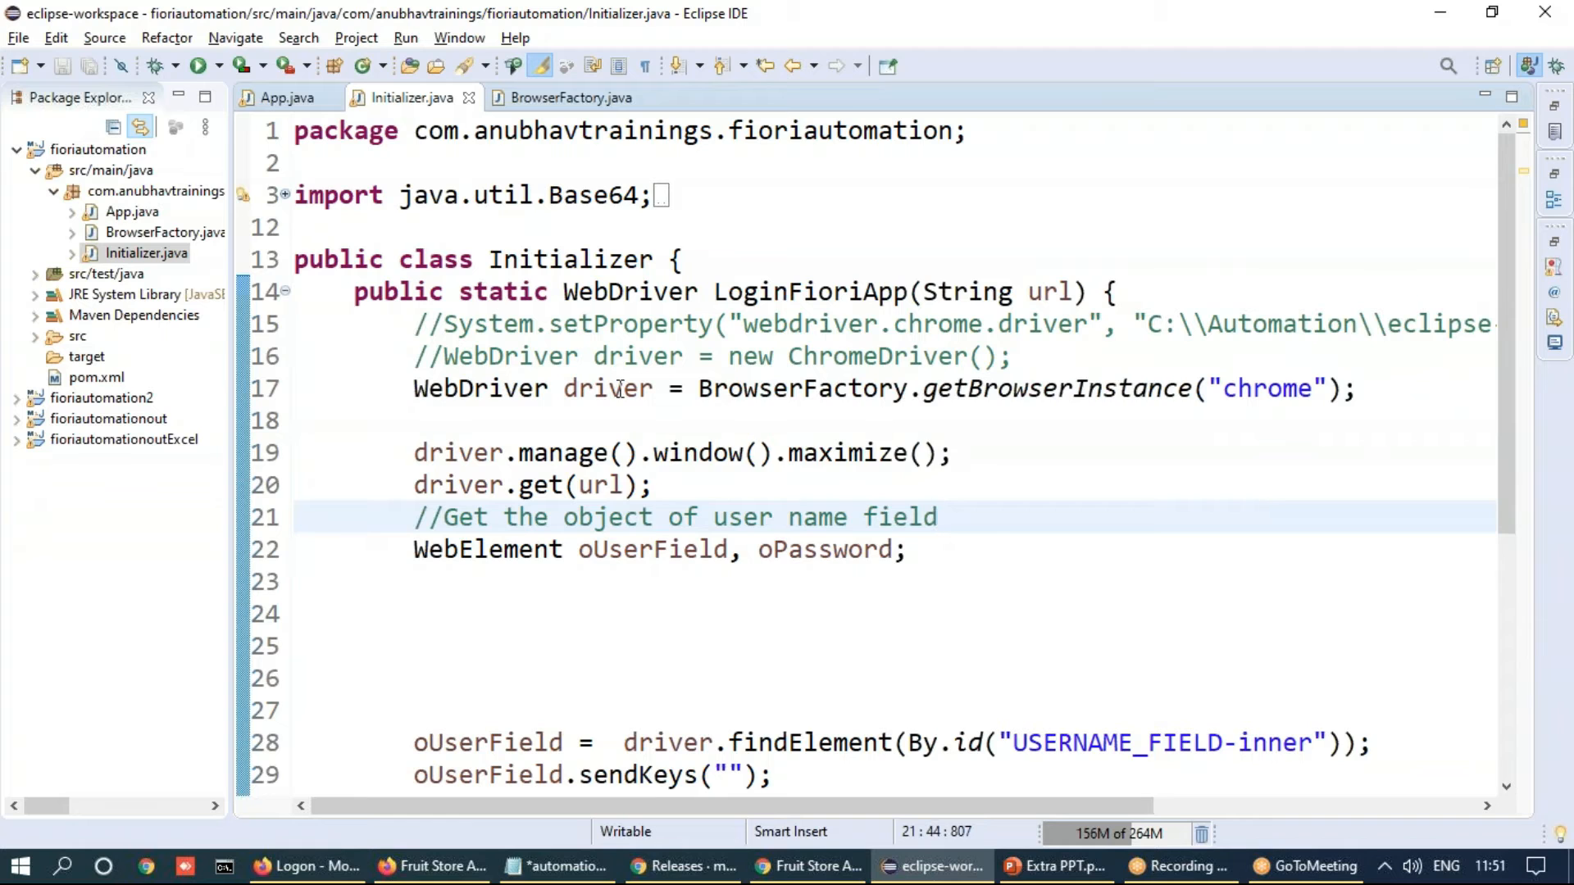
# Show the BrowserFactory.java editor again
pyautogui.click(287, 97)
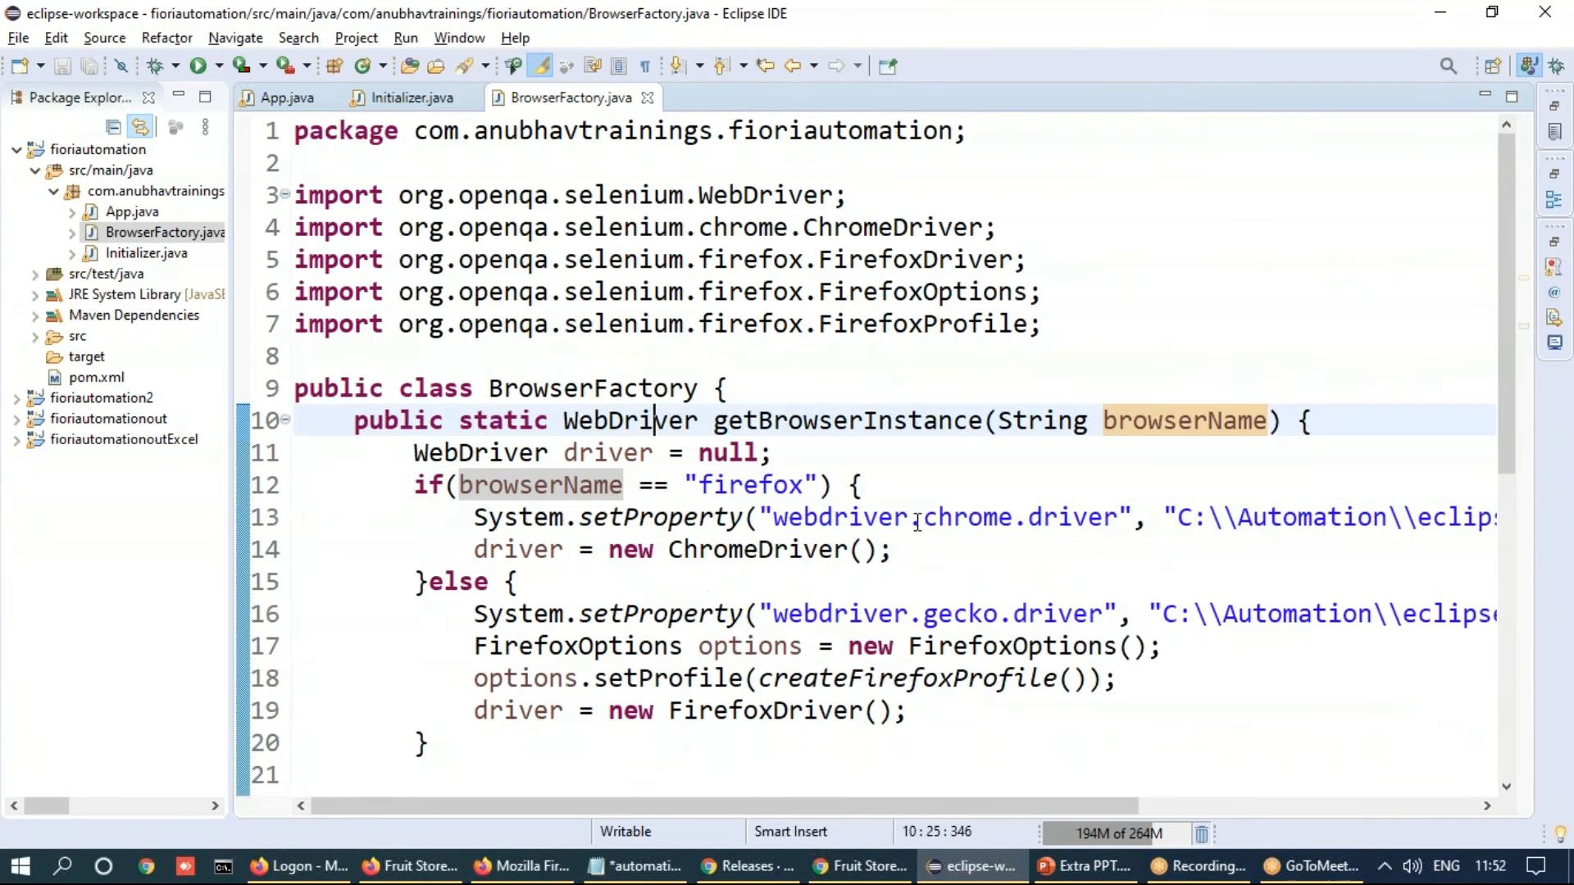
# Swap the branches so "firefox" builds FirefoxDriver and the else builds ChromeDriver, then return to Initializer
pyautogui.doubleClick(749, 486)
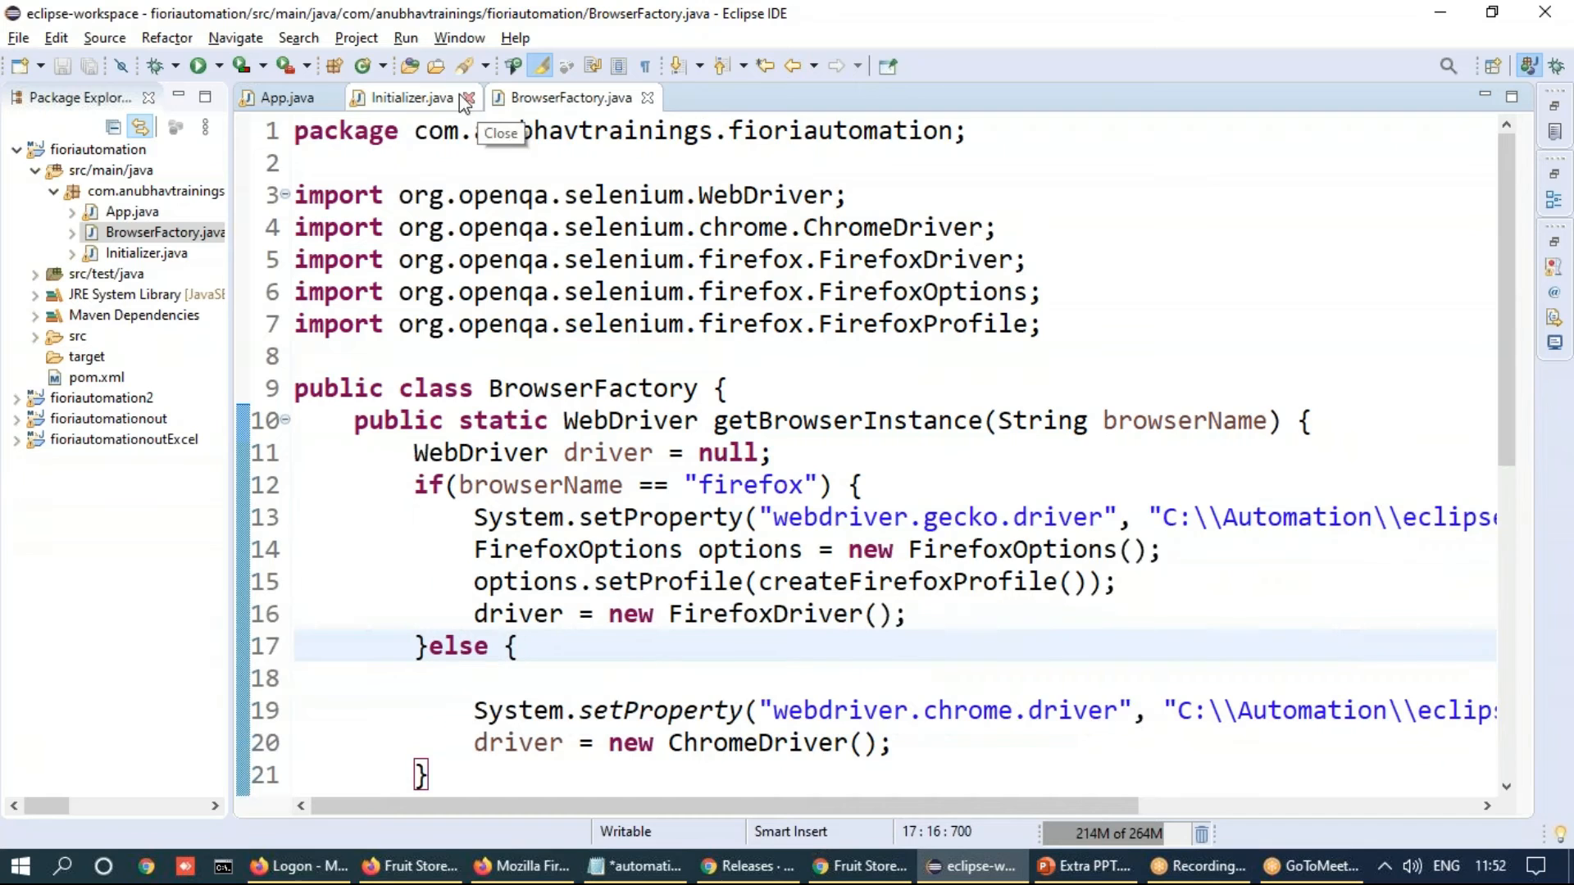
pyautogui.click(411, 97)
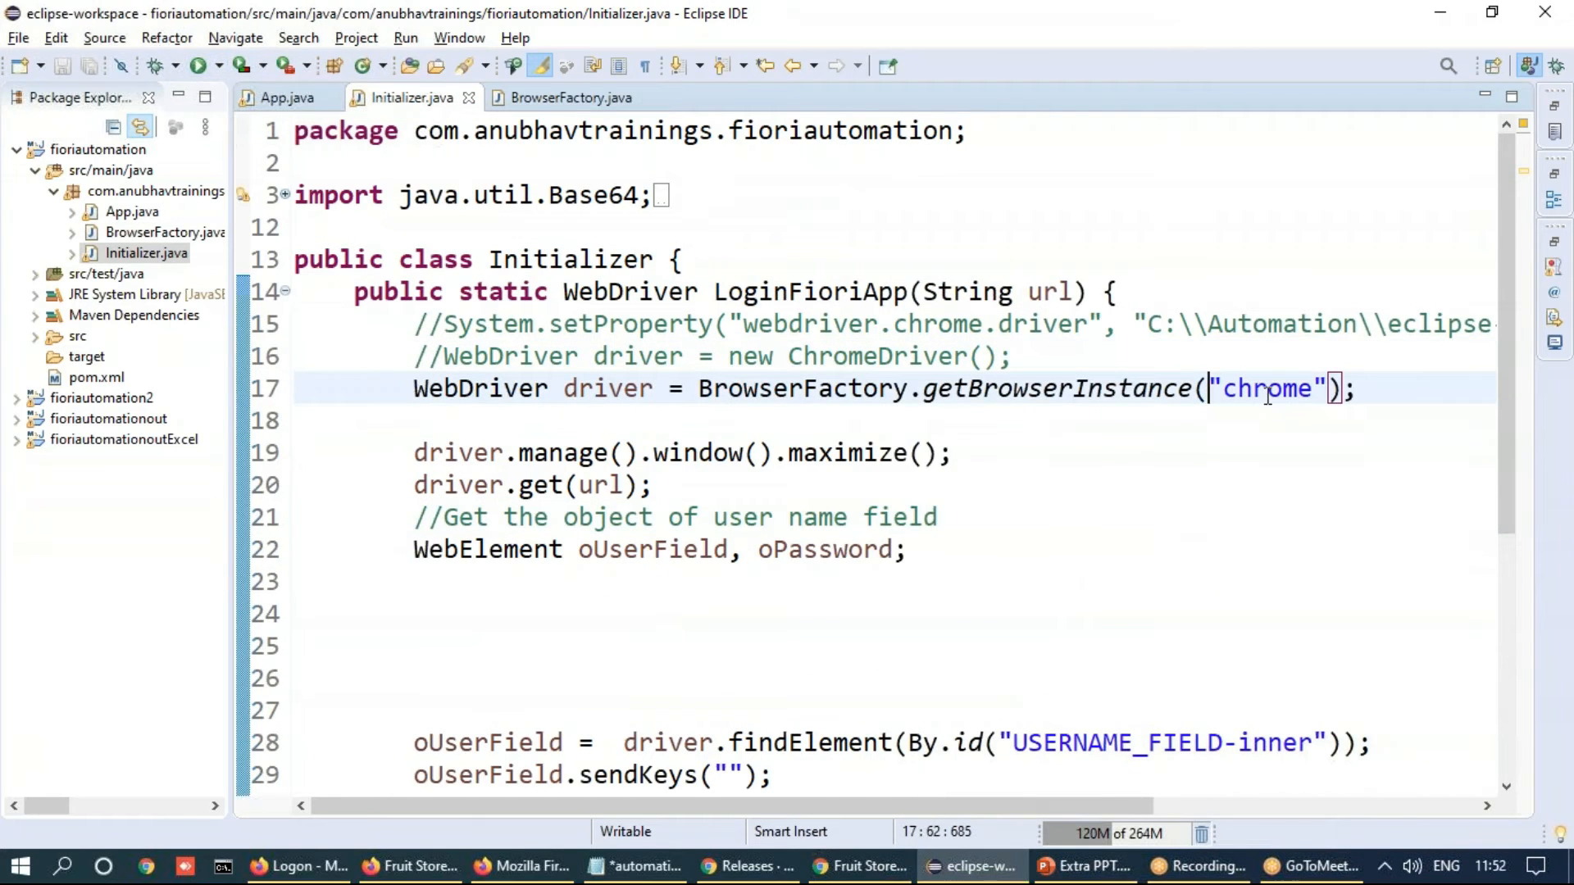
pyautogui.moveTo(1055, 611)
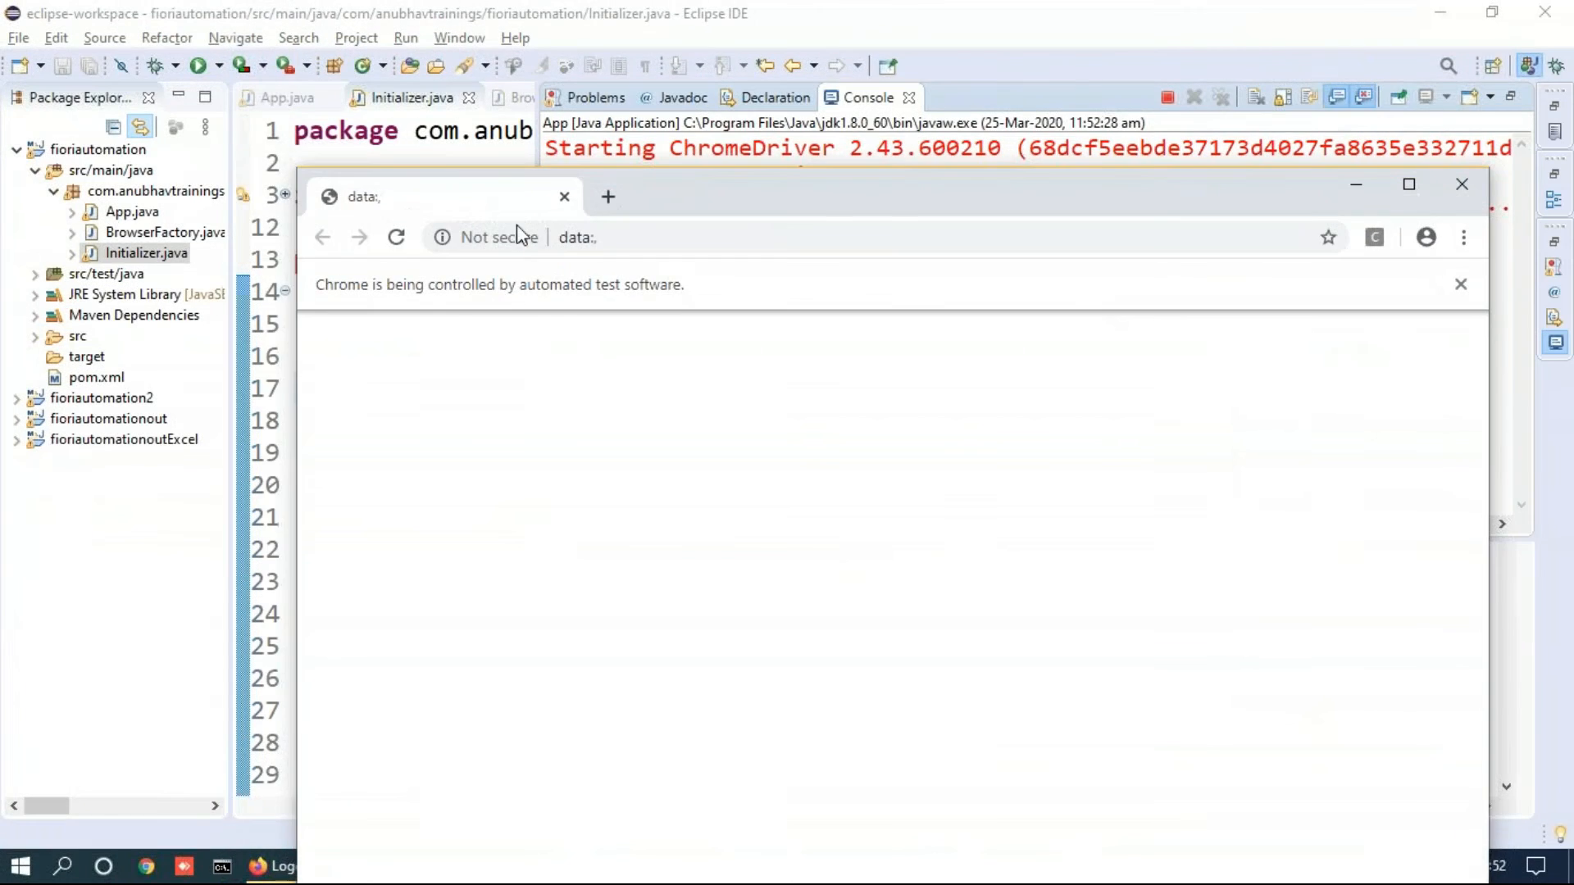
pyautogui.moveTo(821, 334)
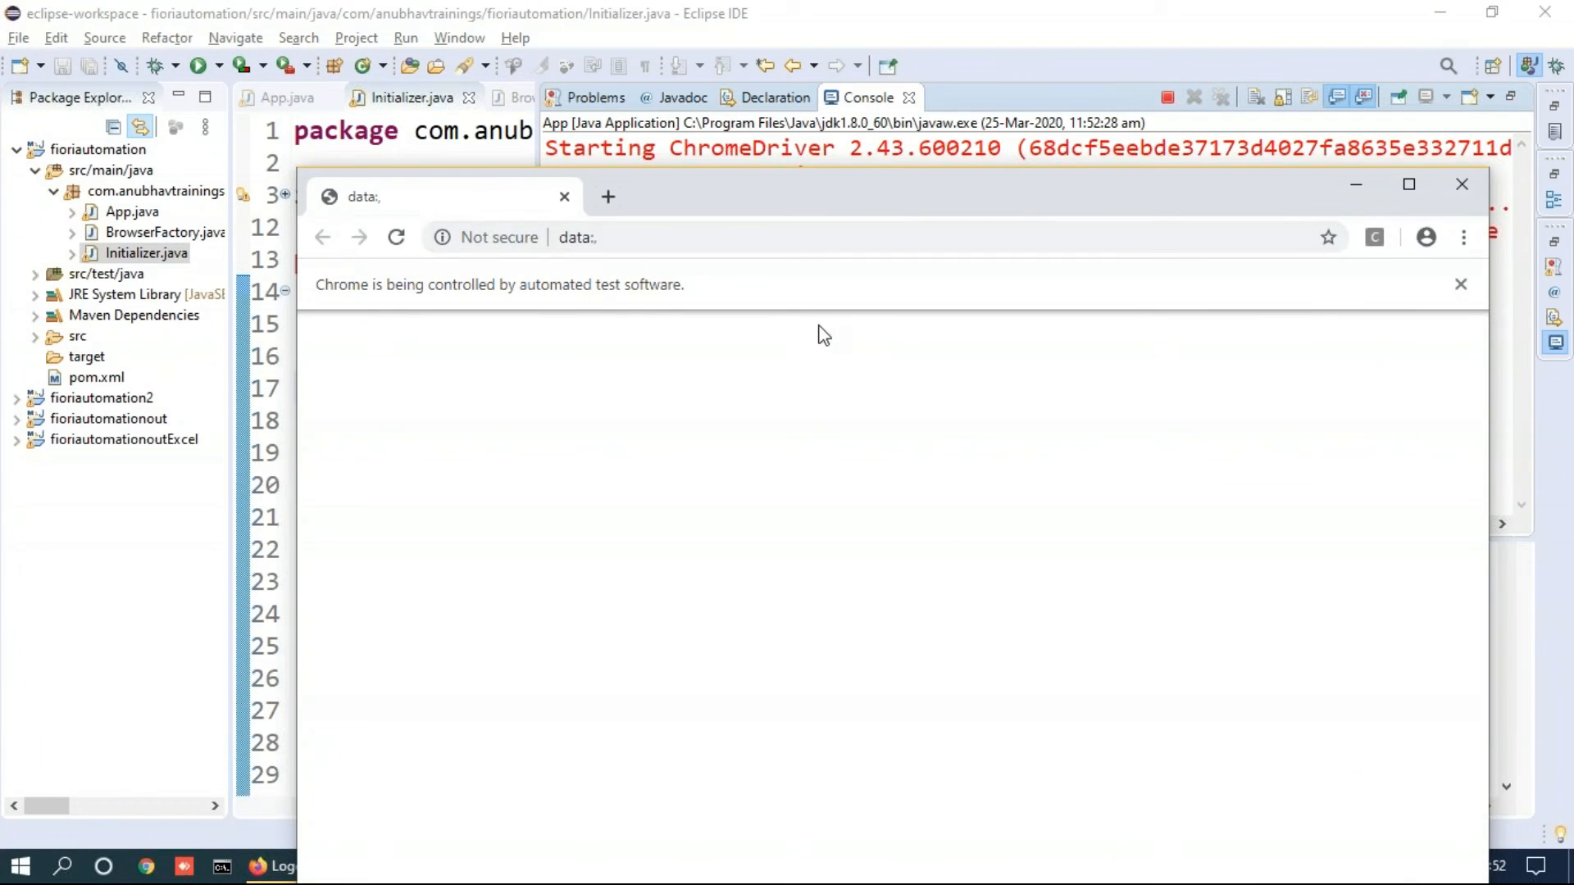
# Run the application with "chrome" and watch an automated Chrome window launch
pyautogui.click(1464, 238)
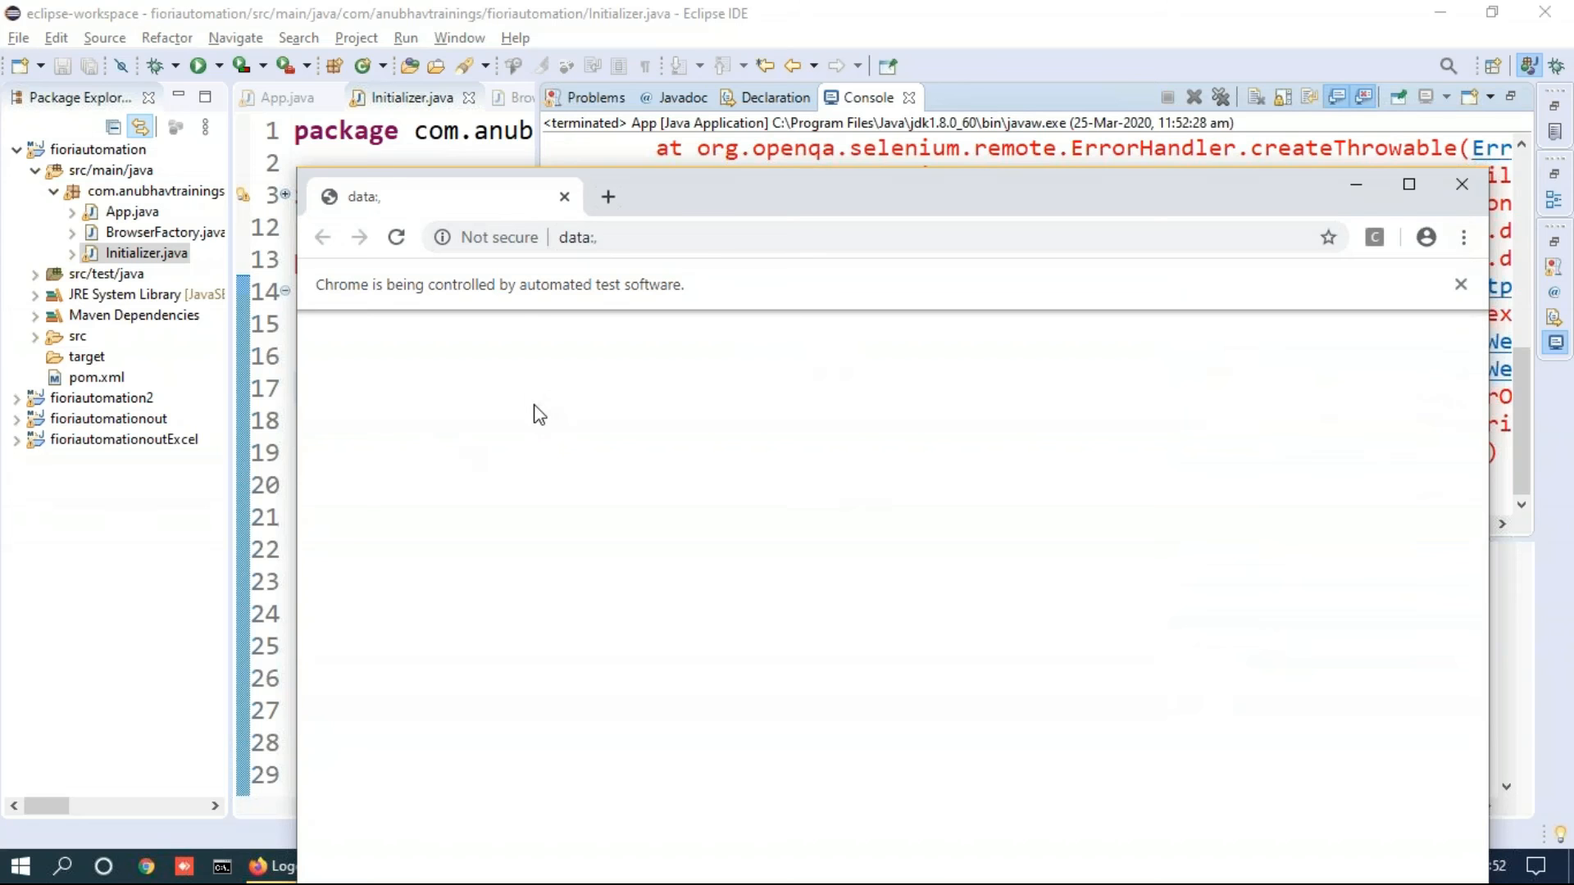
pyautogui.moveTo(544, 418)
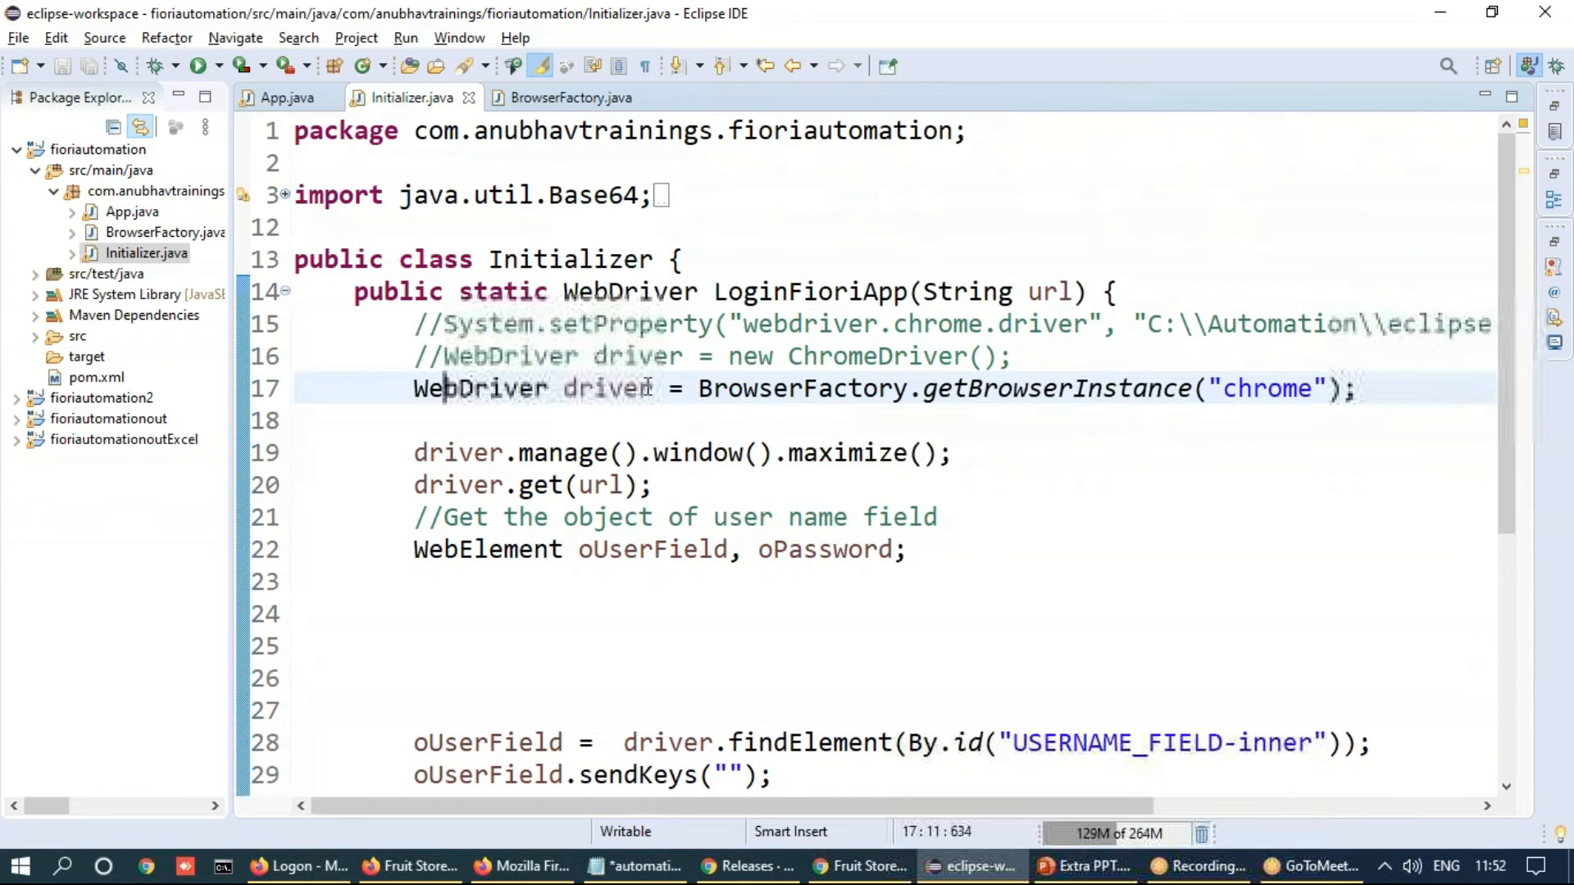
# Change the argument to "firefox", run the app, and check the console after Firefox opens the SAP logon page
pyautogui.write('fire')
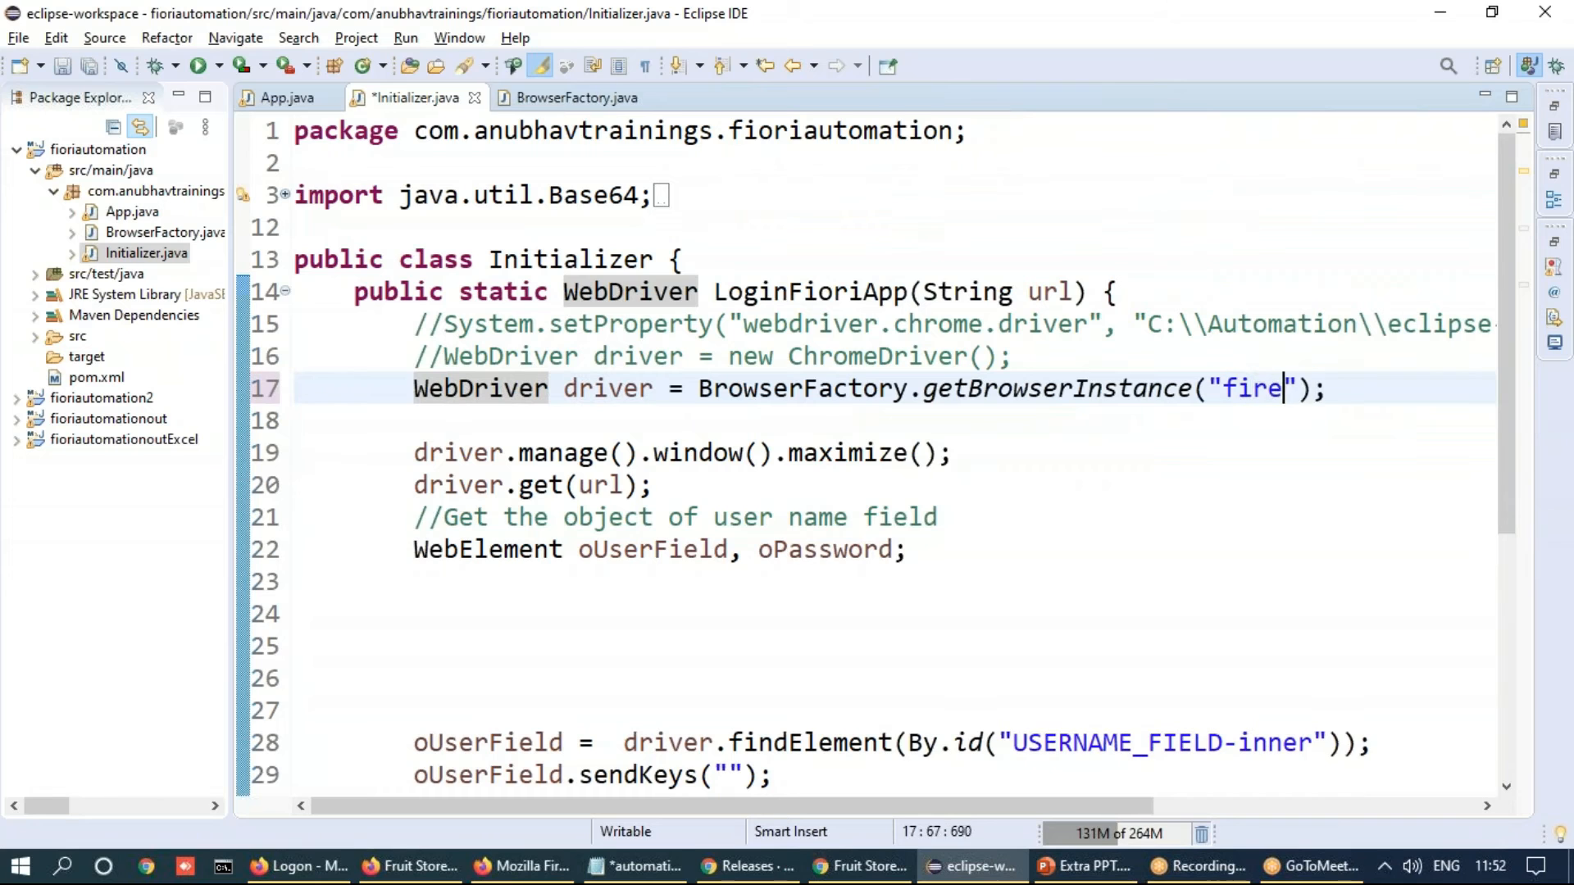
pyautogui.write('fox')
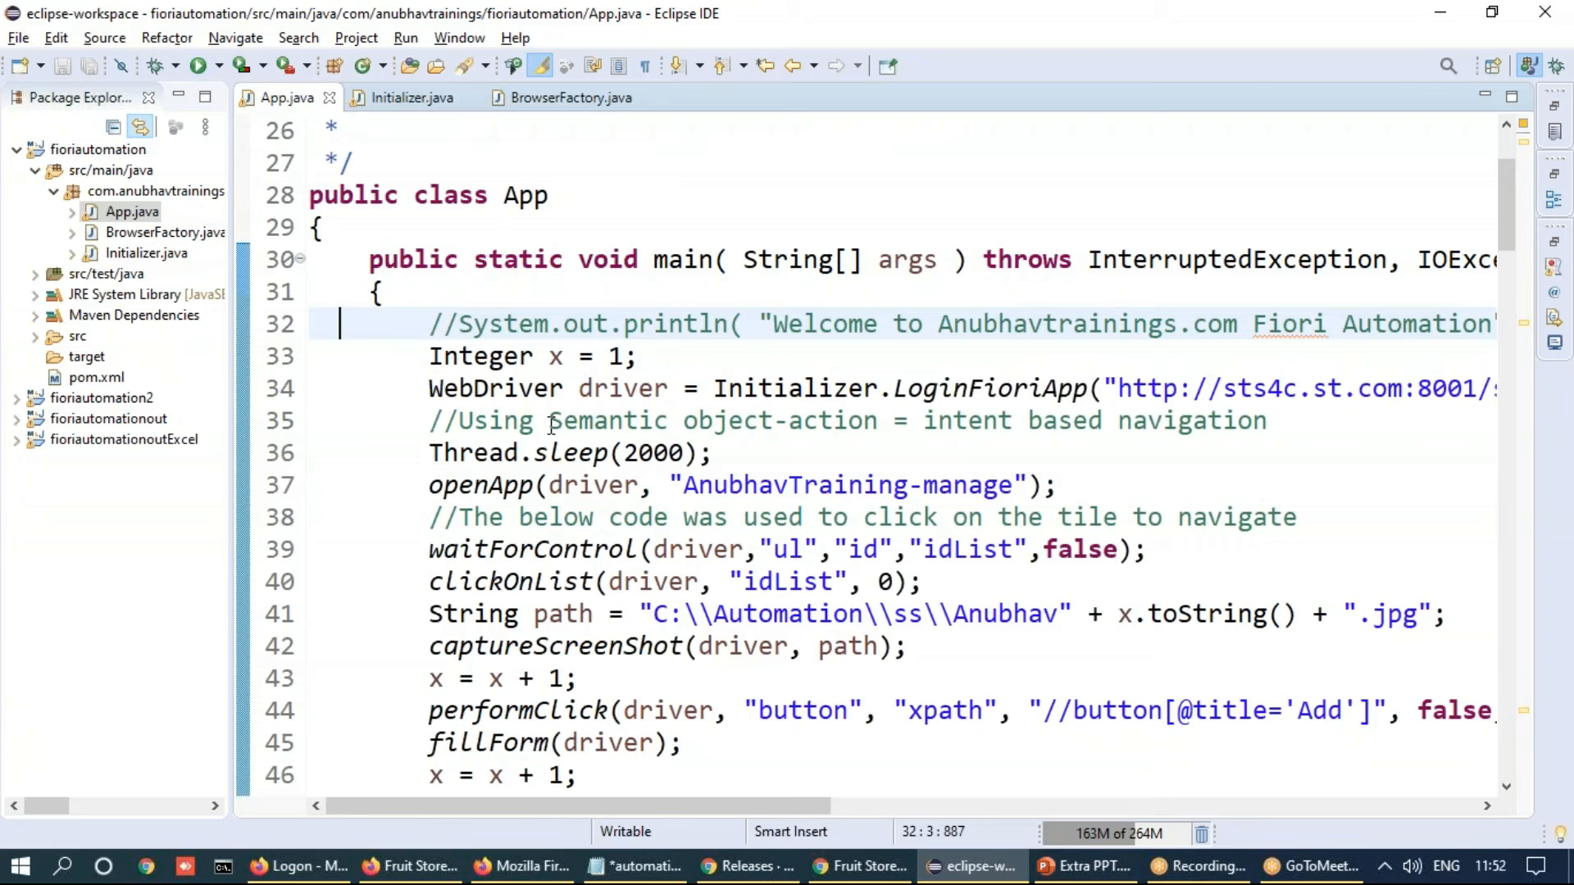
pyautogui.click(200, 64)
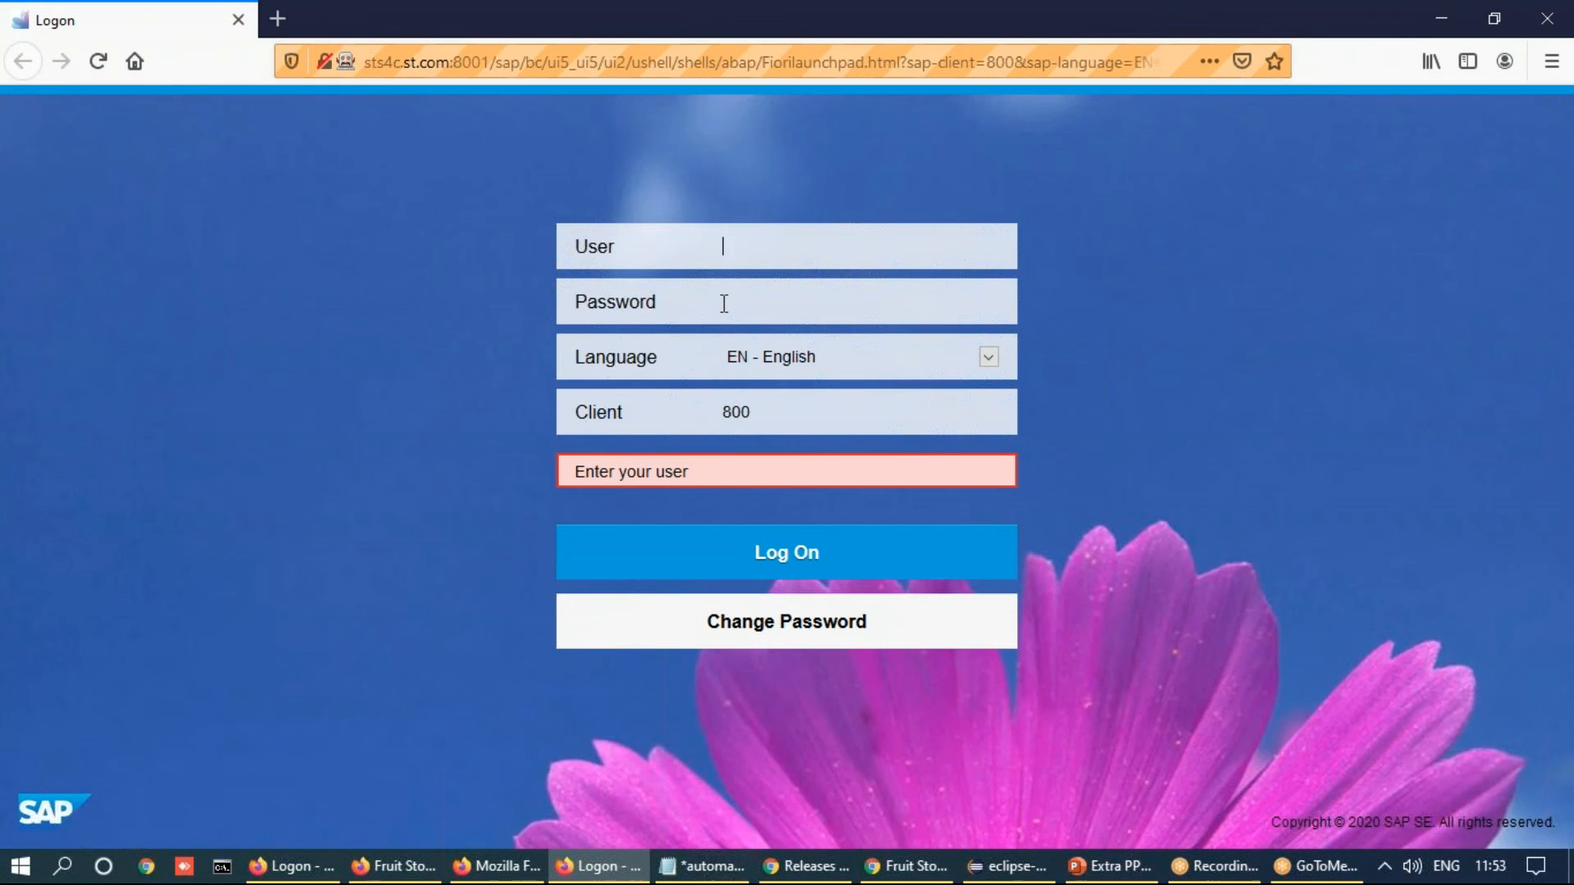
pyautogui.click(1005, 866)
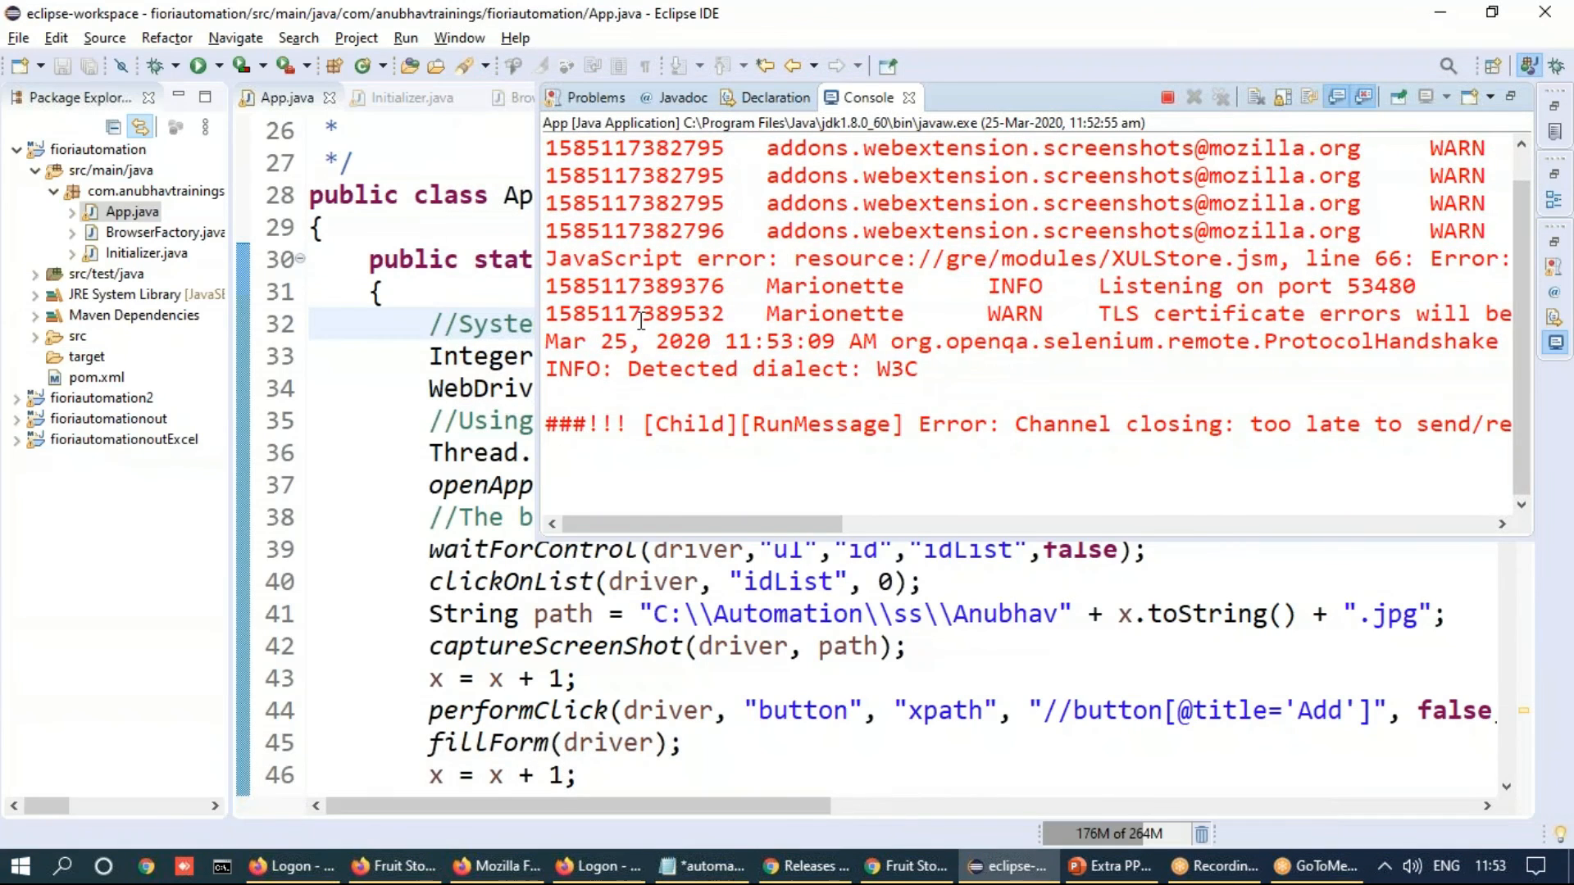